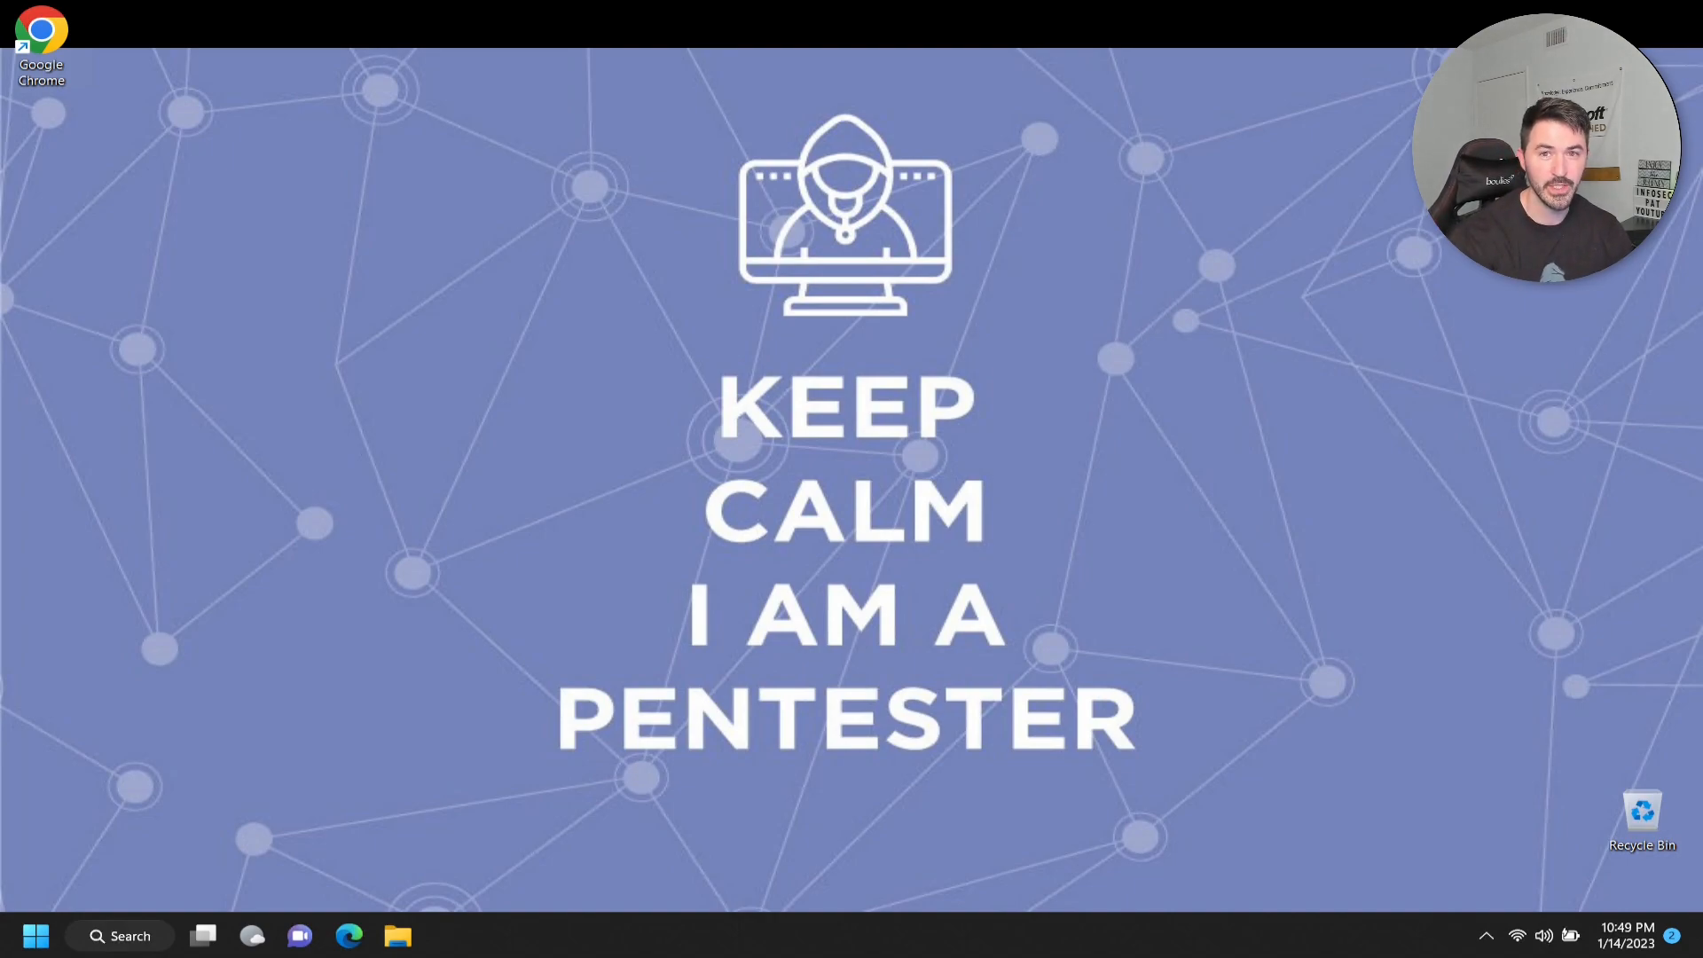
mouse_move(662, 393)
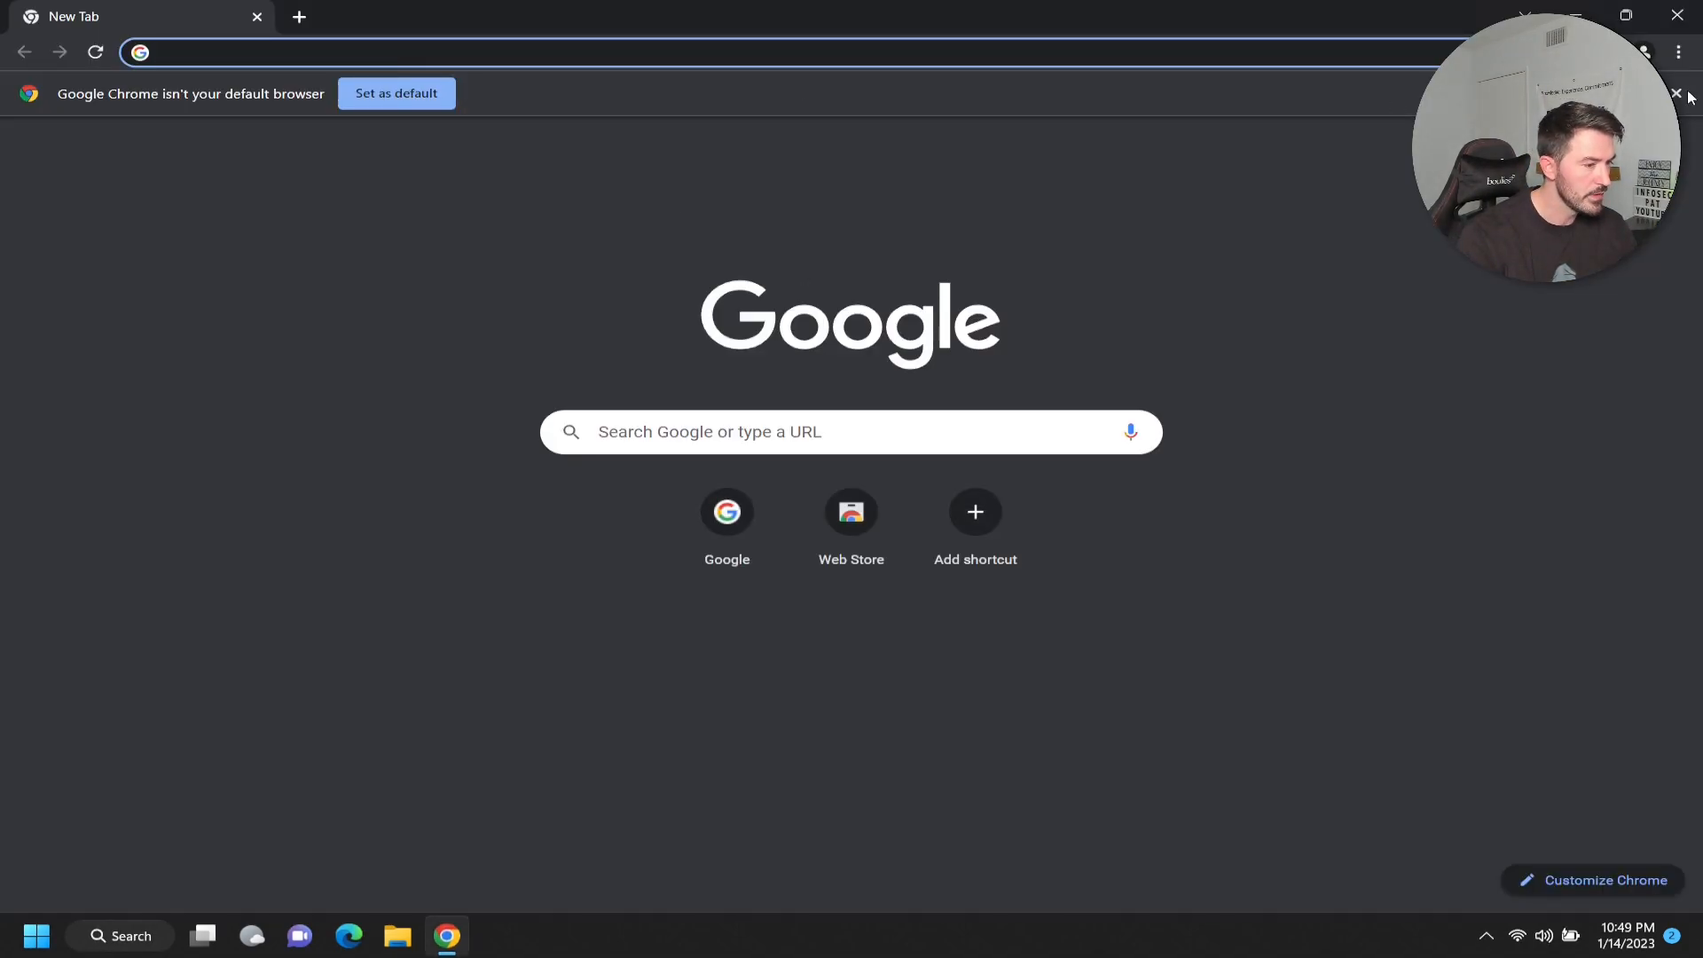
Step: Search Google for 'vbox download' and open the Oracle VM VirtualBox Downloads result
text(google.com)
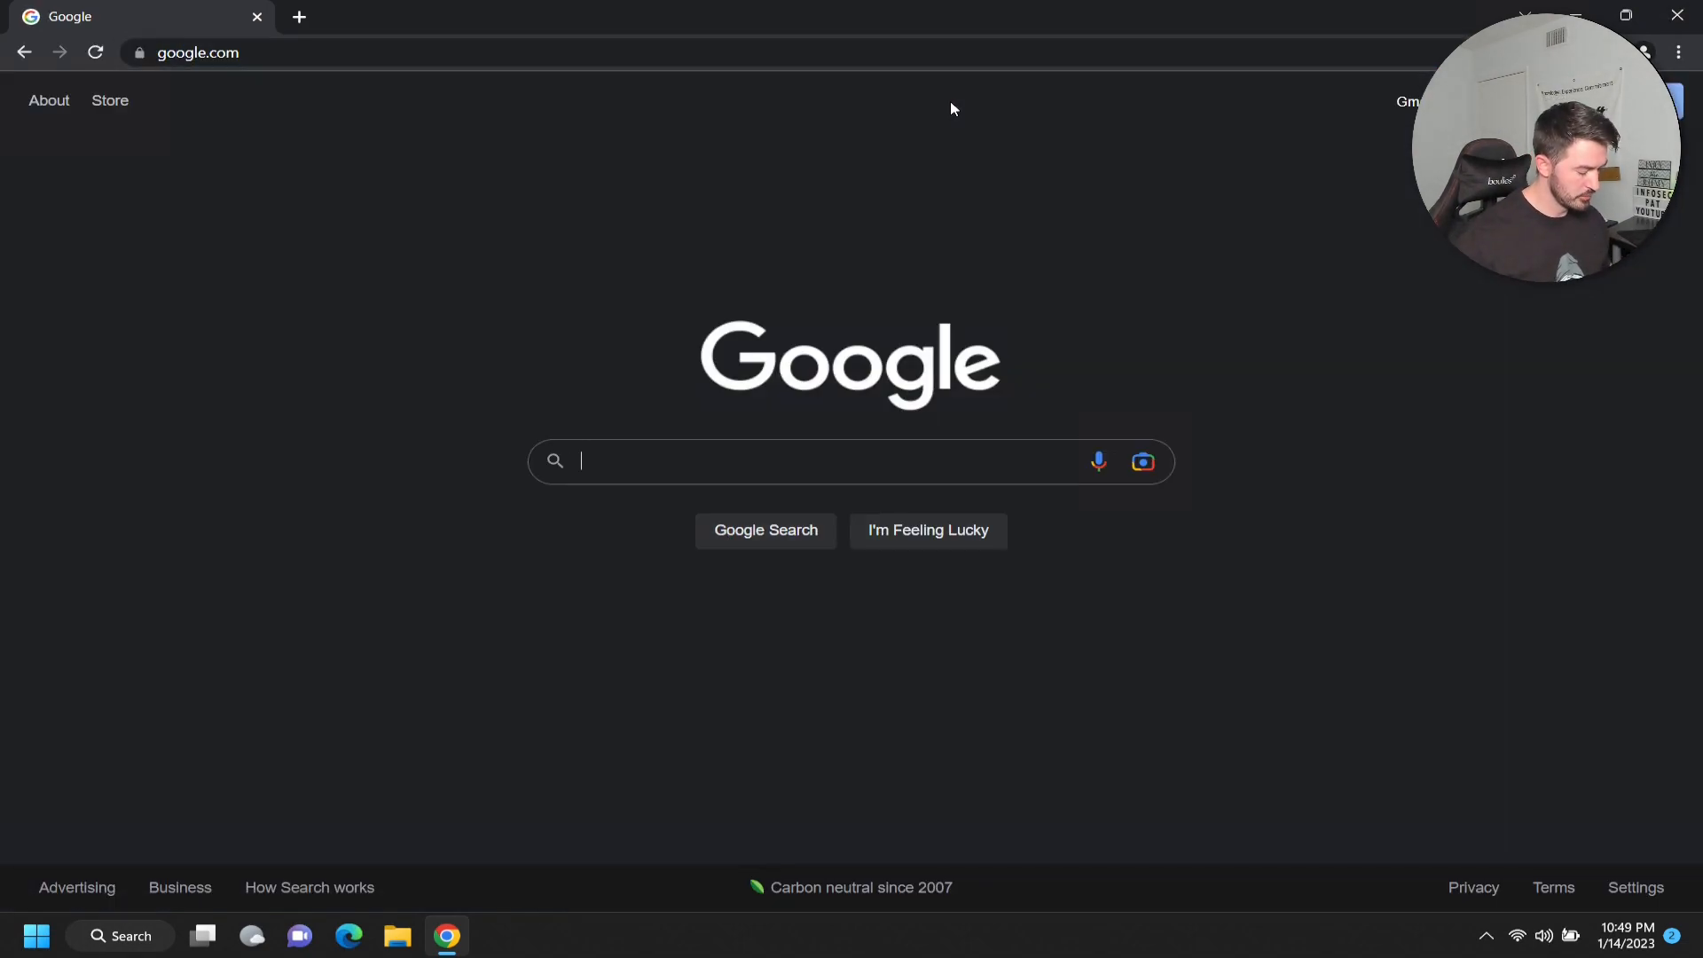
text(vb)
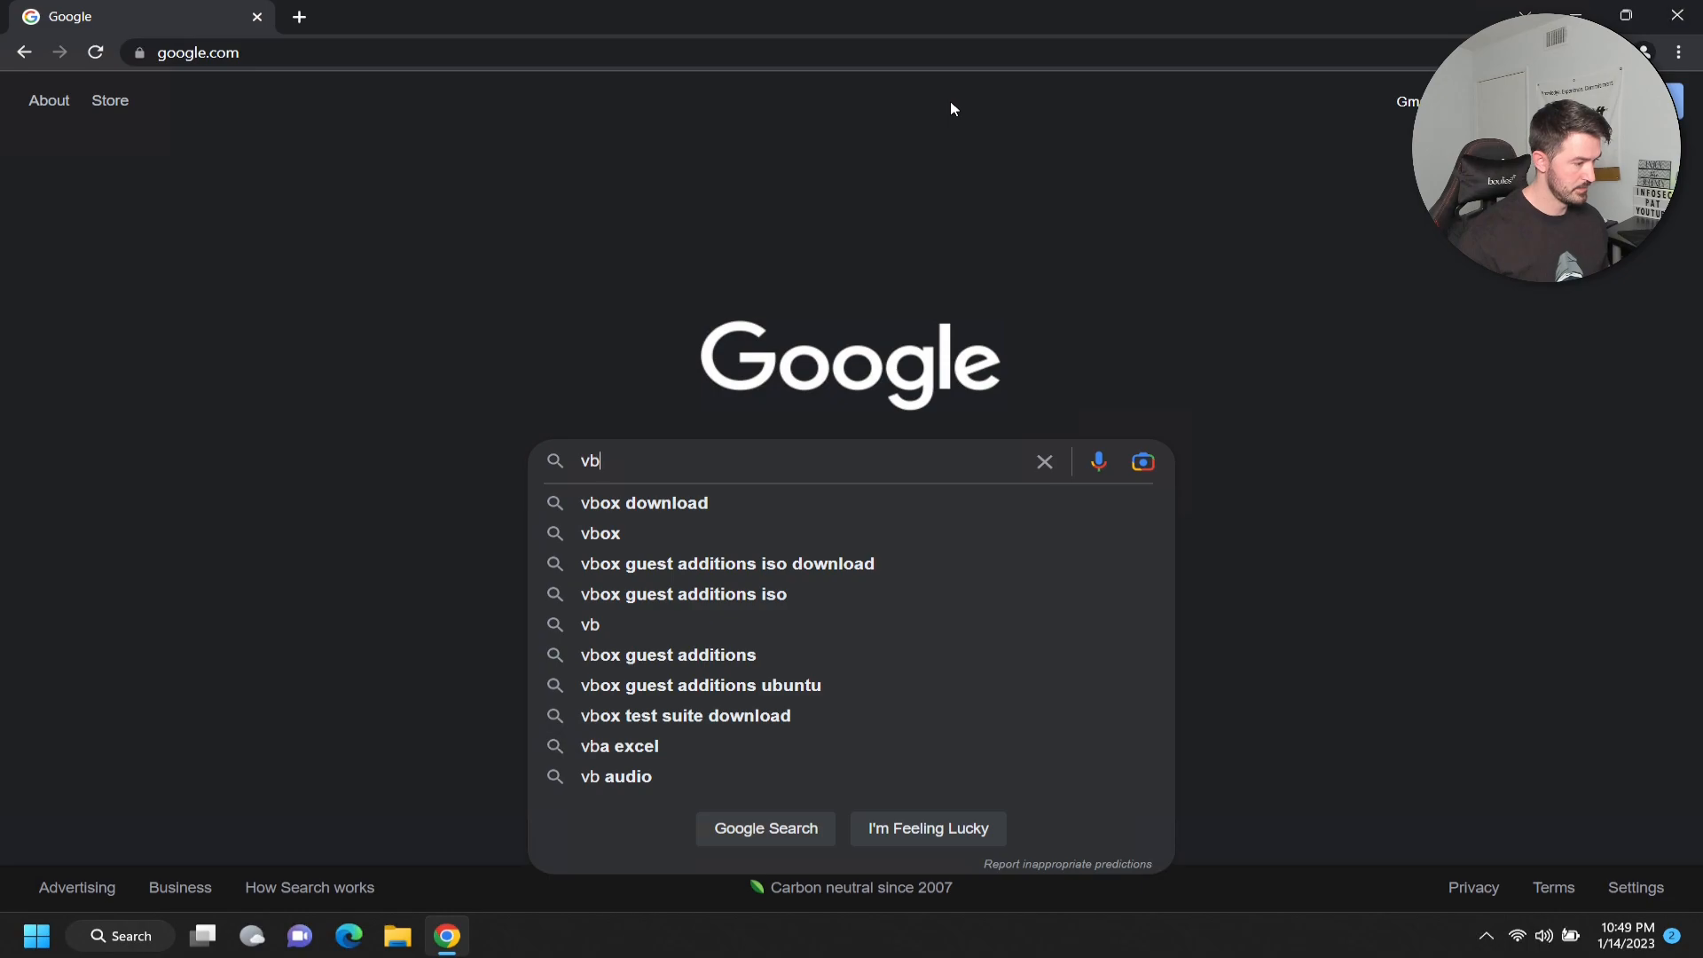
click(642, 502)
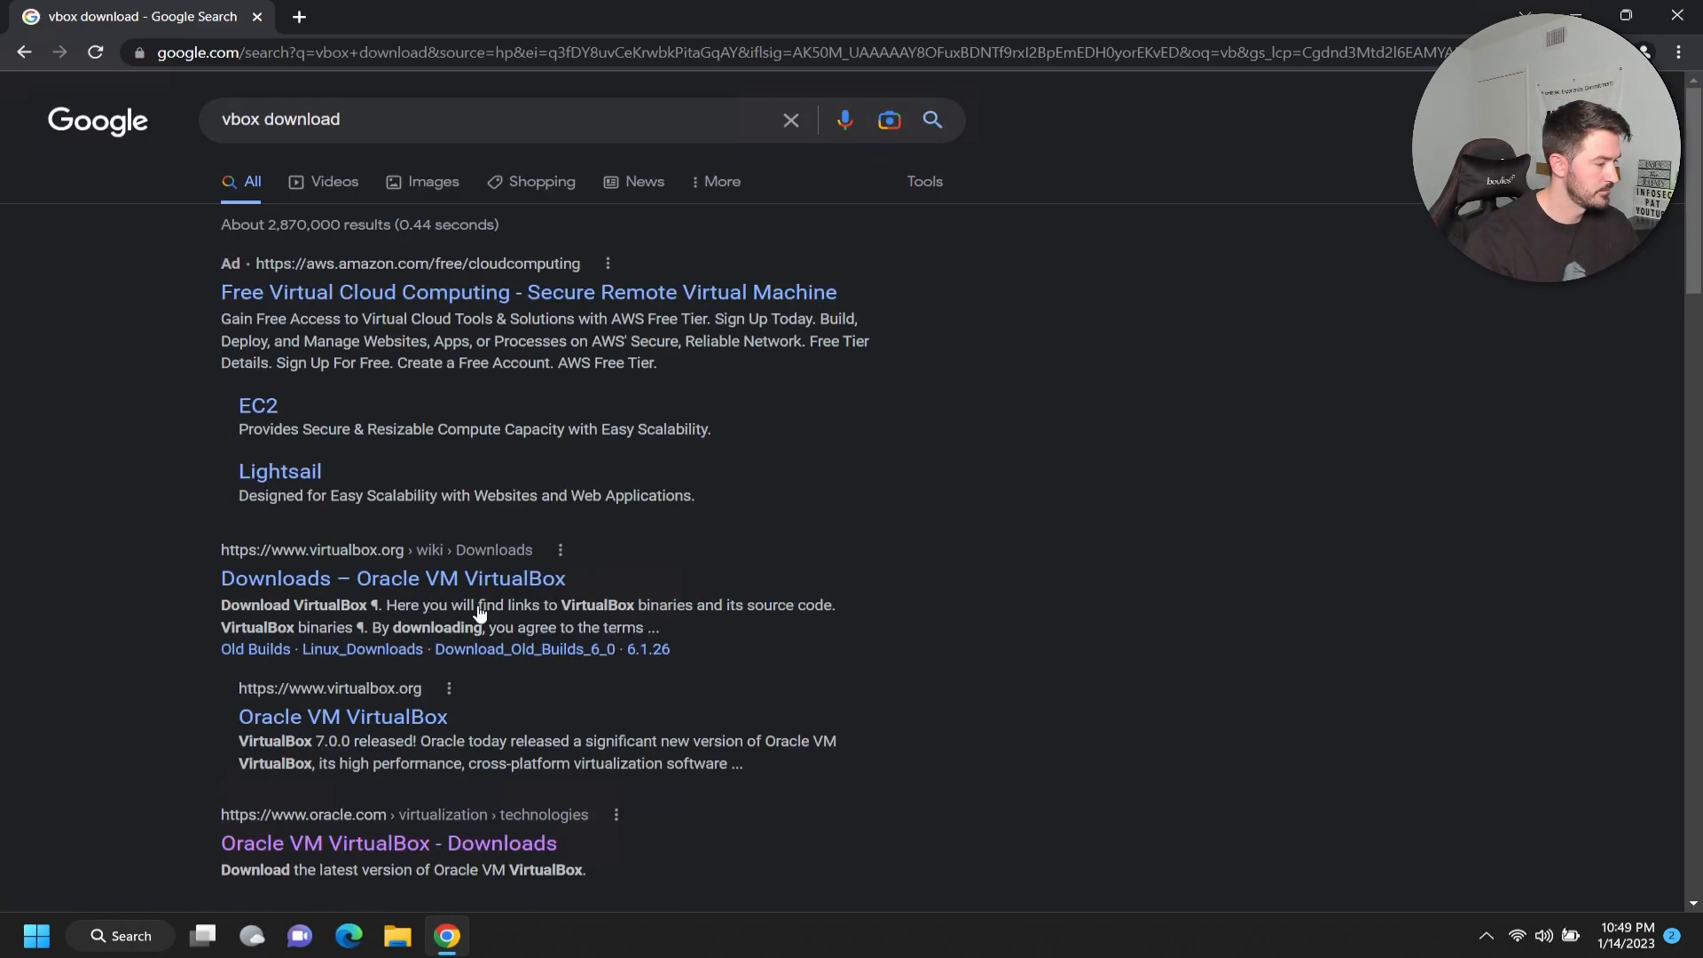
click(389, 843)
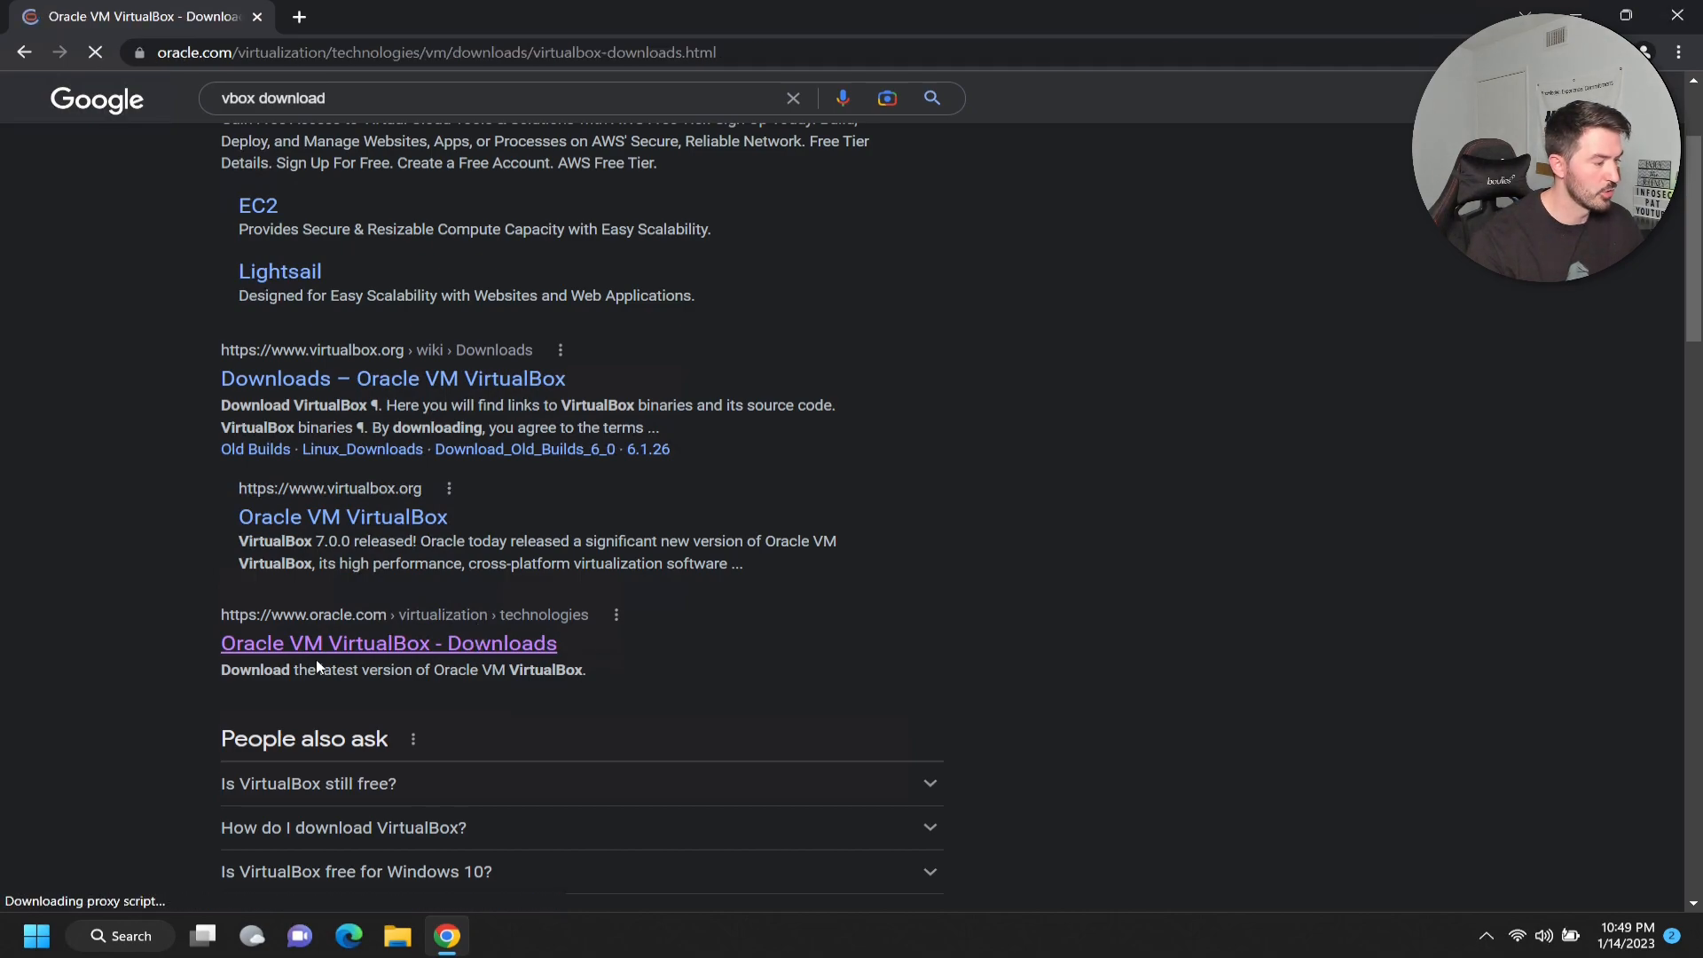
Step: Scroll through the VirtualBox 7.0.4 platform packages list and back up to the Windows installer
click(388, 642)
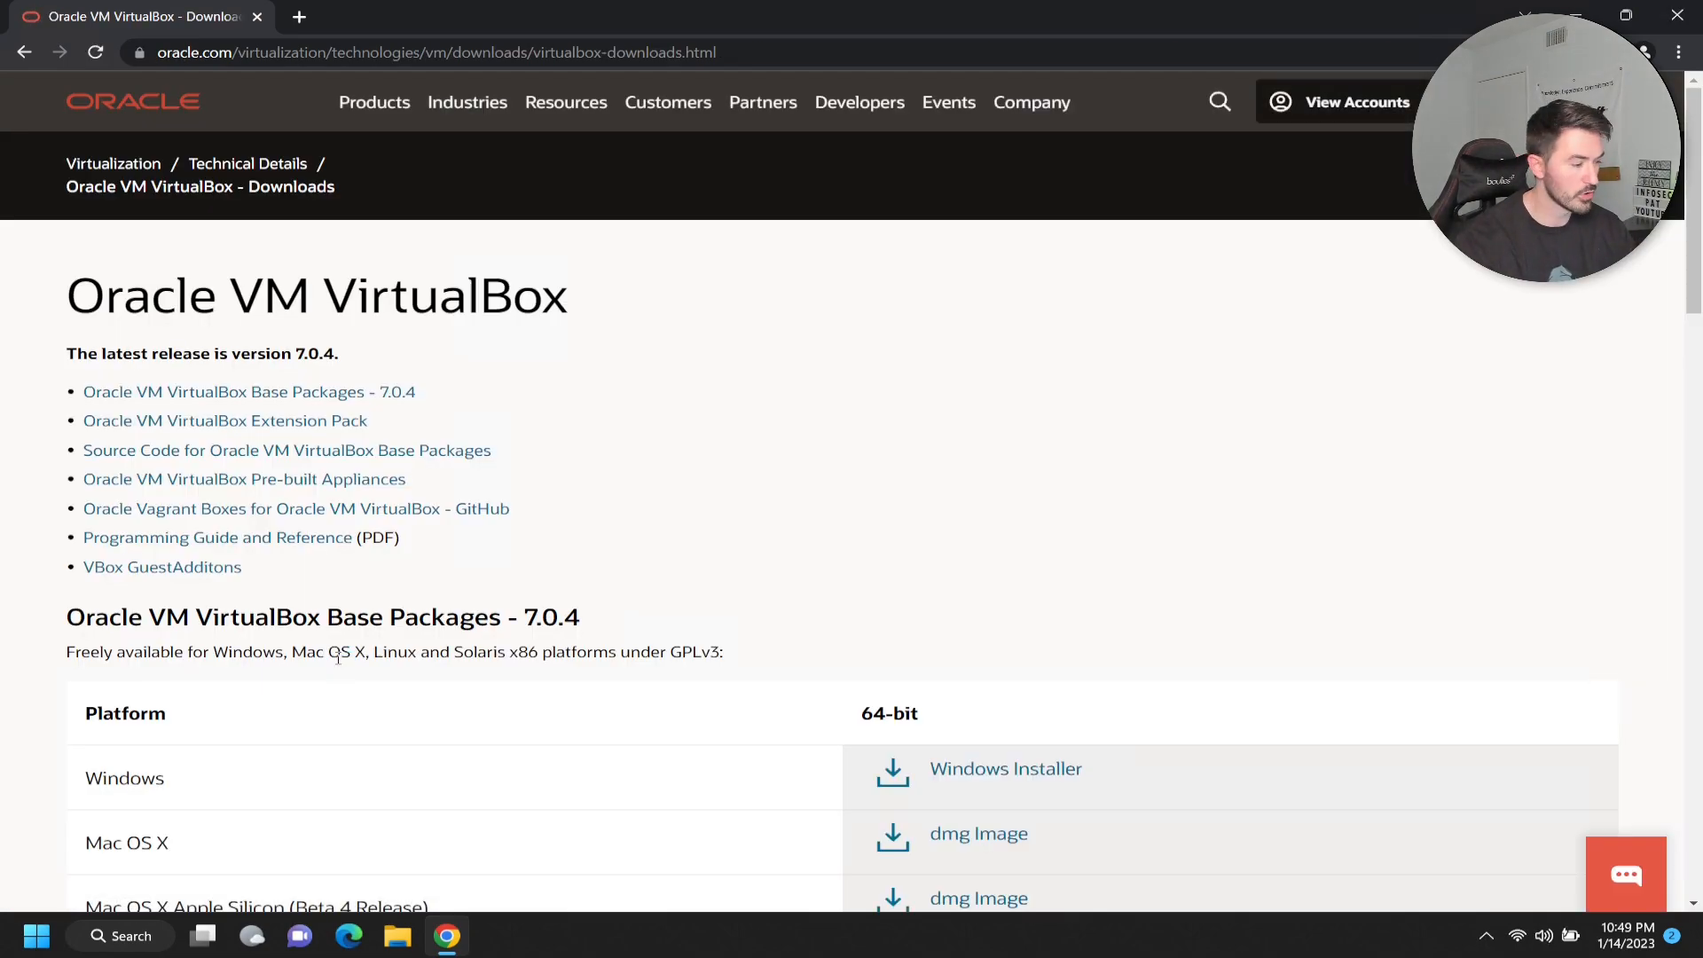
scroll(down, 3)
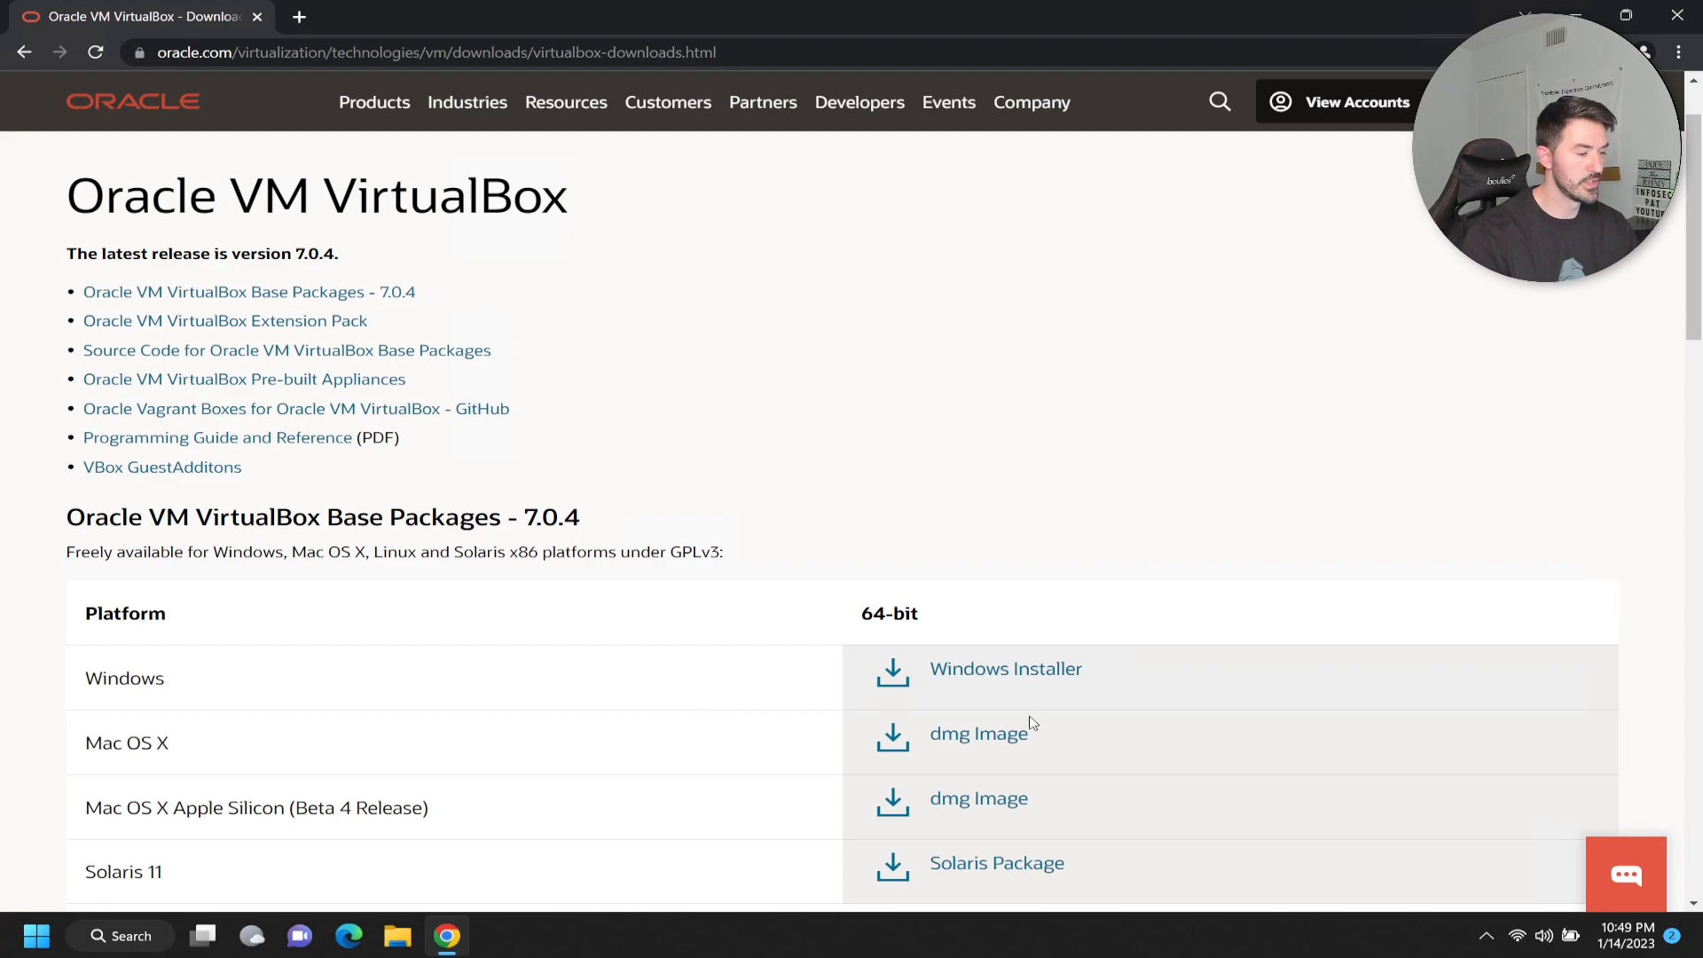
scroll(down, 3)
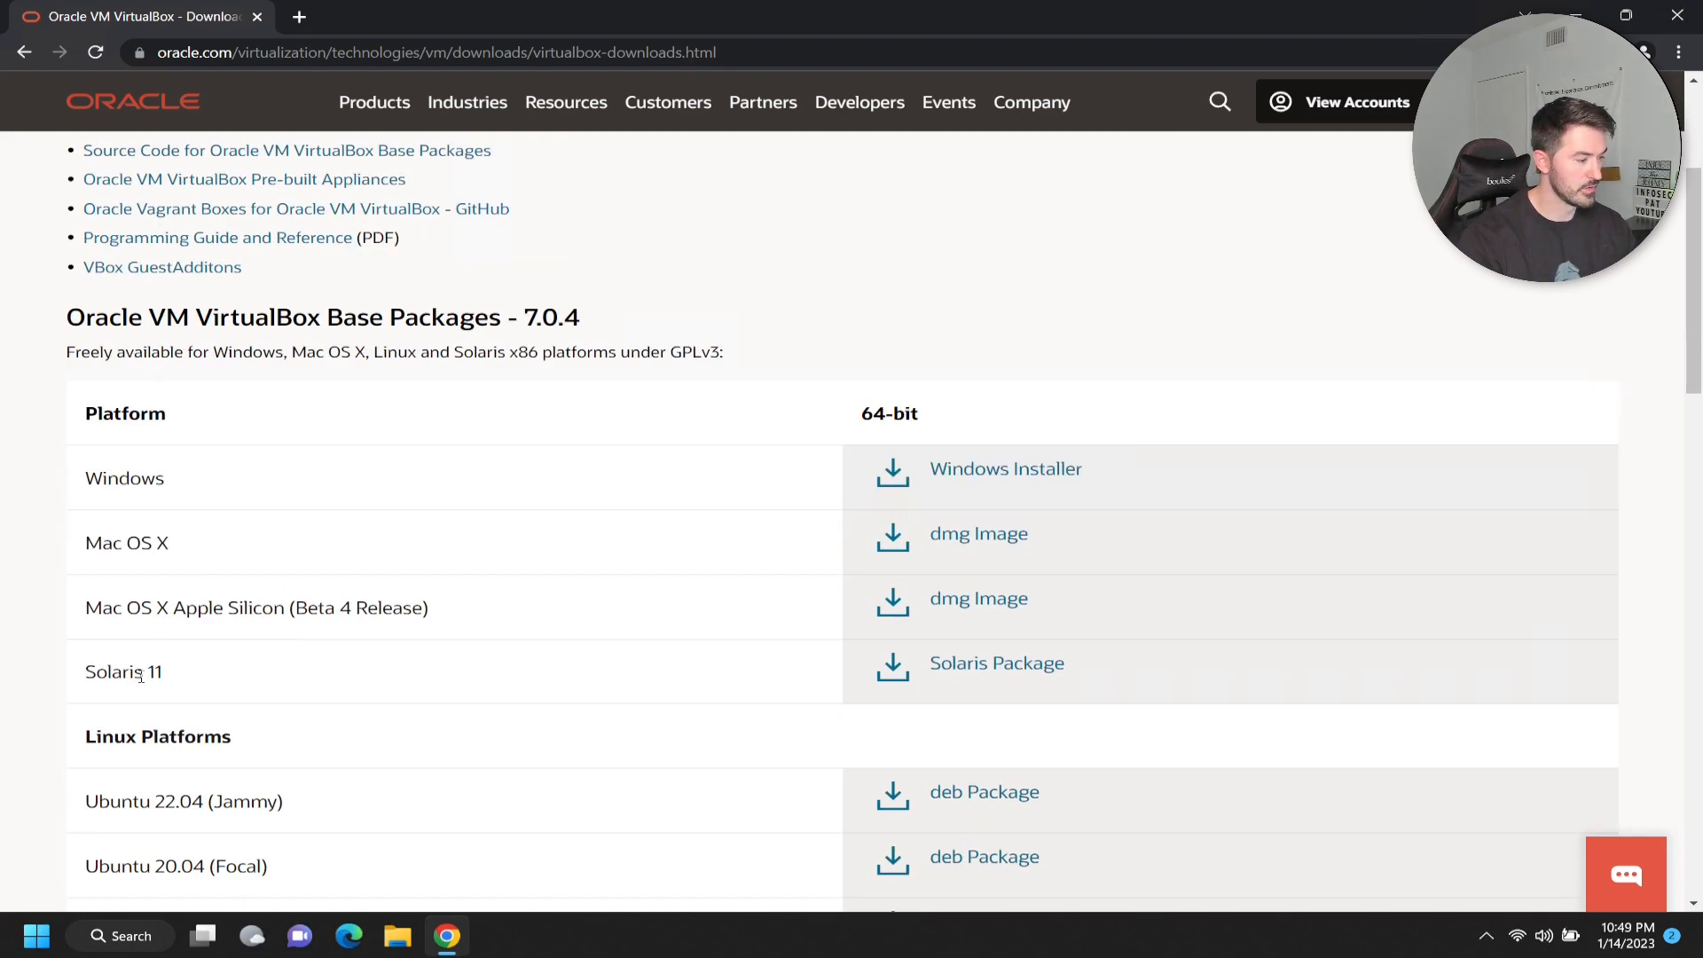
scroll(down, 3)
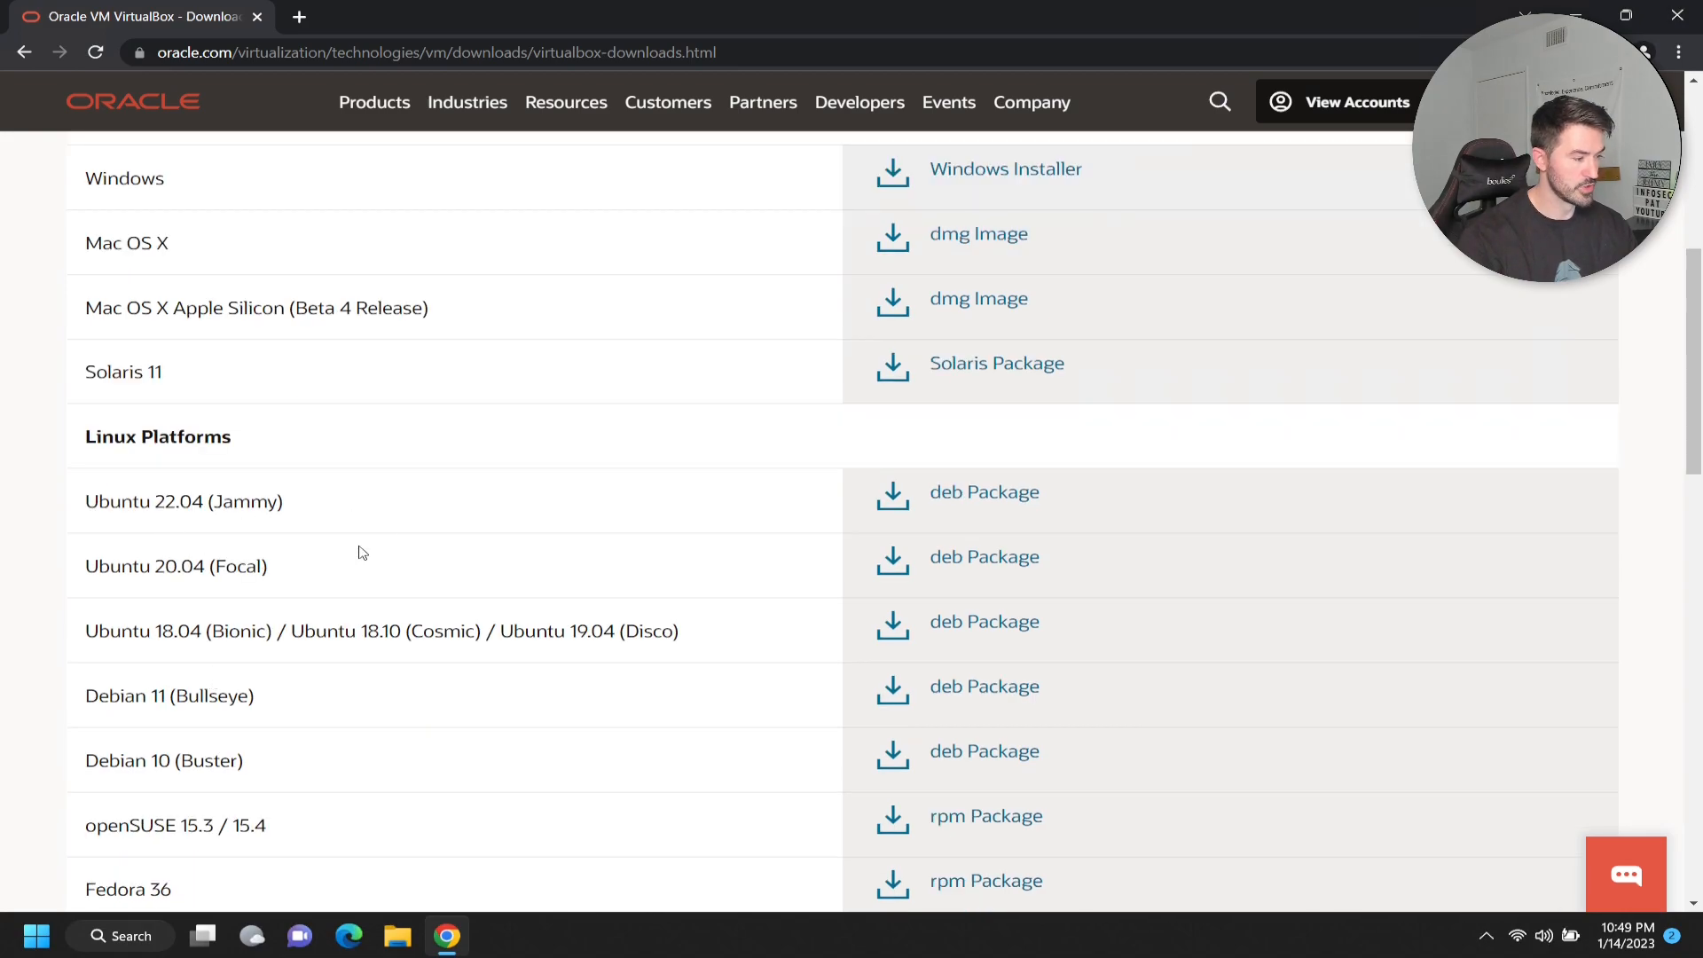
scroll(down, 3)
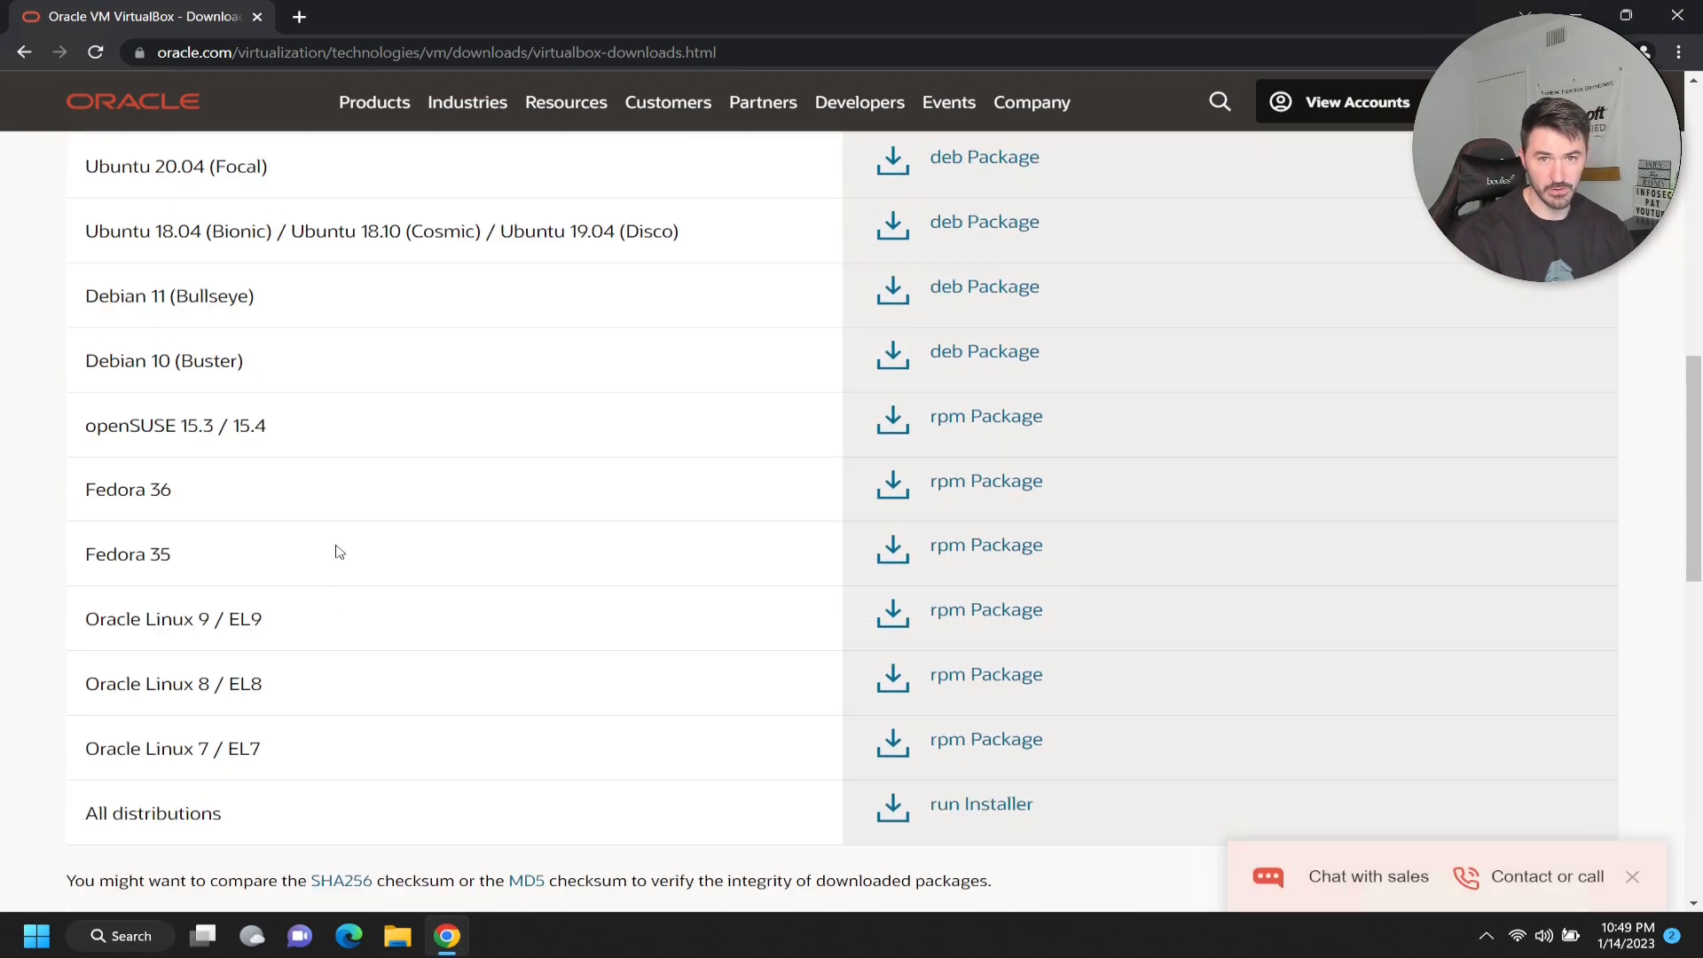
scroll(up, 3)
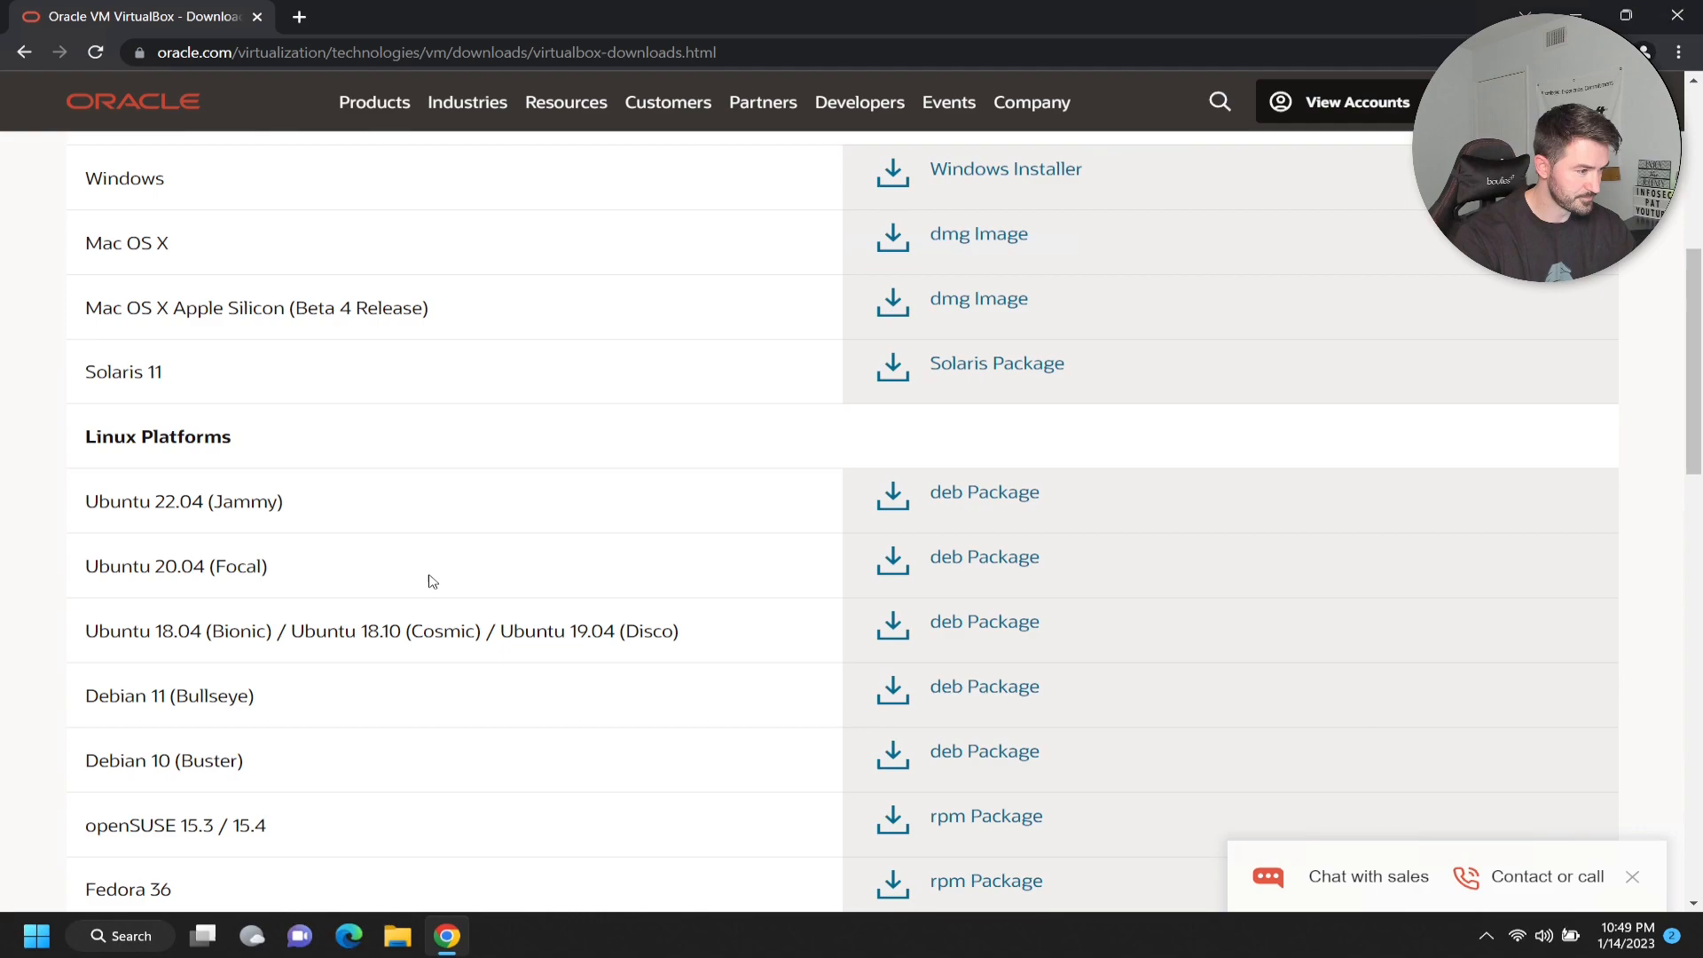
scroll(up, 3)
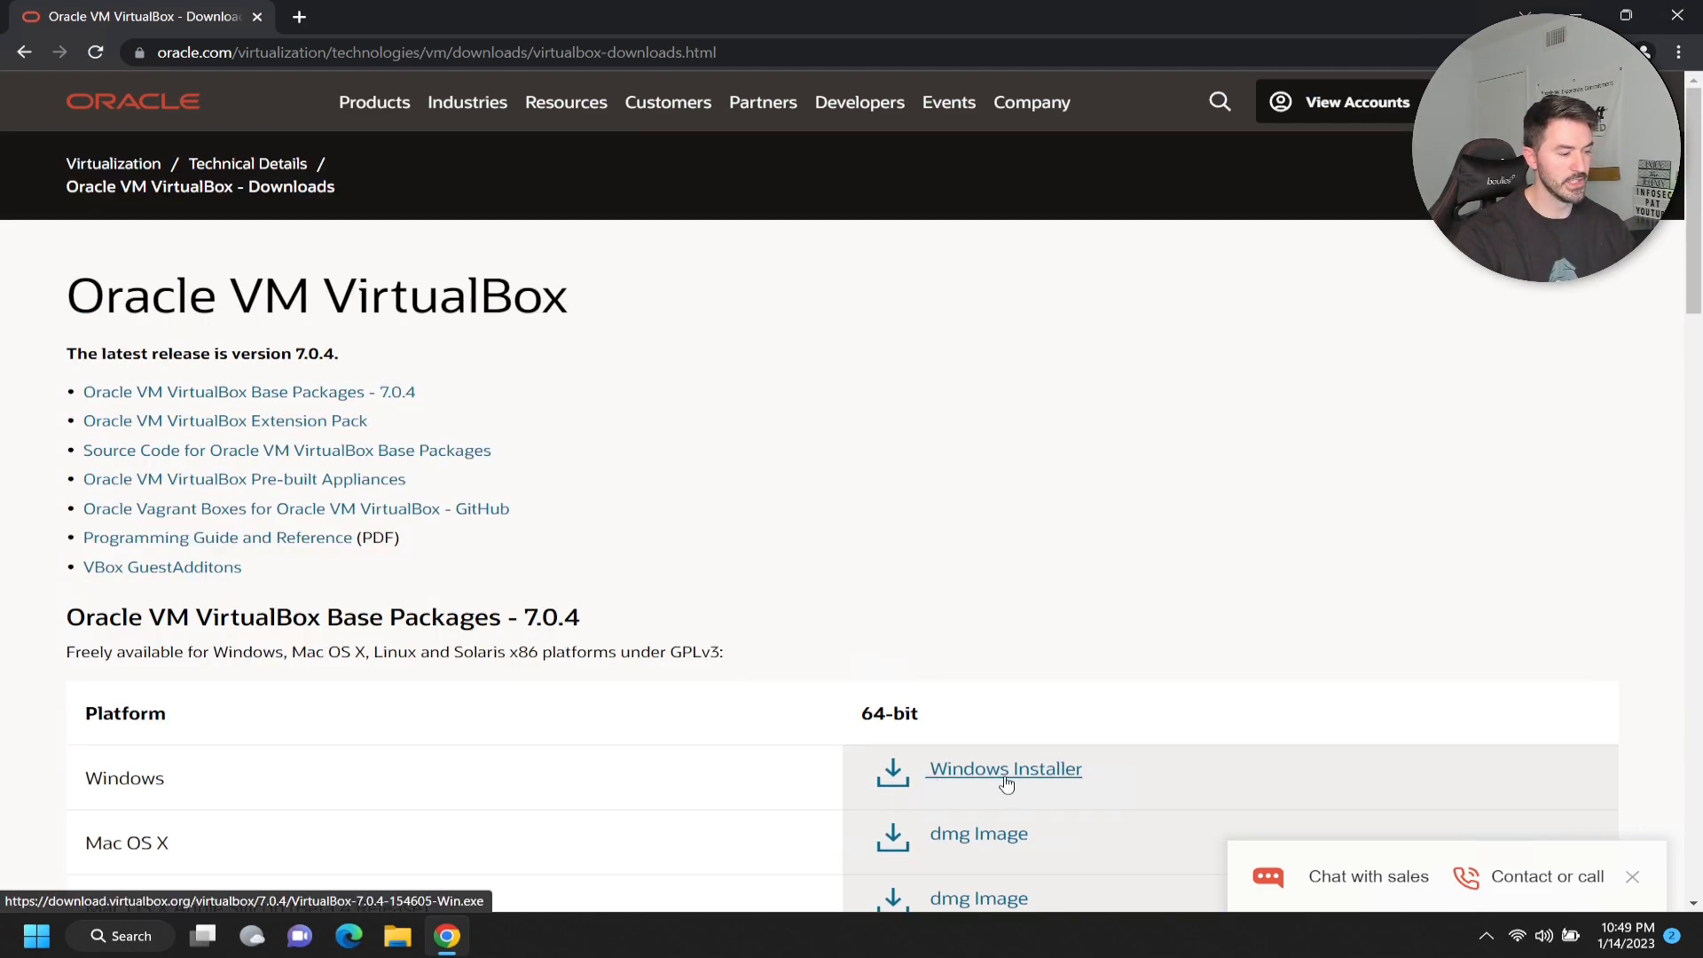
mouse_move(445, 814)
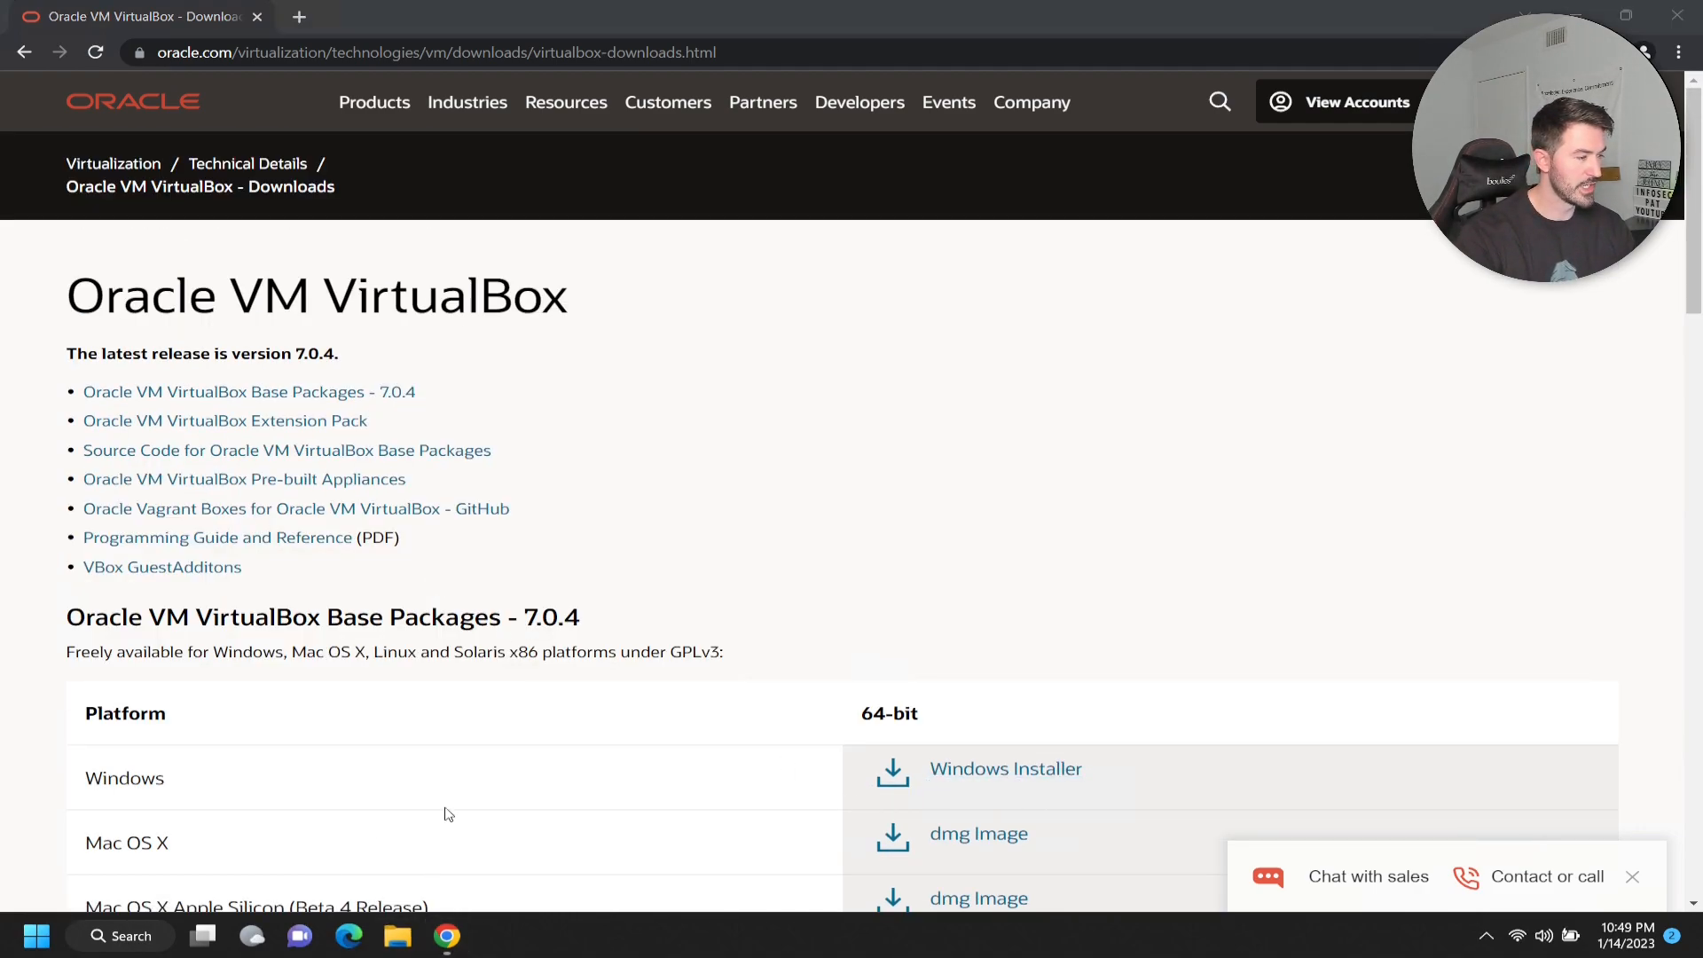
Step: Browse to the Downloads folder and select the VirtualBox-7.0.4-154605-Win installer
click(396, 935)
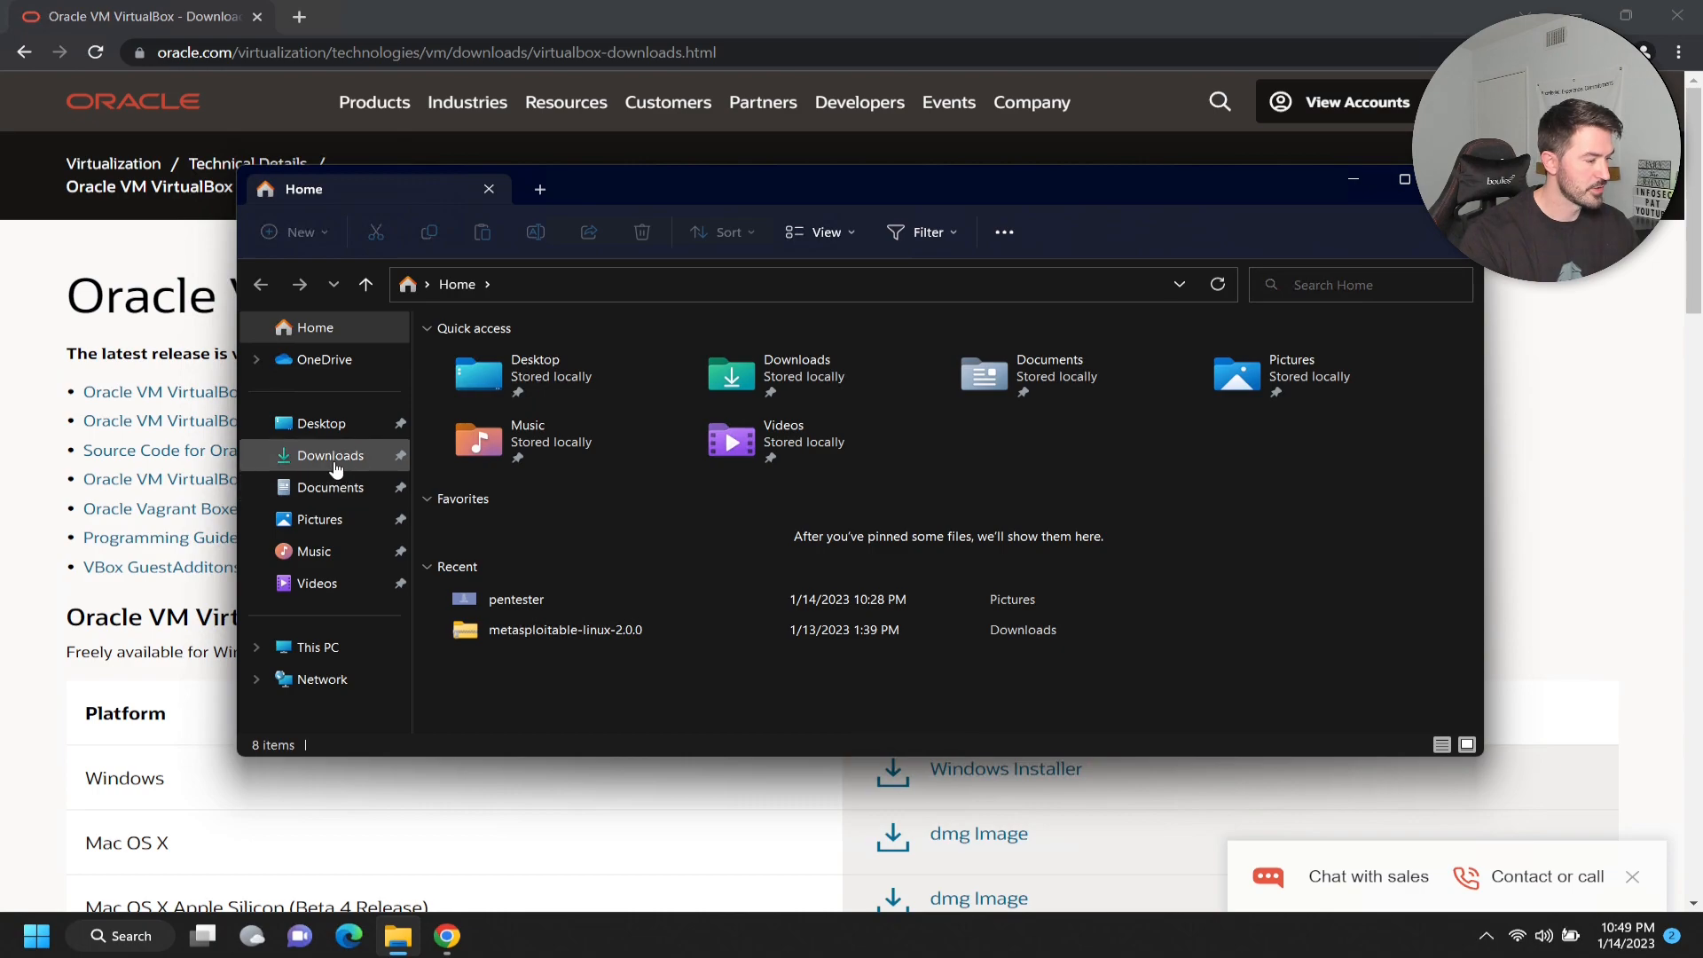
click(329, 456)
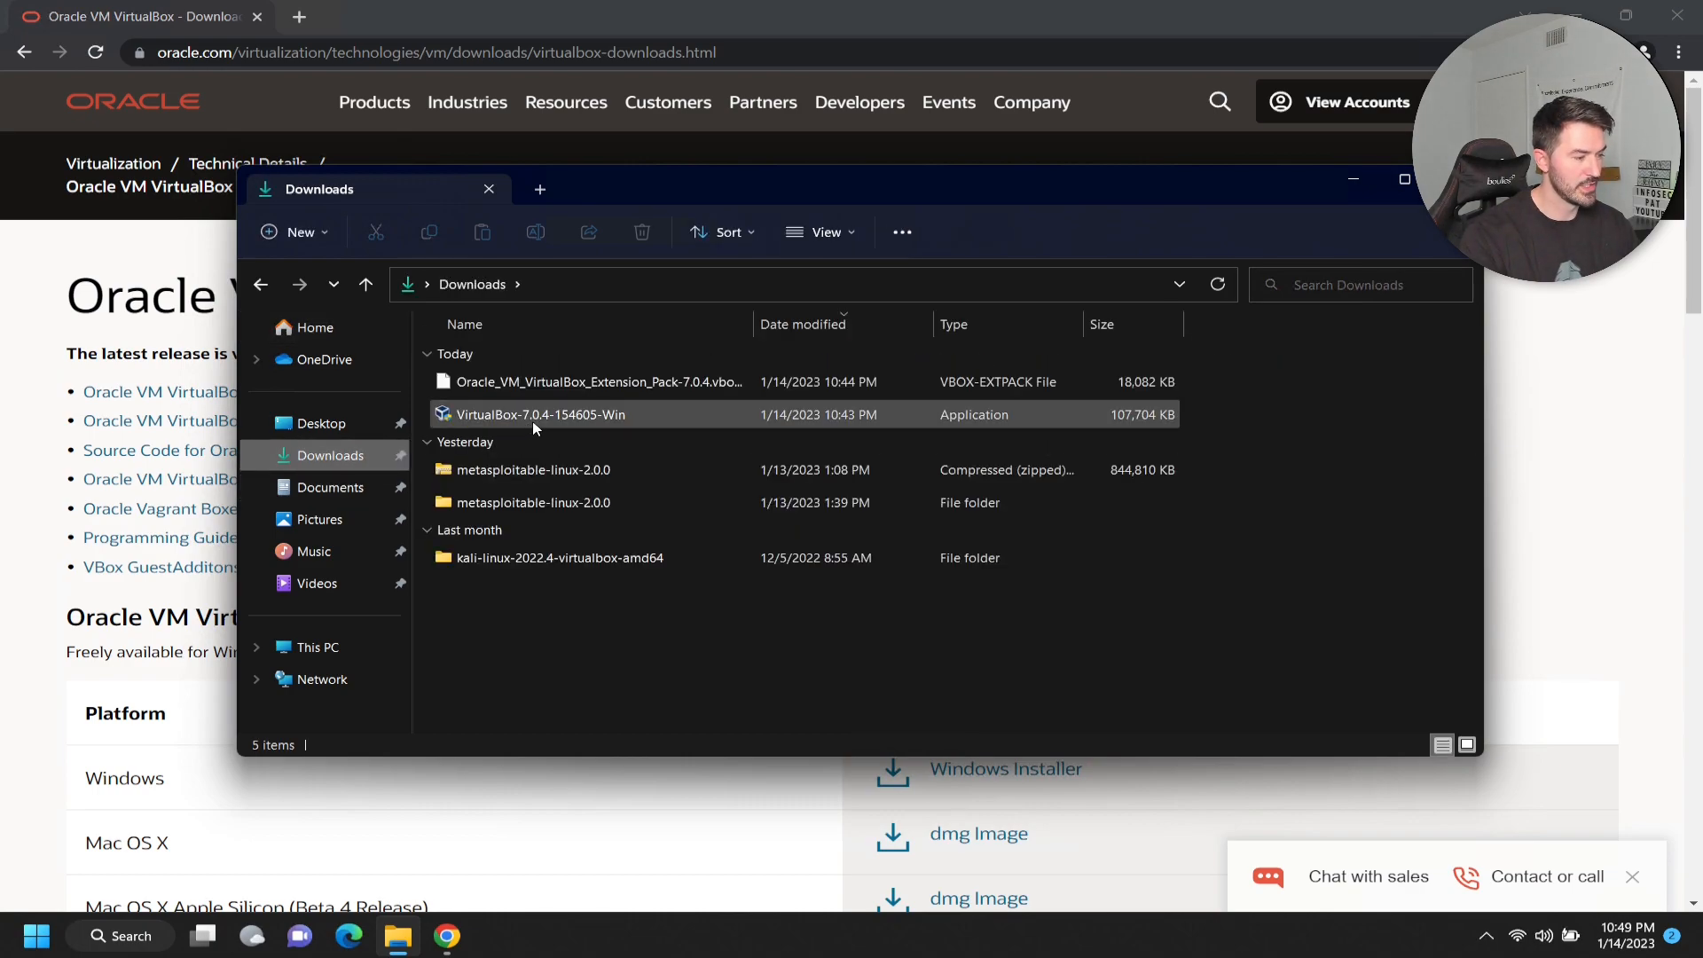
mouse_move(539, 414)
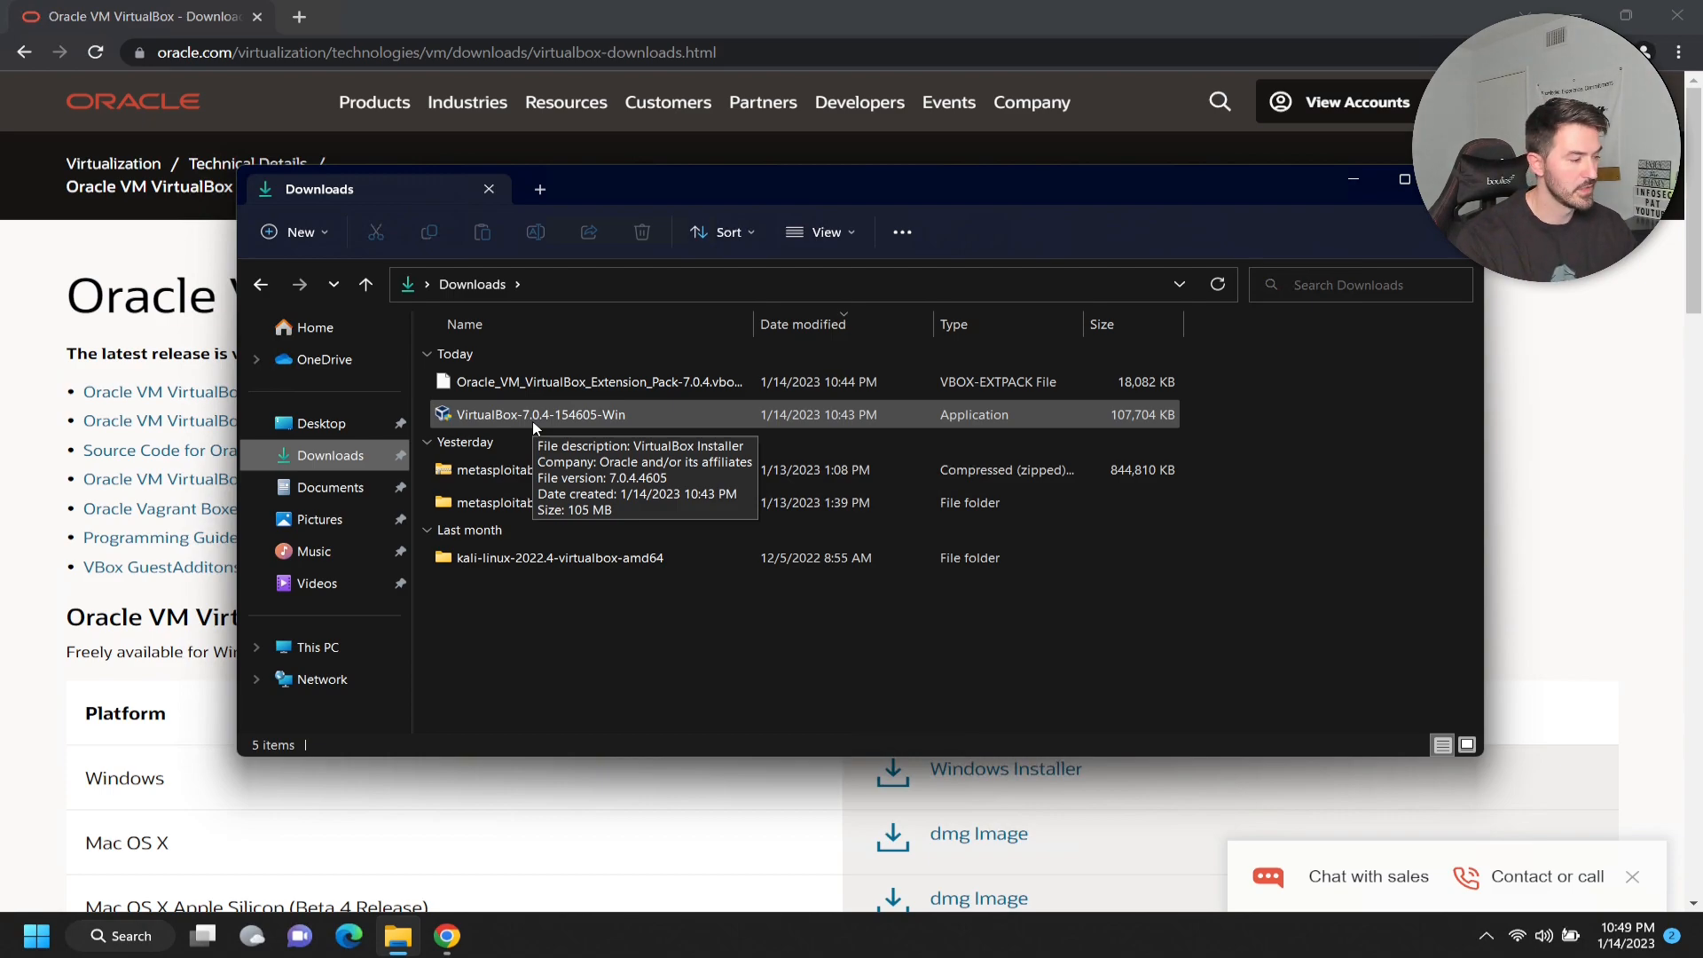
click(539, 413)
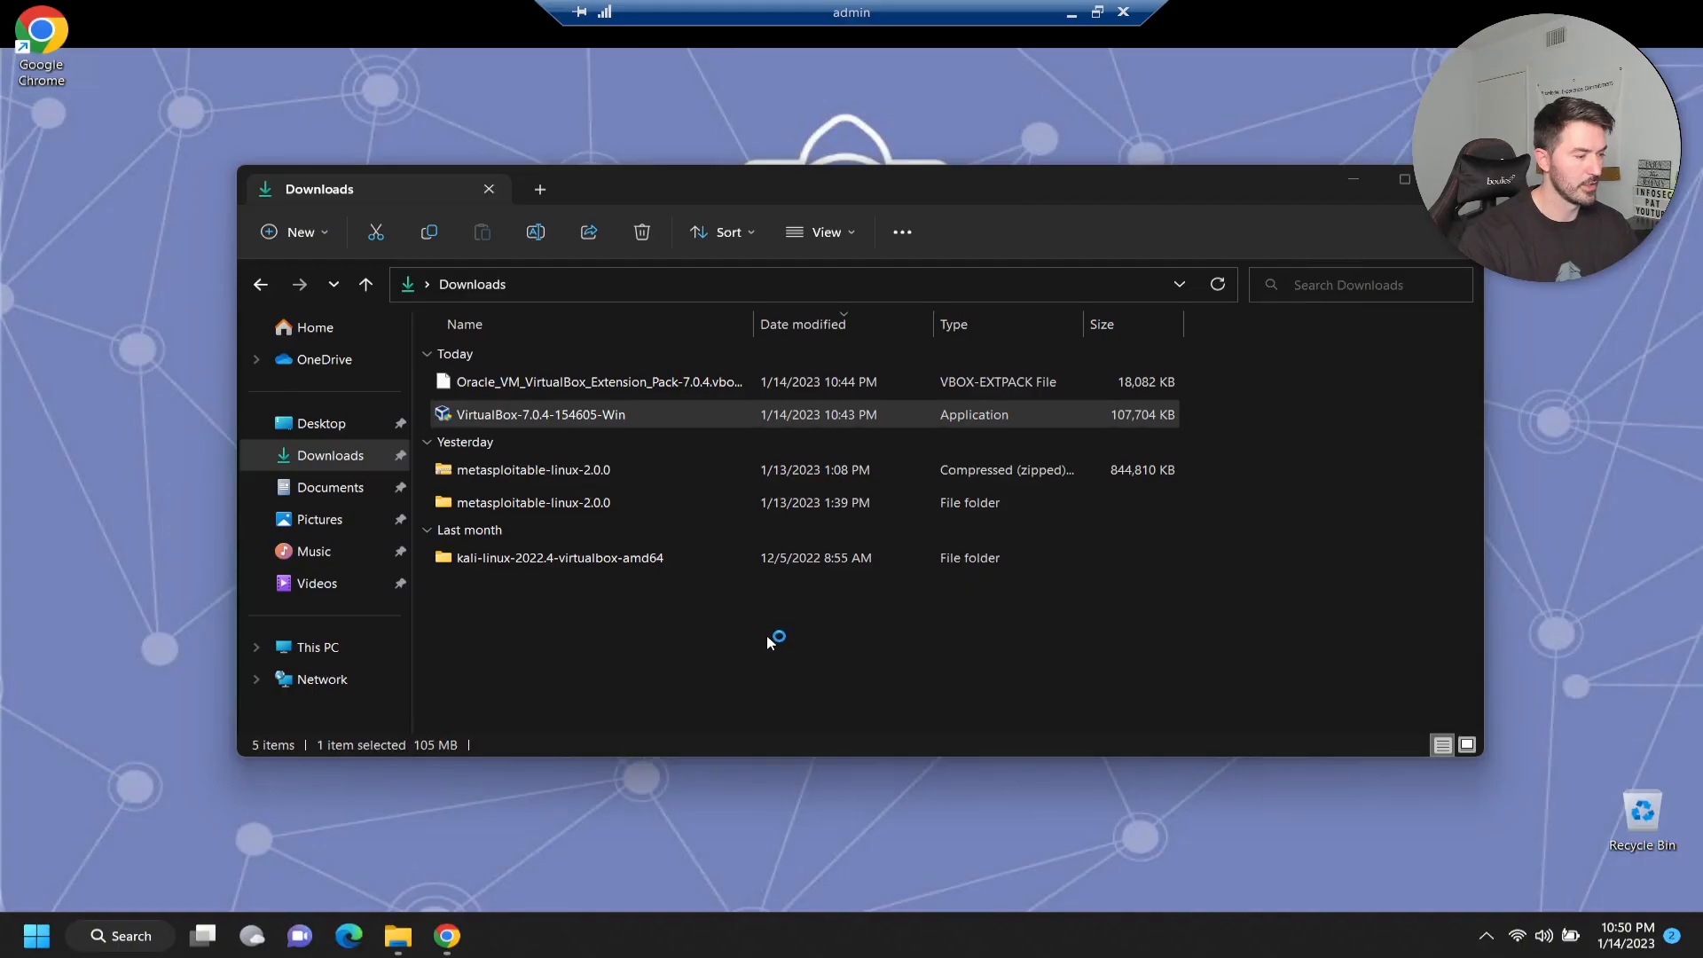
Step: Launch VirtualBox-7.0.4-154605-Win.exe to start the setup wizard
double_click(536, 413)
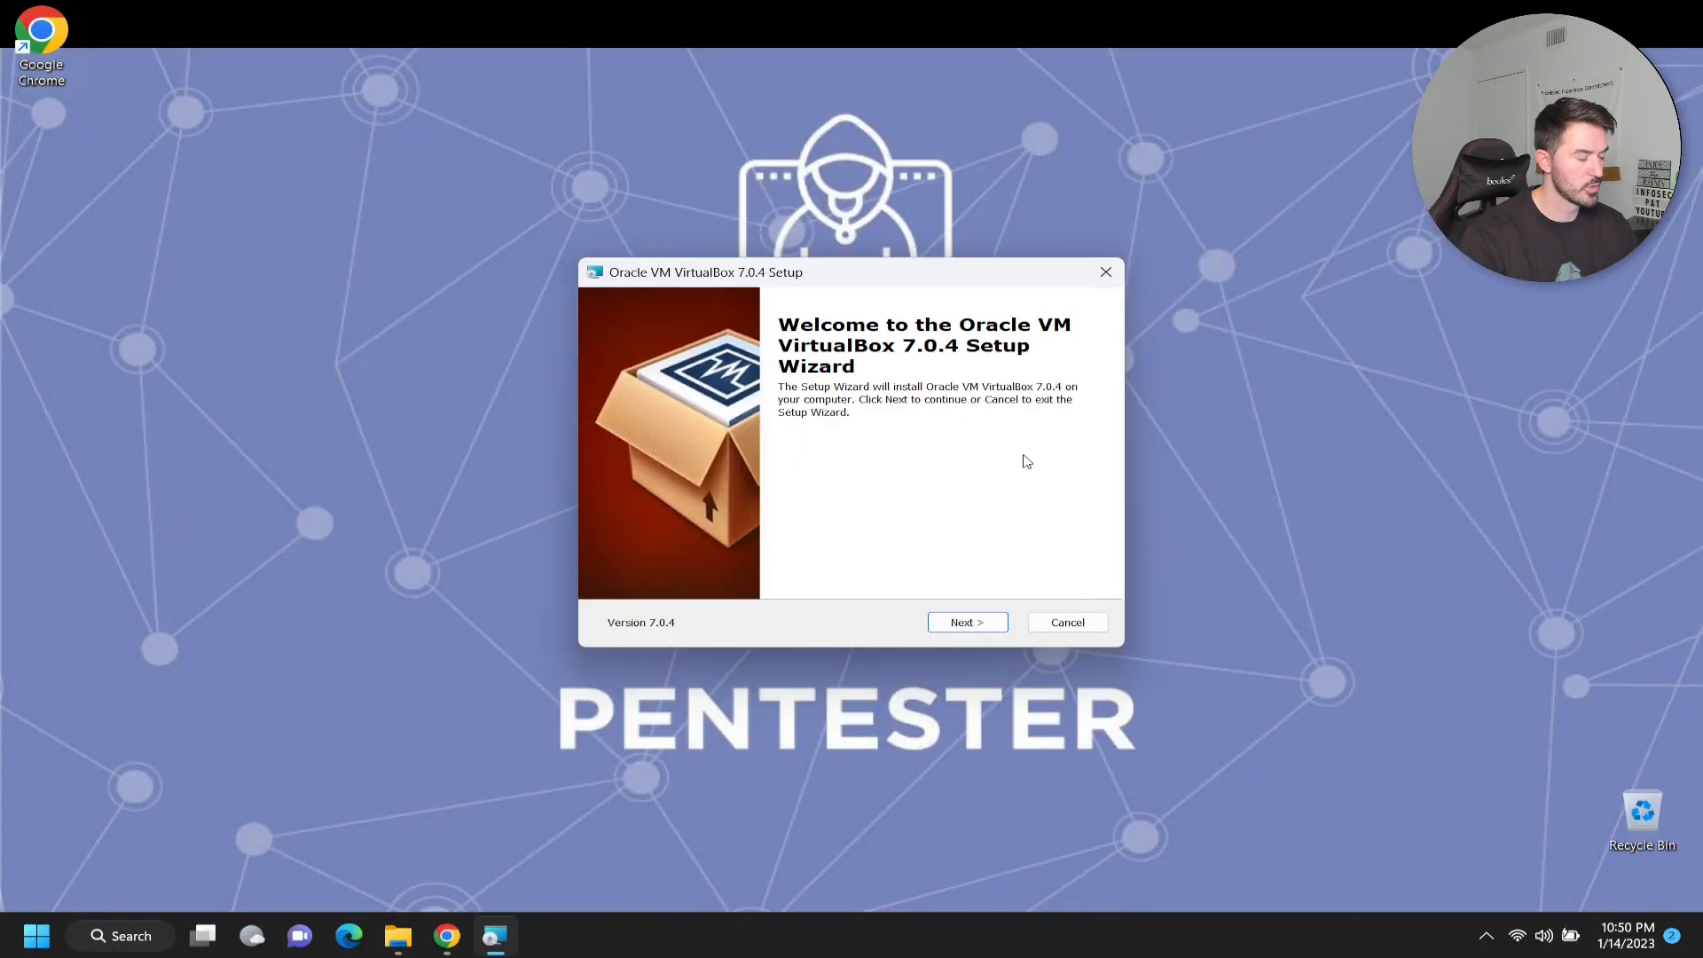
mouse_move(847, 450)
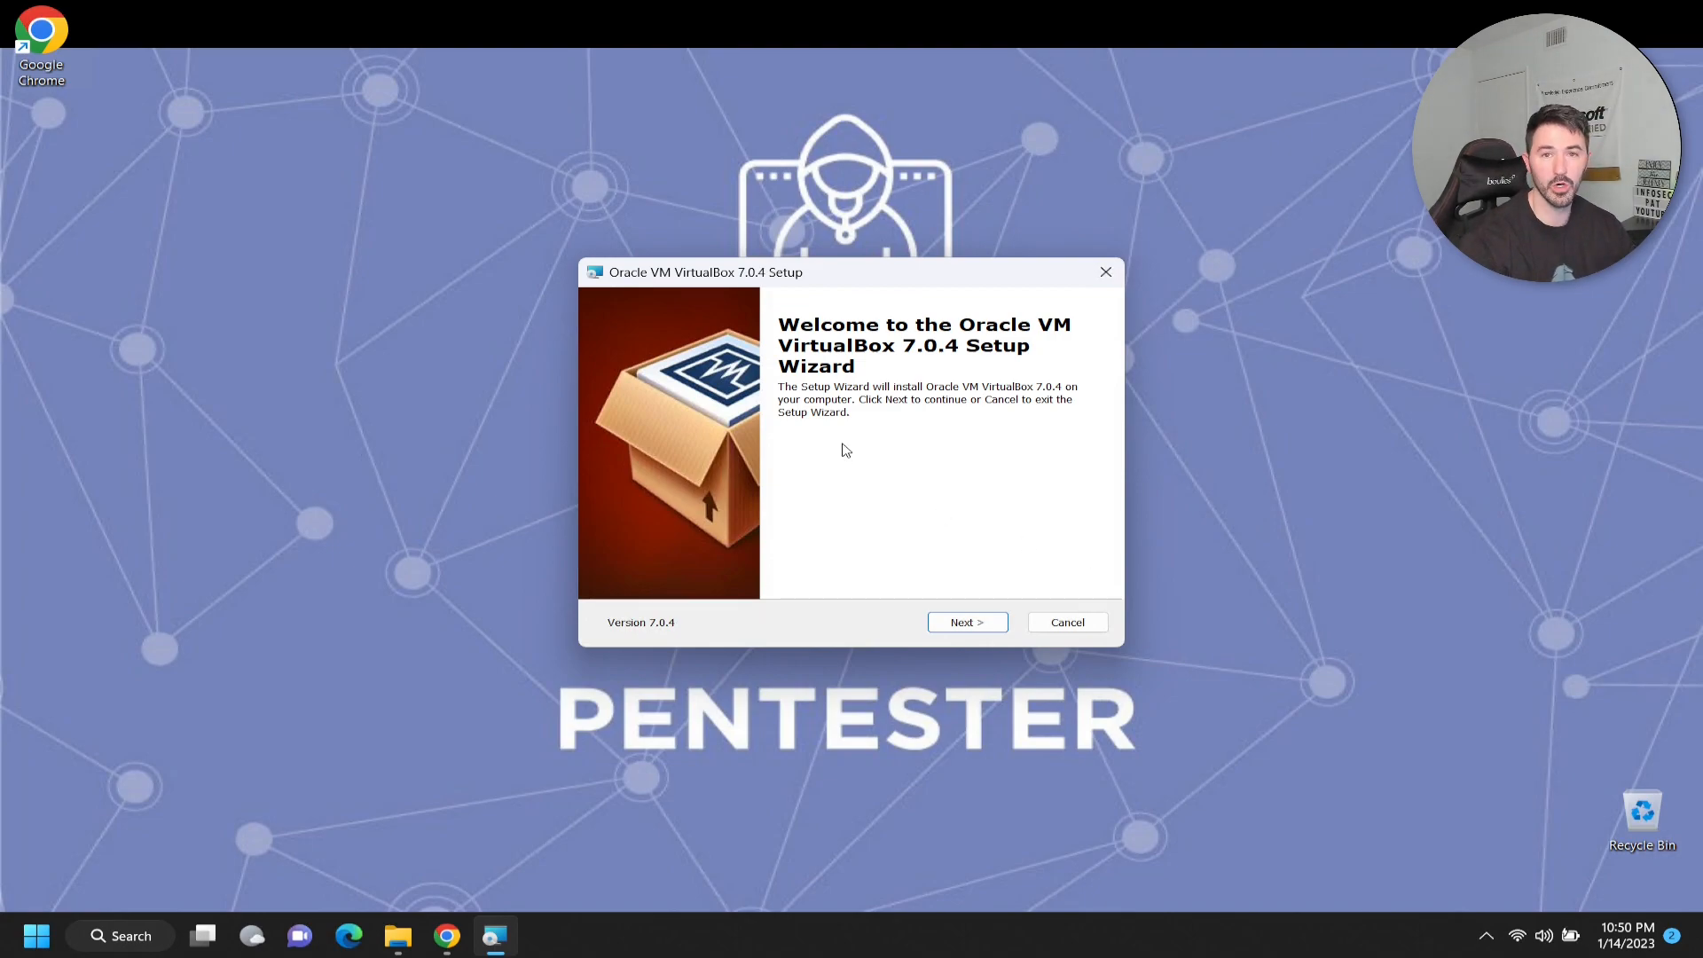
mouse_move(877, 460)
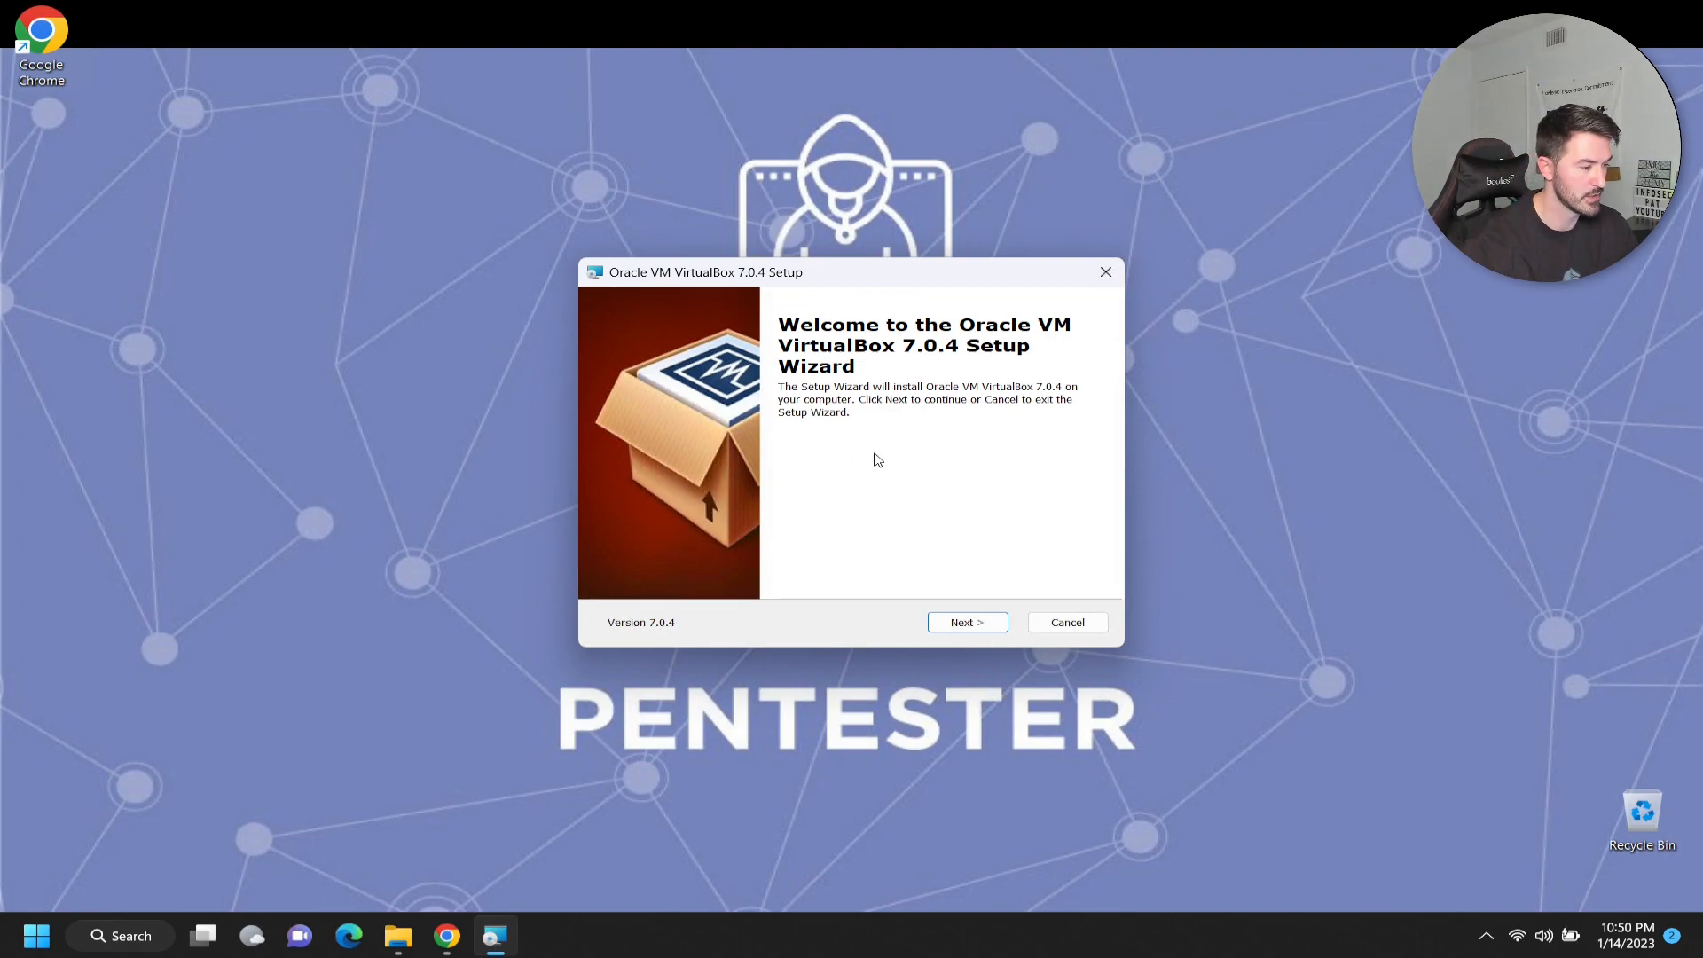
mouse_move(931, 367)
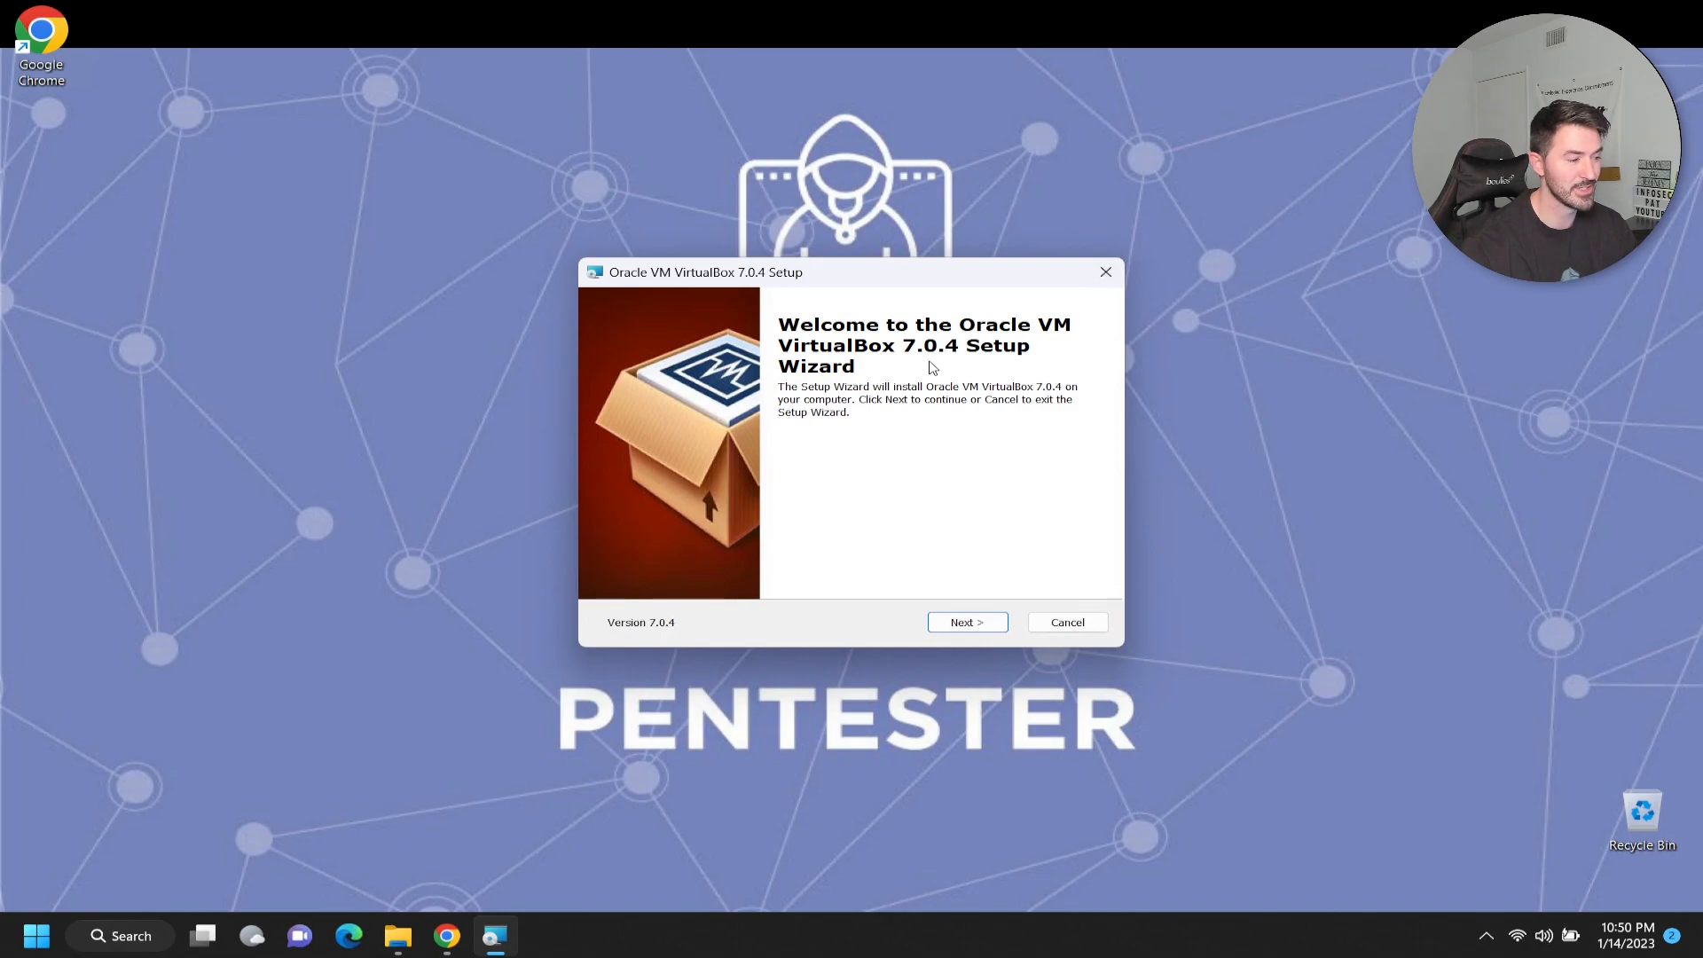
mouse_move(971, 378)
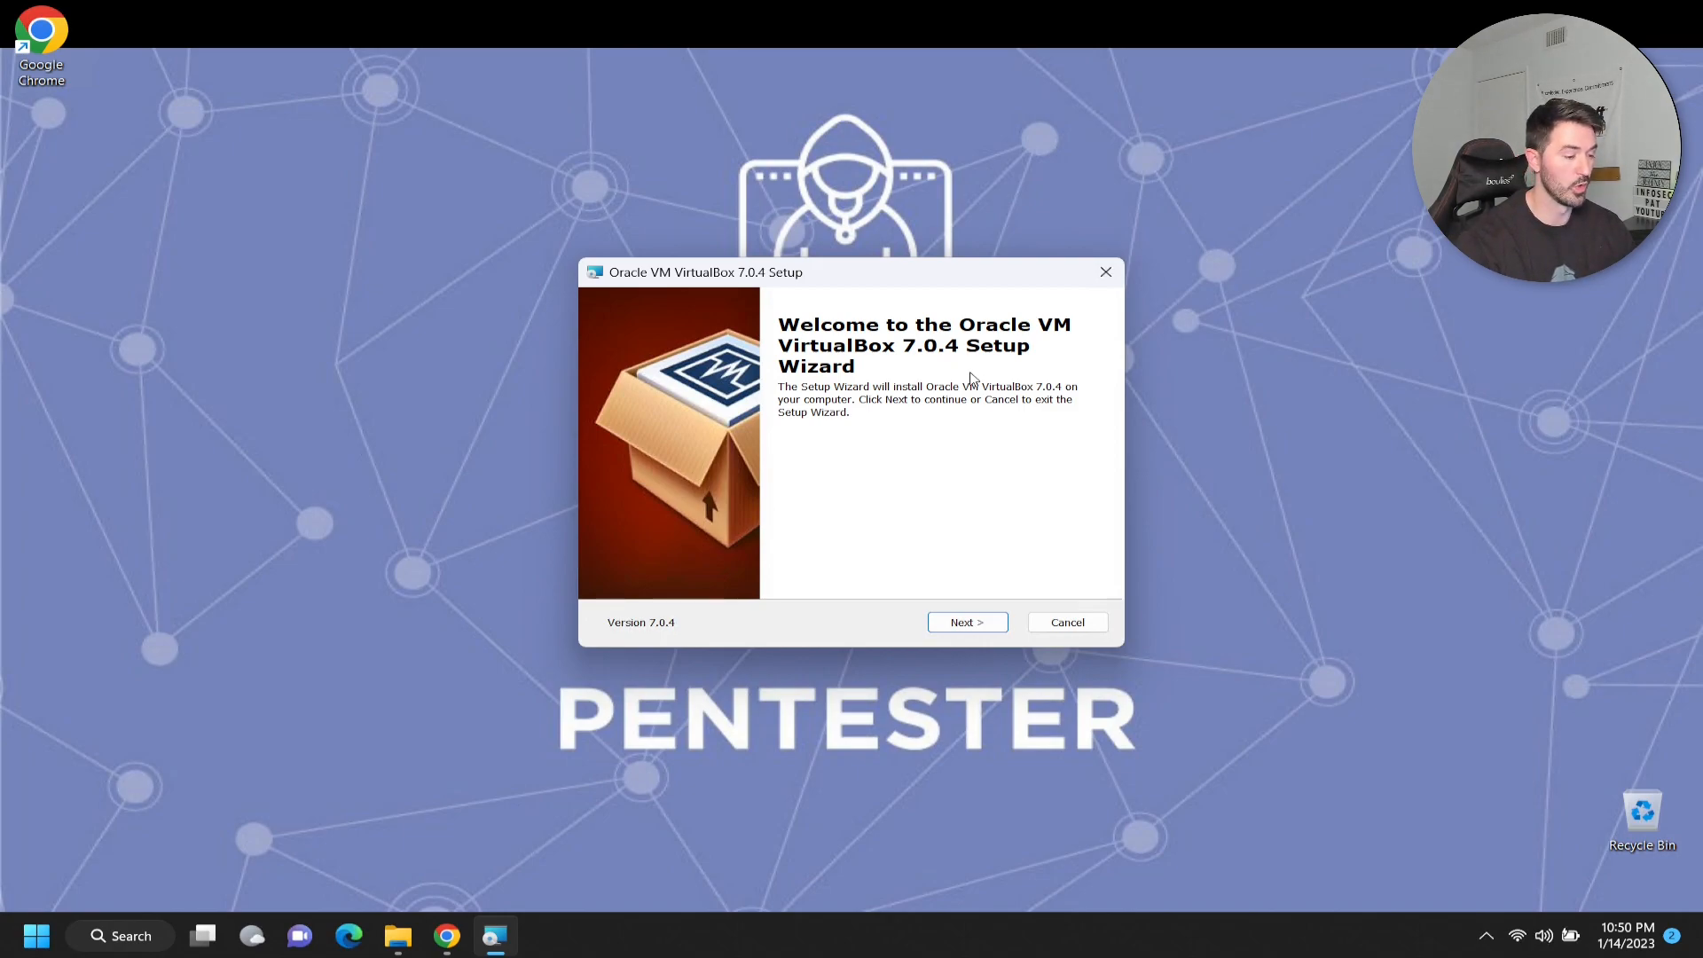
mouse_move(983, 649)
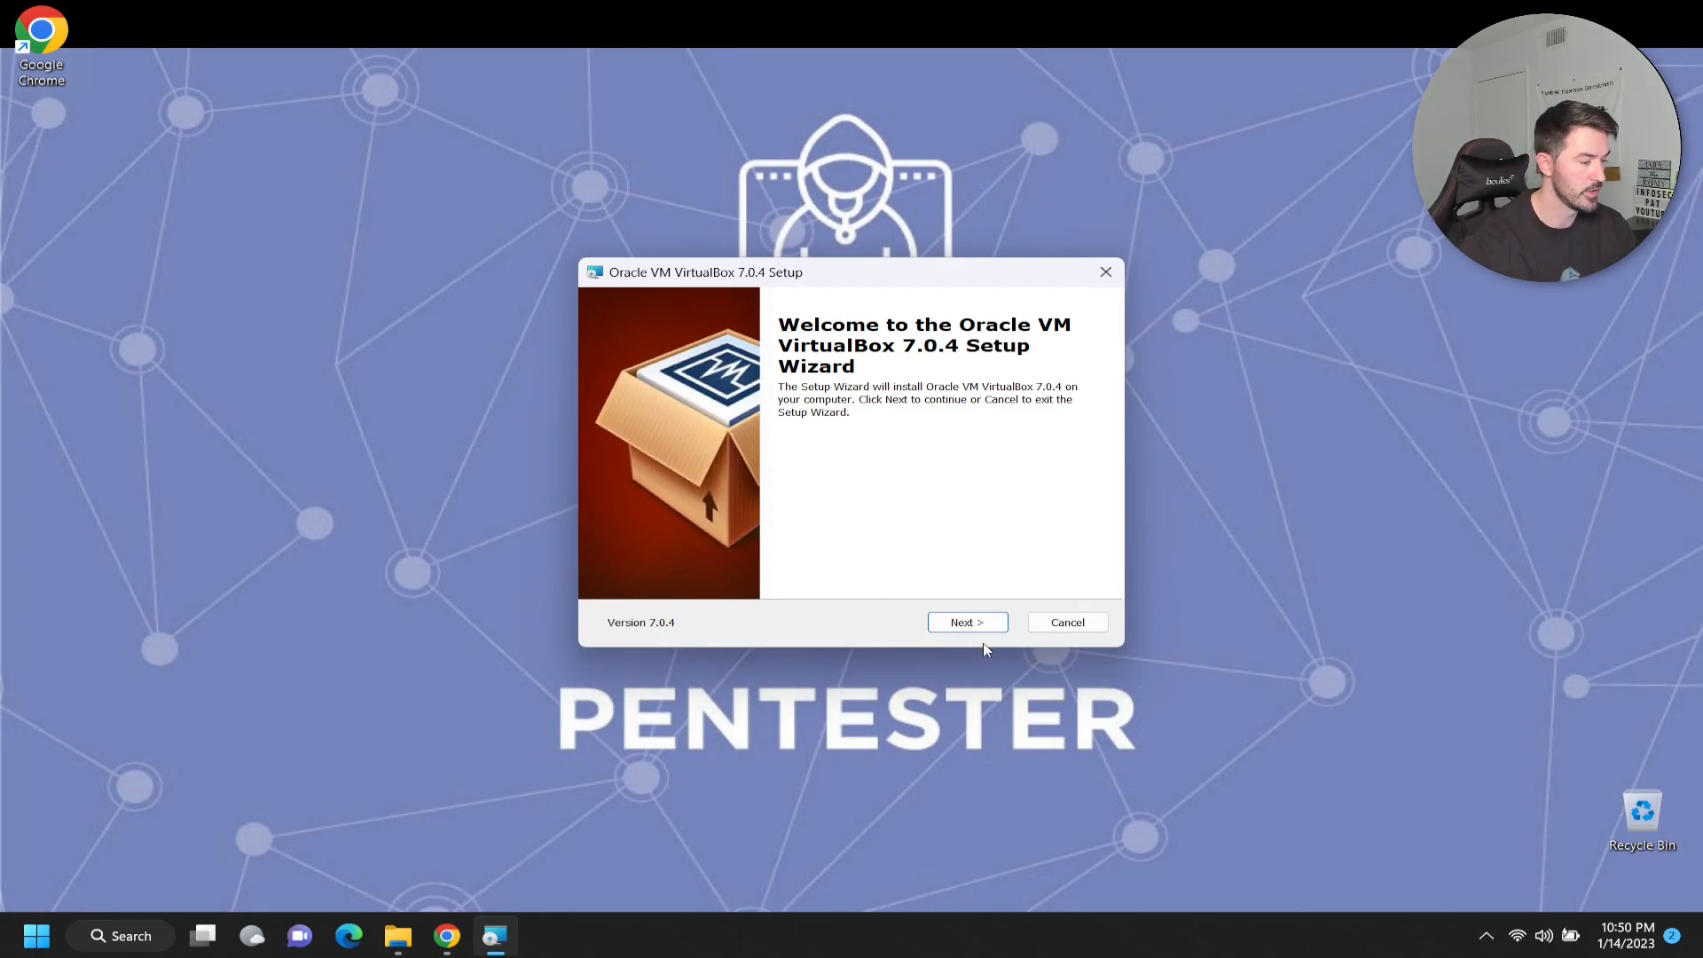
Step: Advance past the welcome page and accept the Network Interfaces reset warning
click(965, 623)
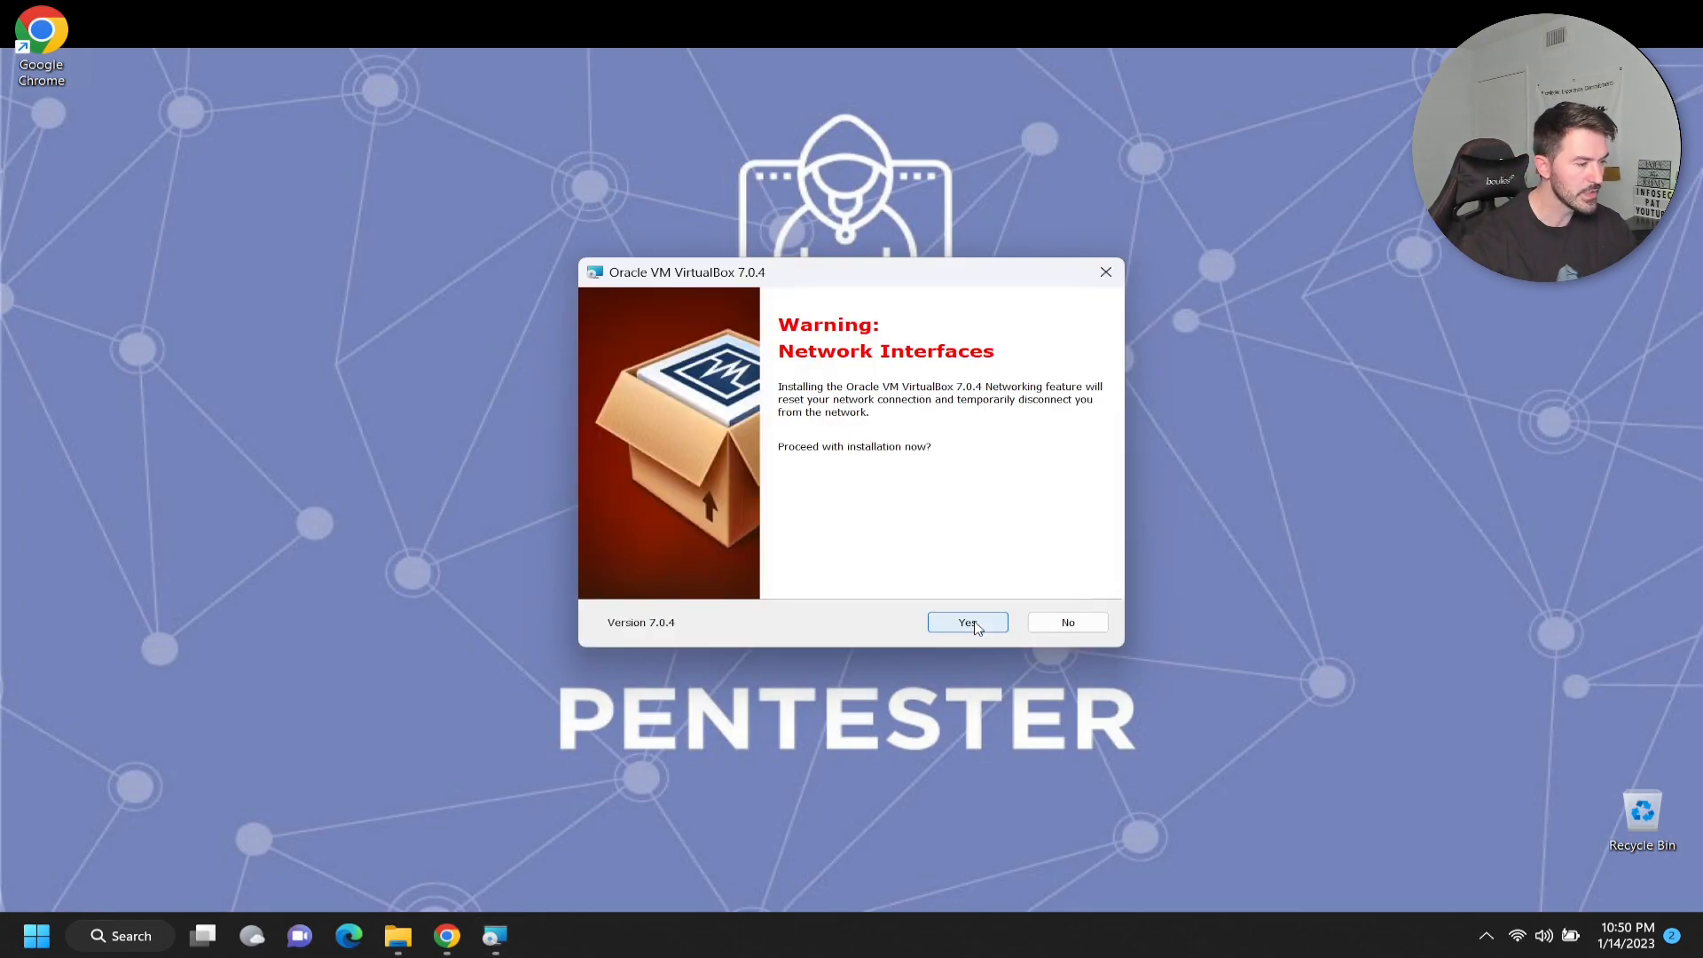
mouse_move(908, 379)
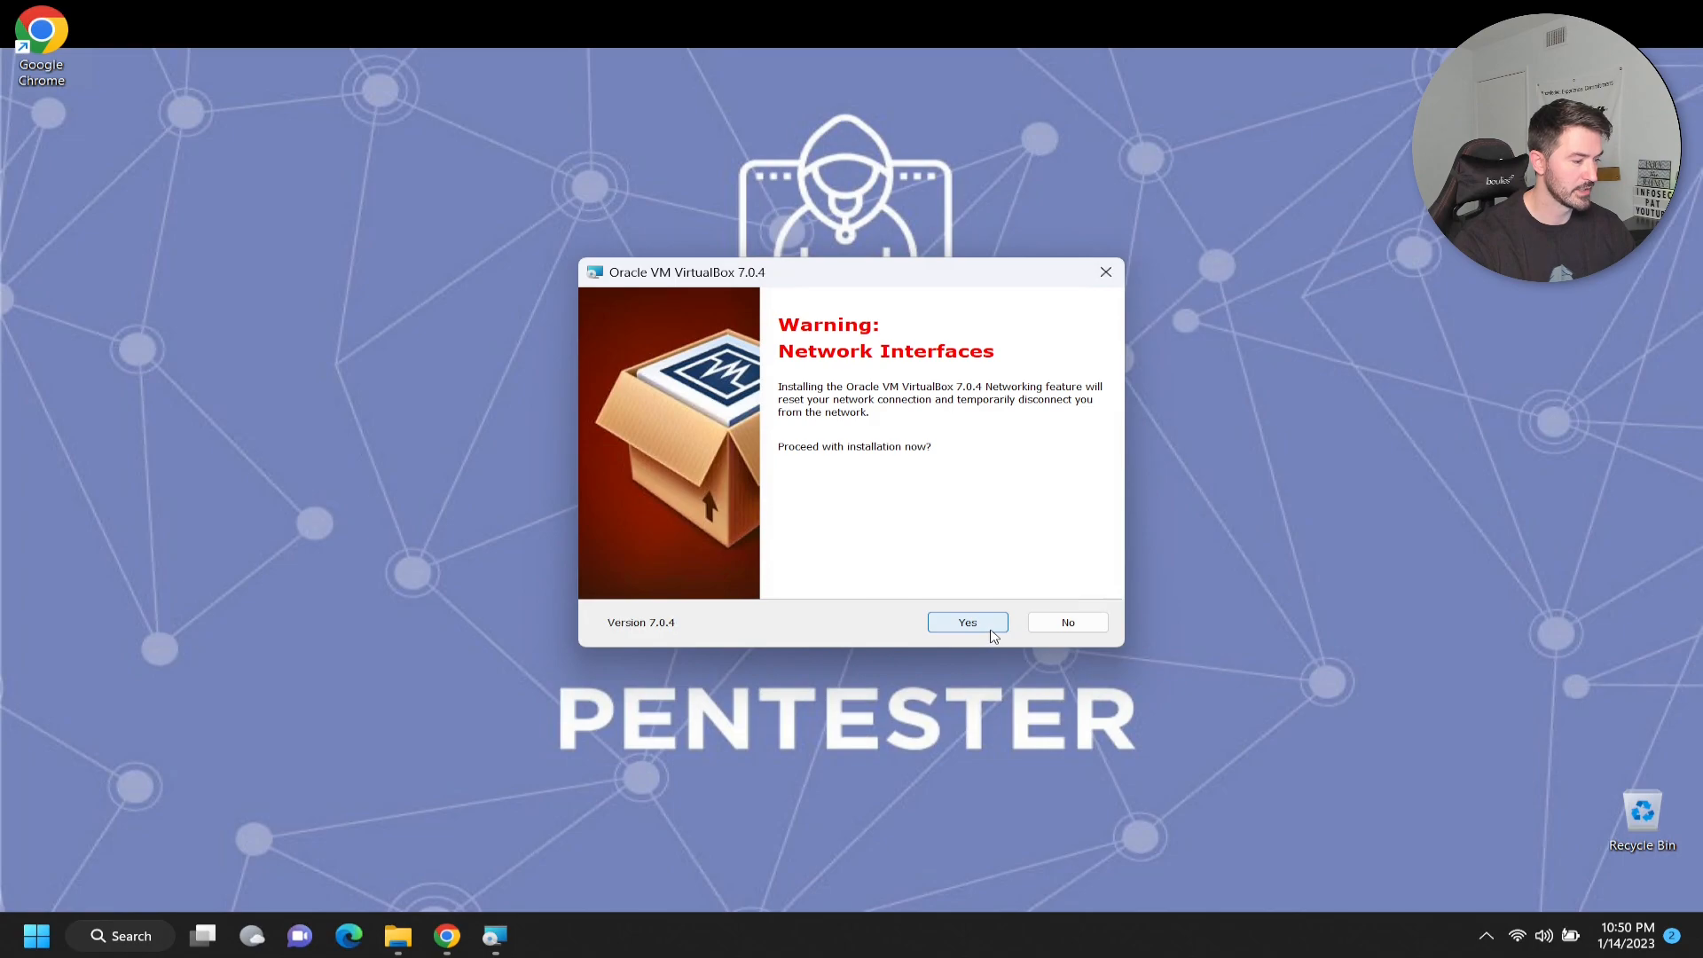
click(965, 623)
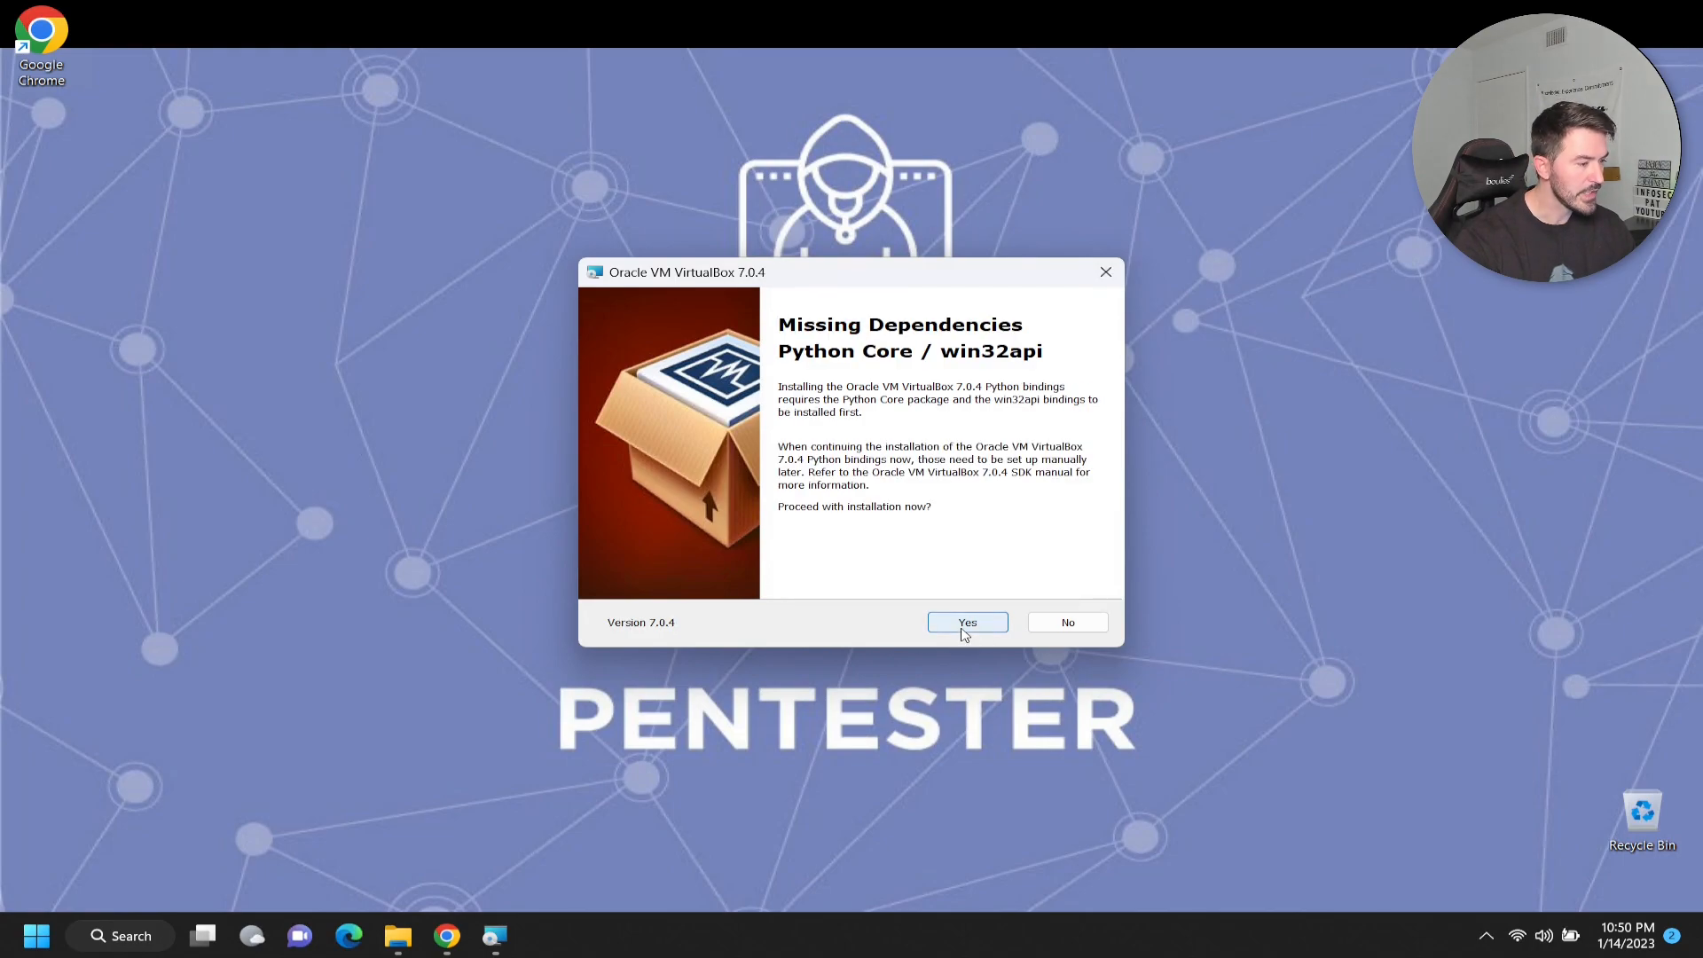
Step: Proceed despite missing Python dependencies, untick 'Start Oracle VM VirtualBox 7.0.4 after installation', and finish setup
click(966, 621)
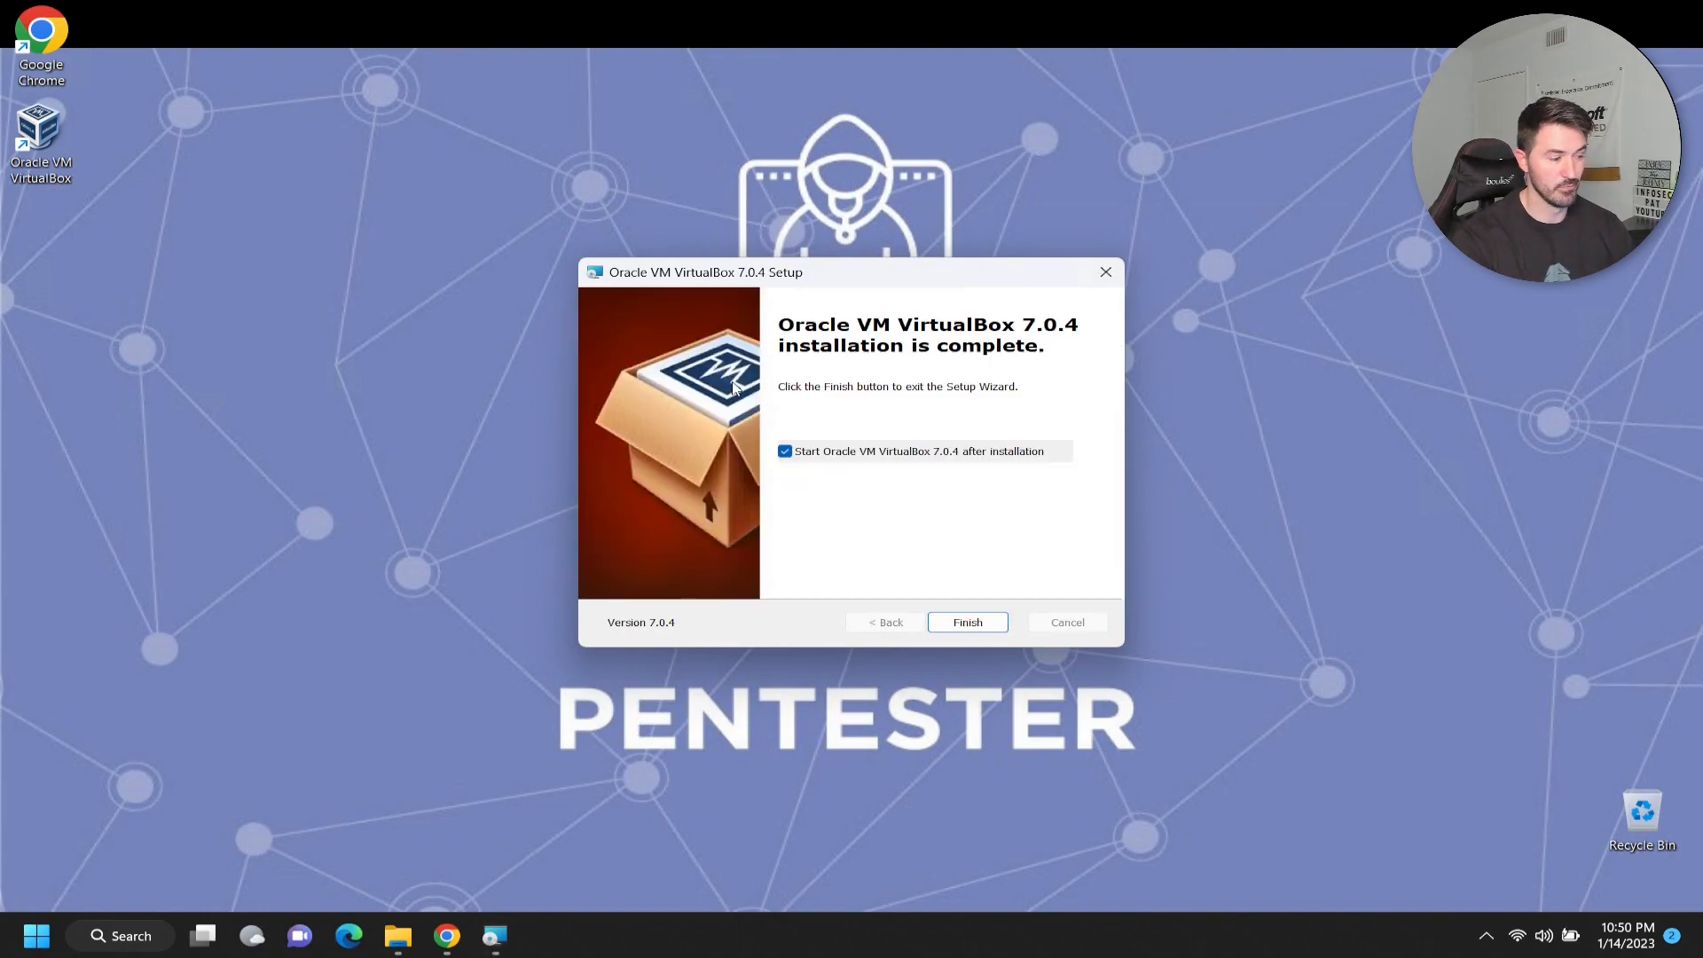
mouse_move(786, 468)
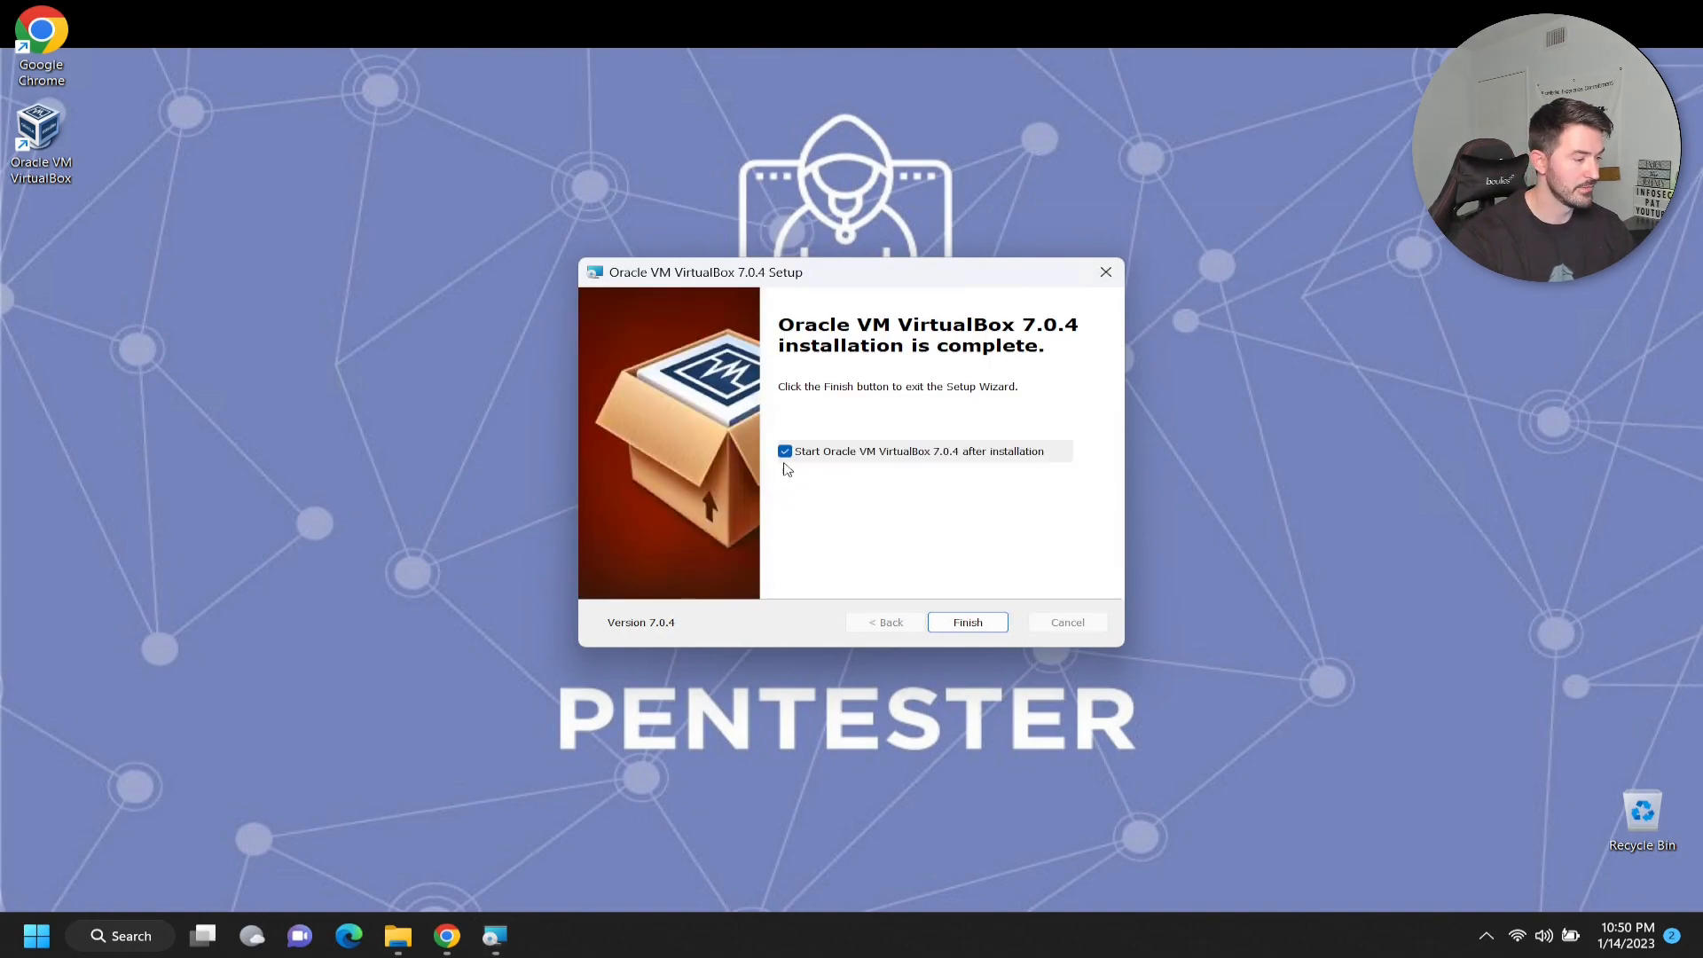
click(784, 450)
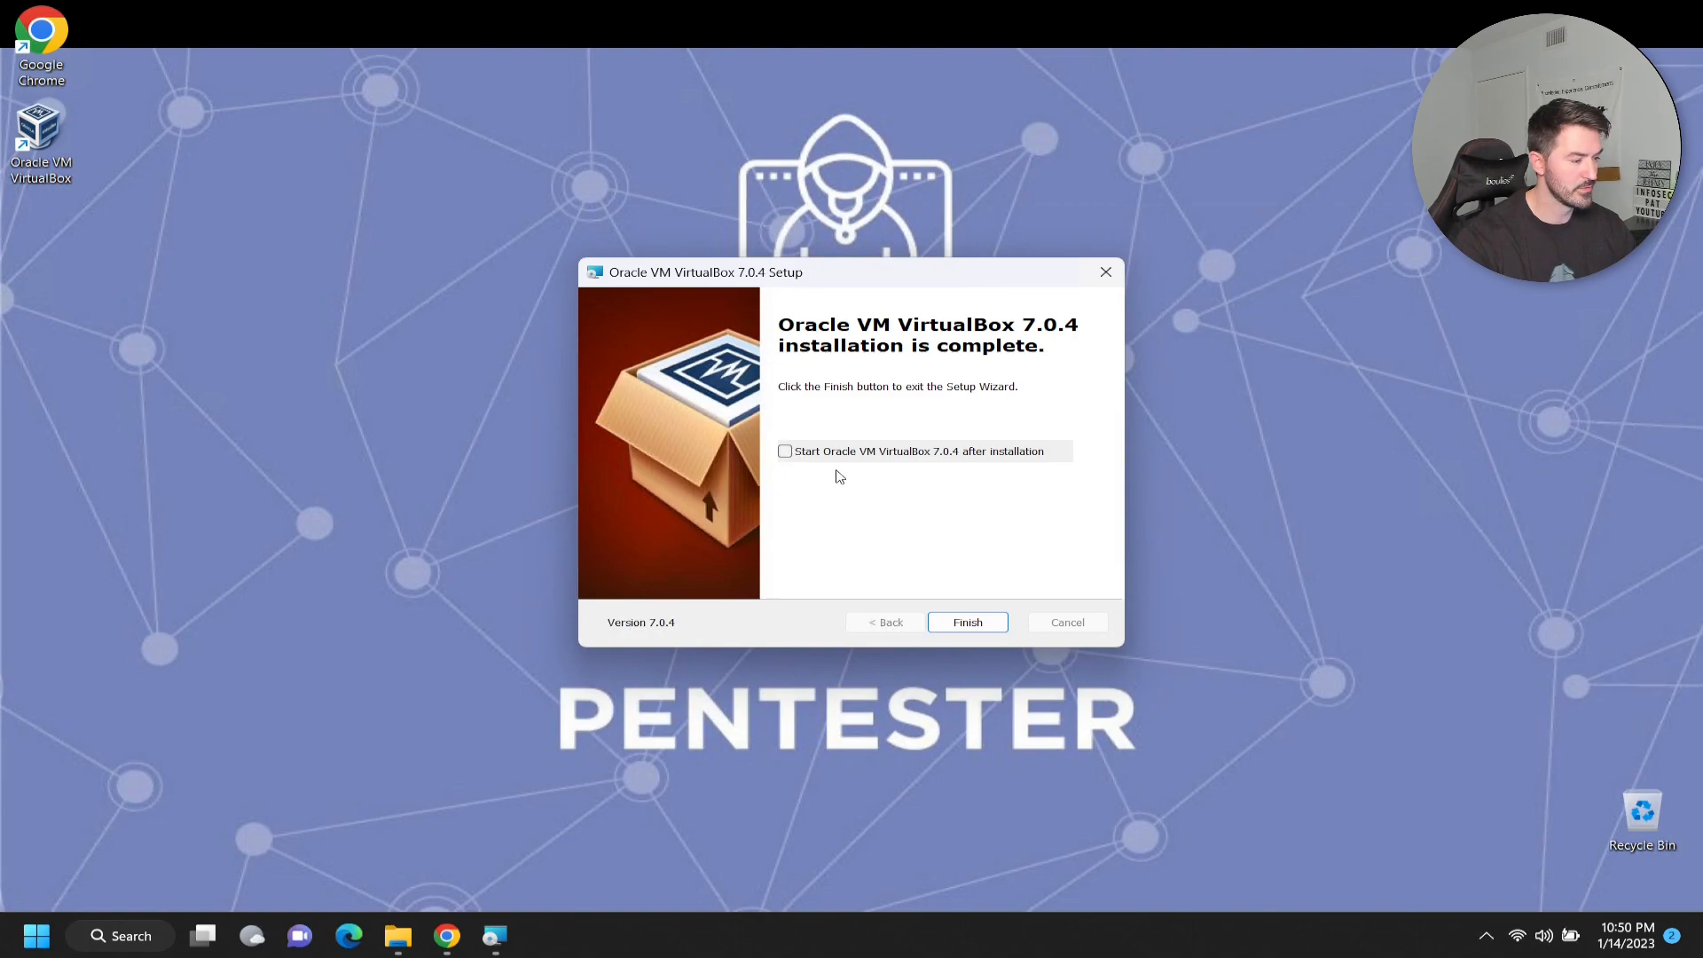
click(965, 621)
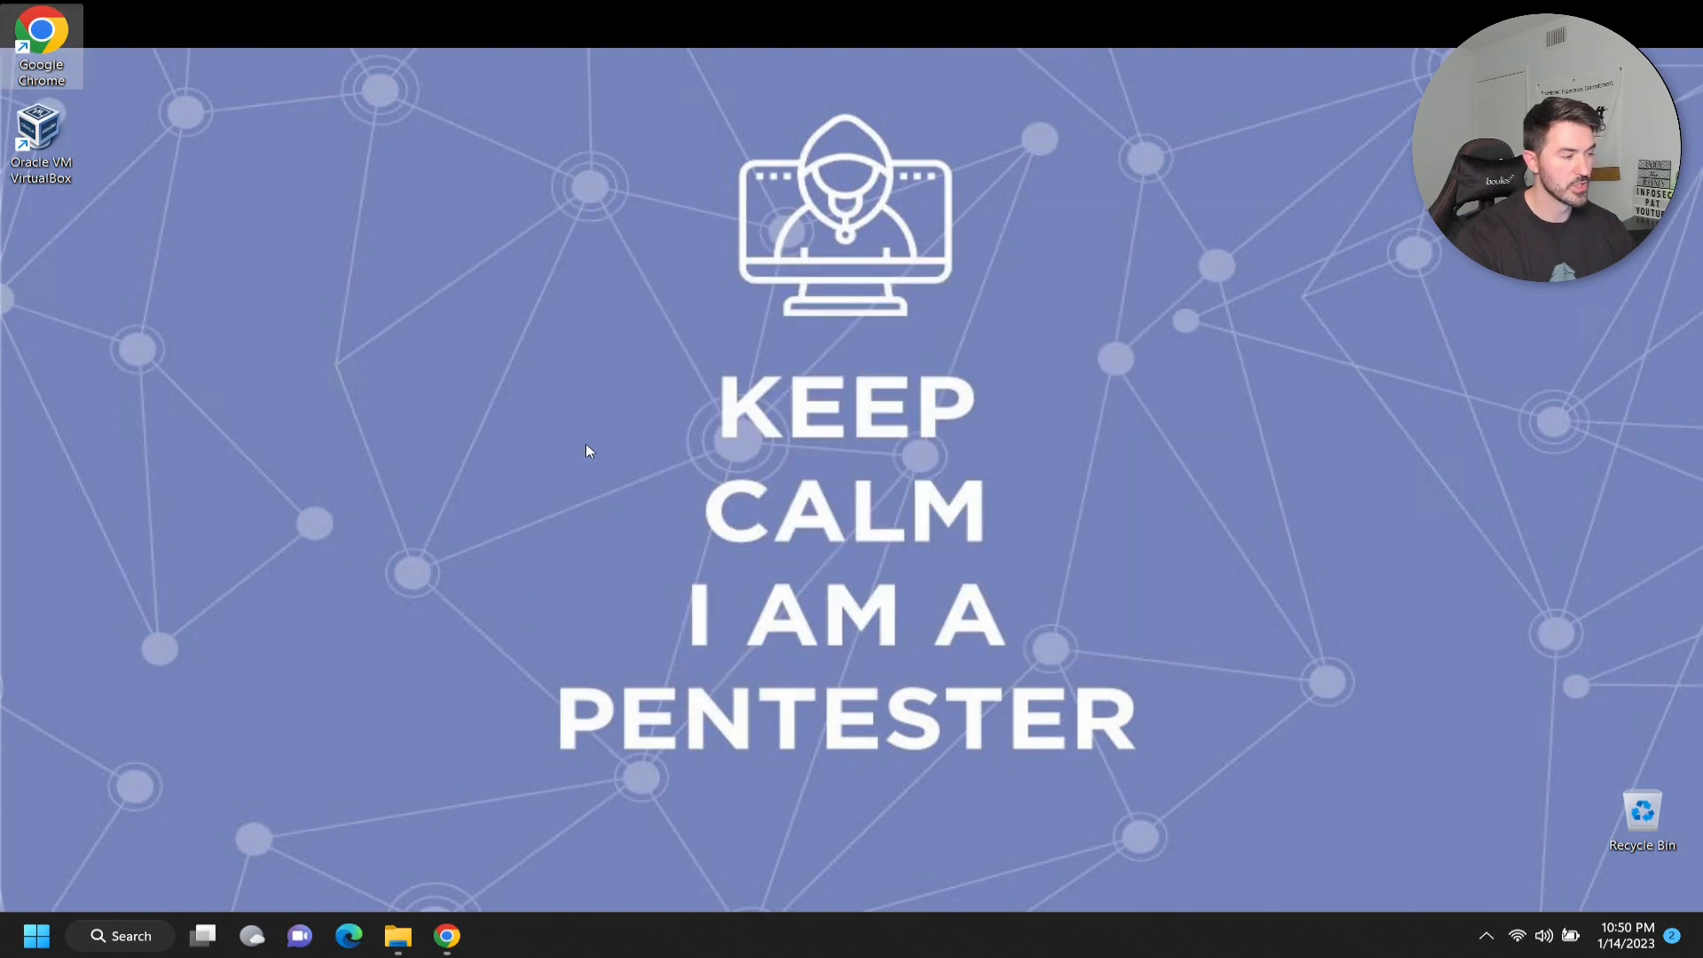
mouse_move(623, 931)
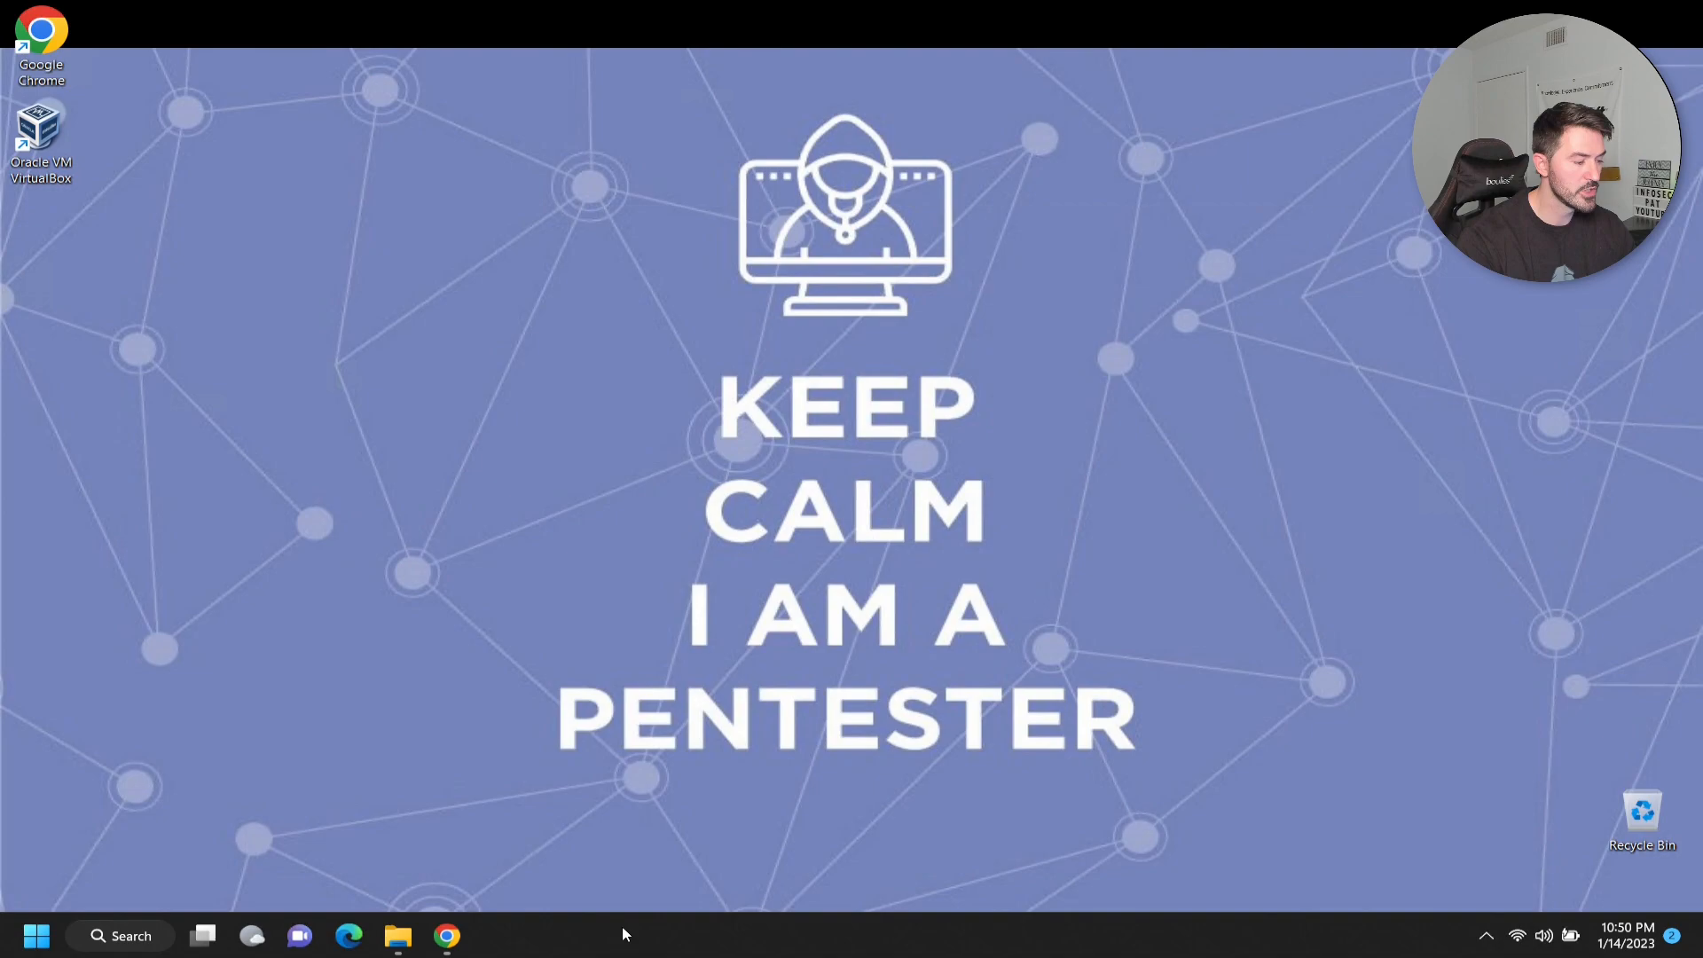
click(447, 935)
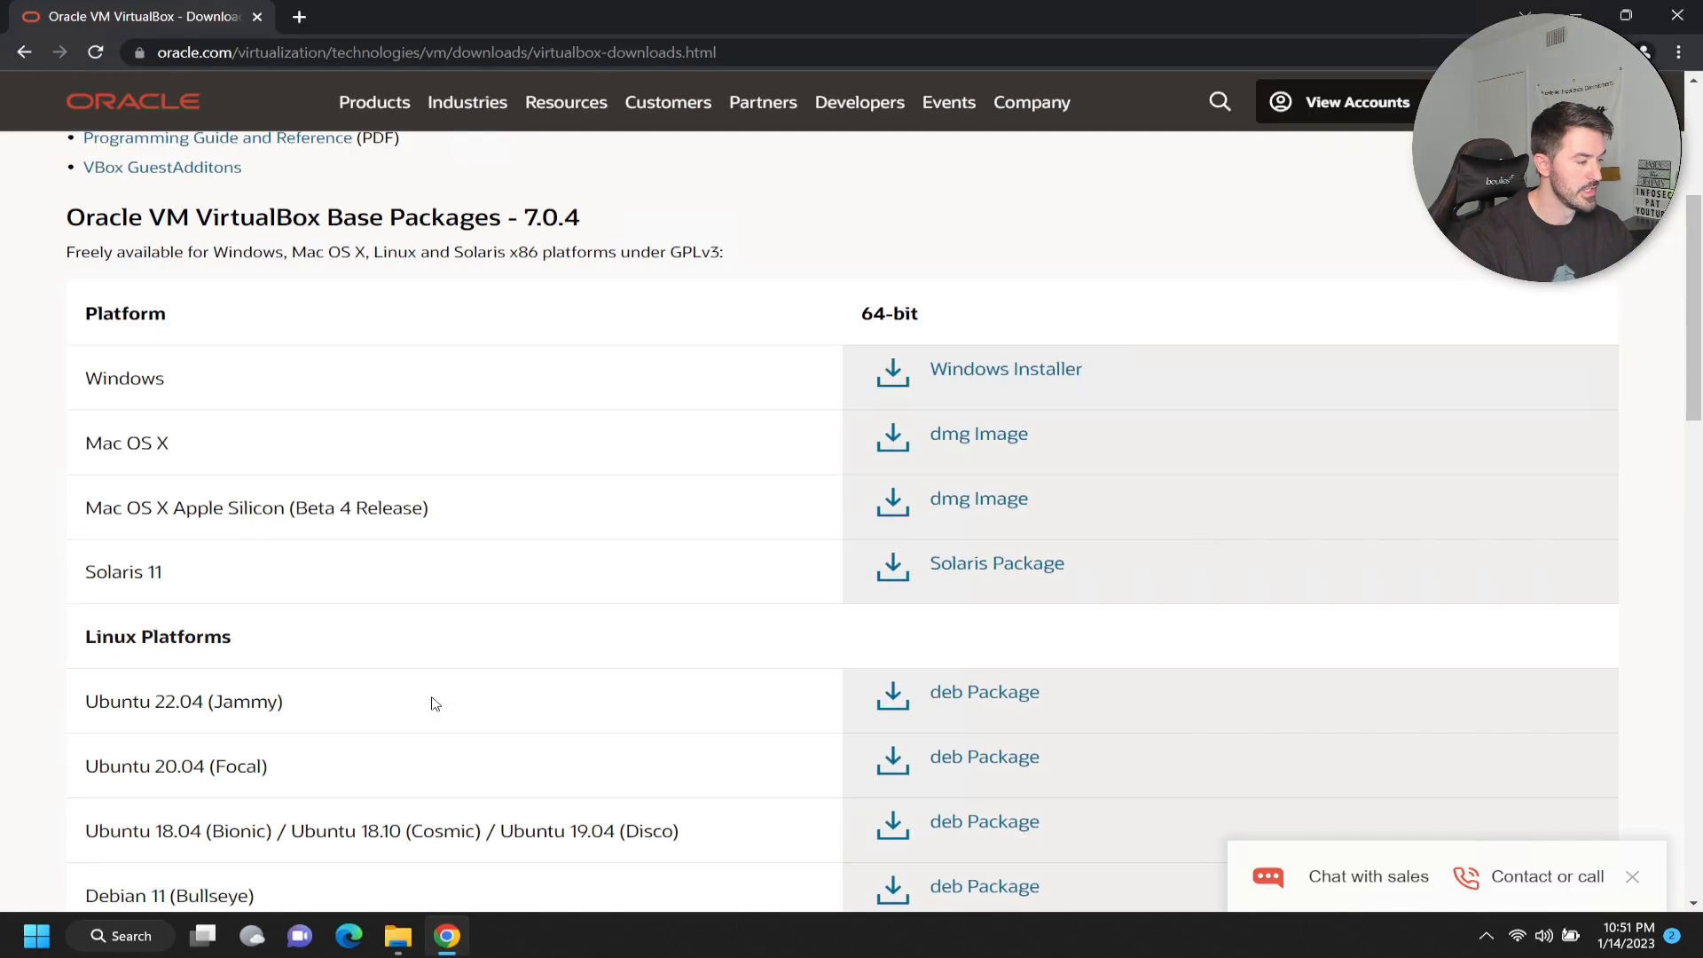
scroll(up, 3)
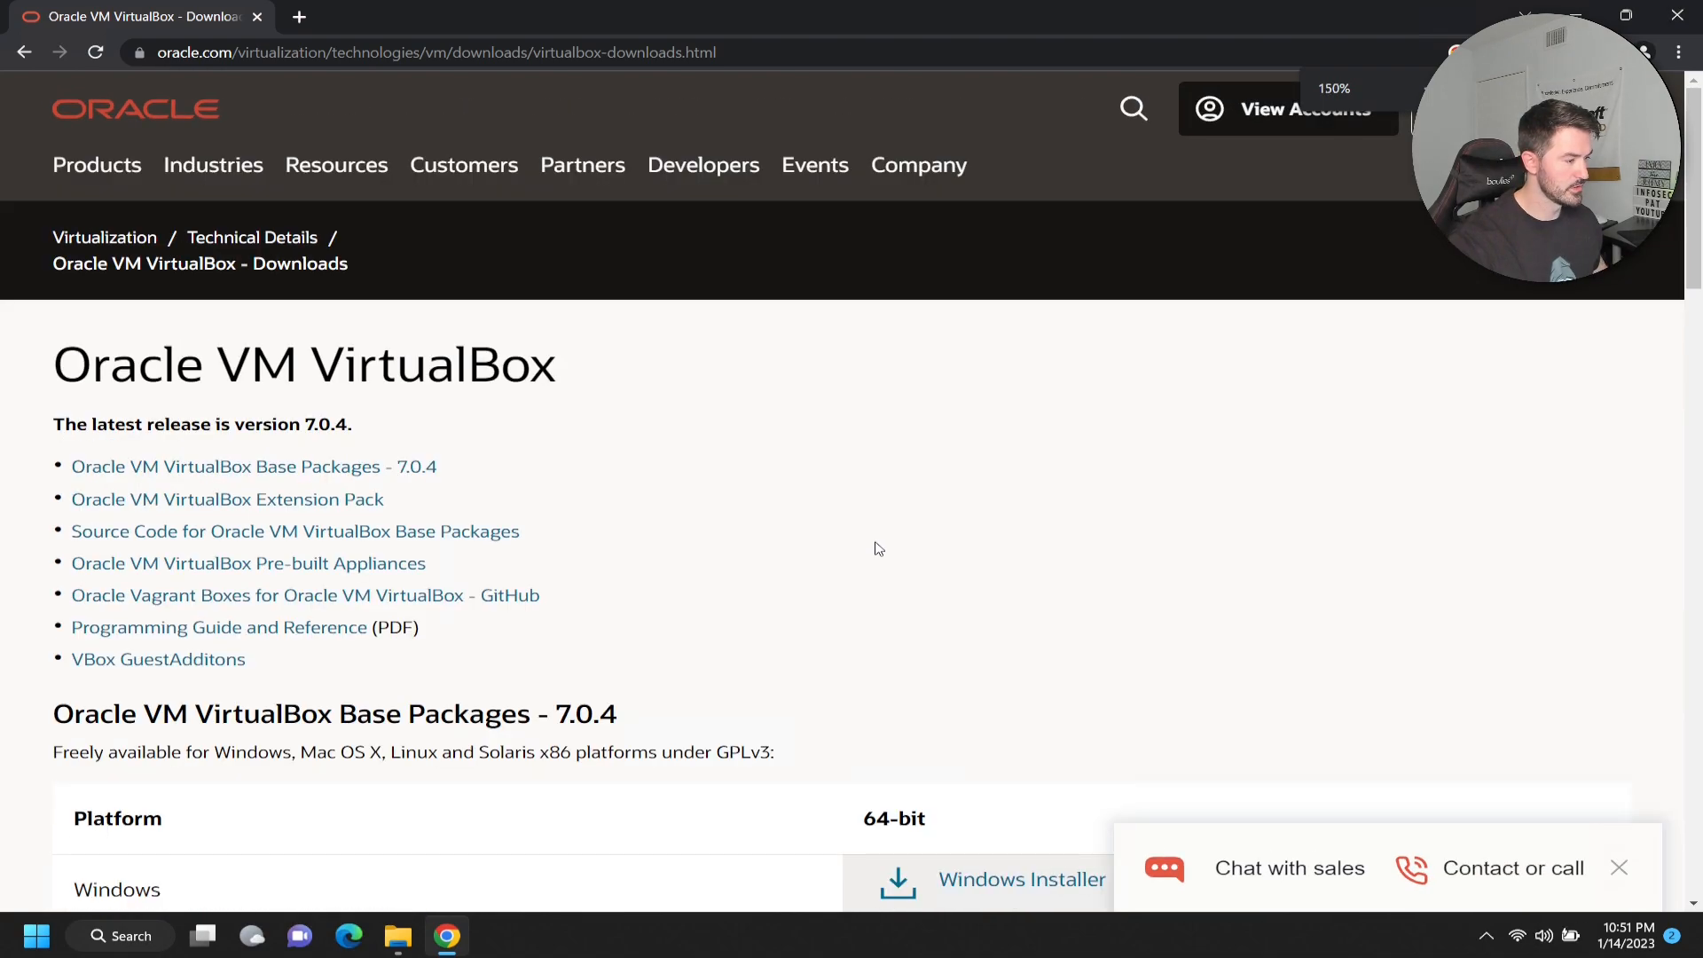
scroll(down, 3)
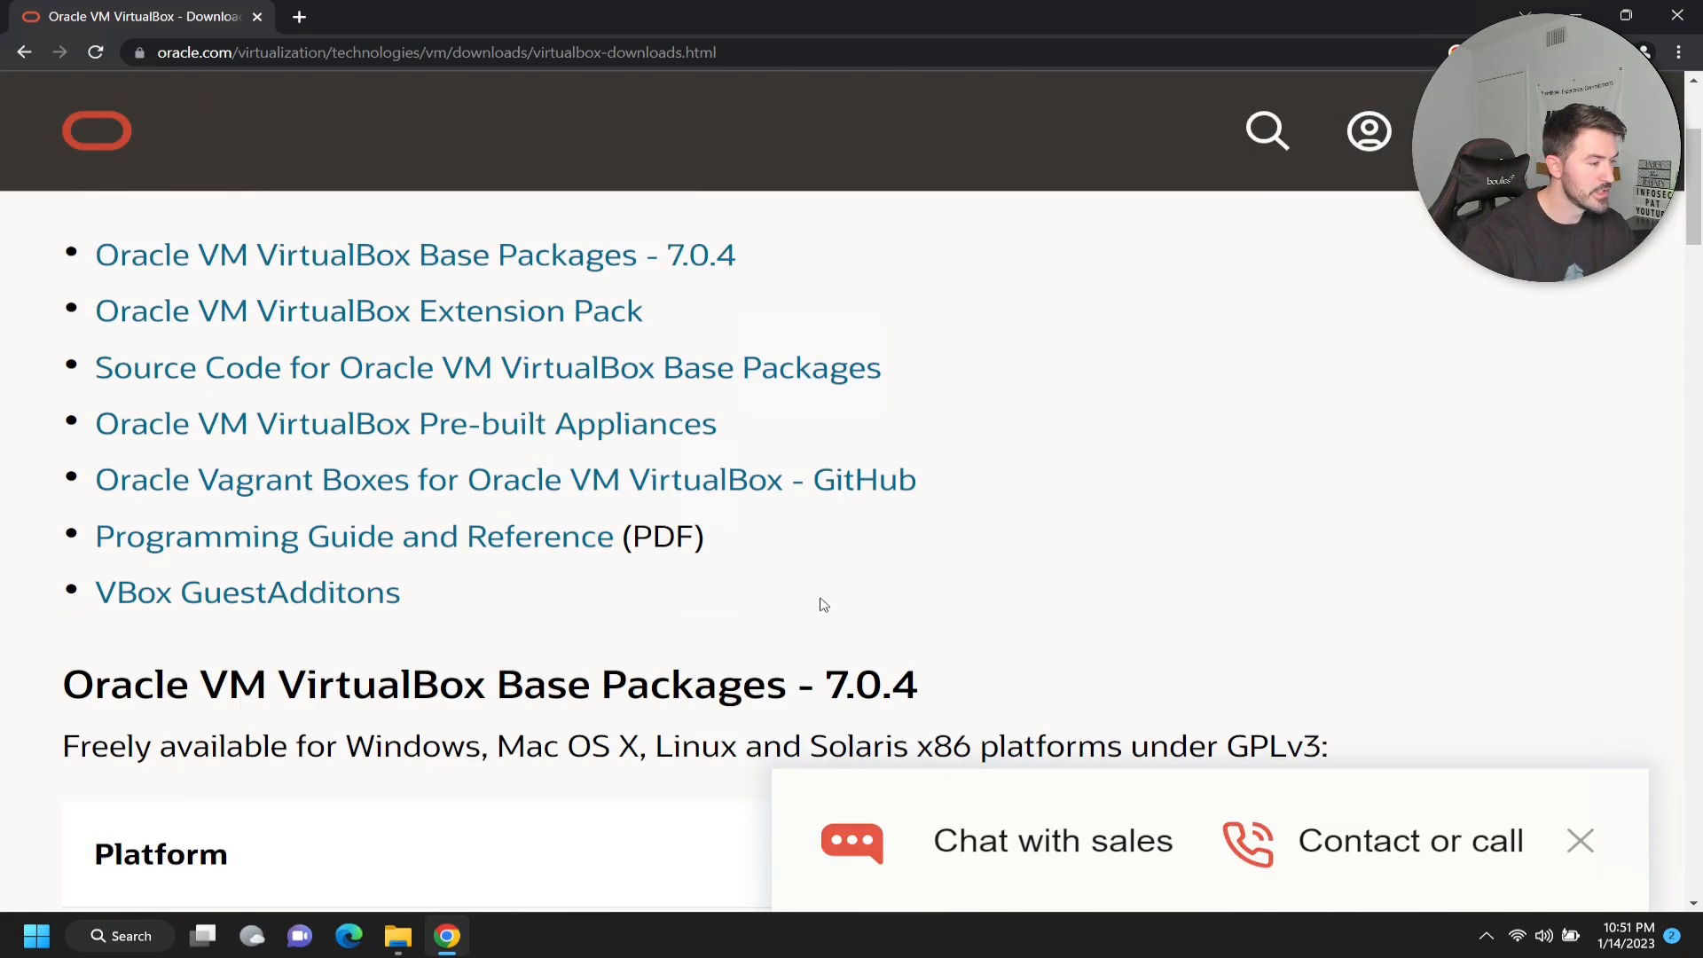
scroll(up, 3)
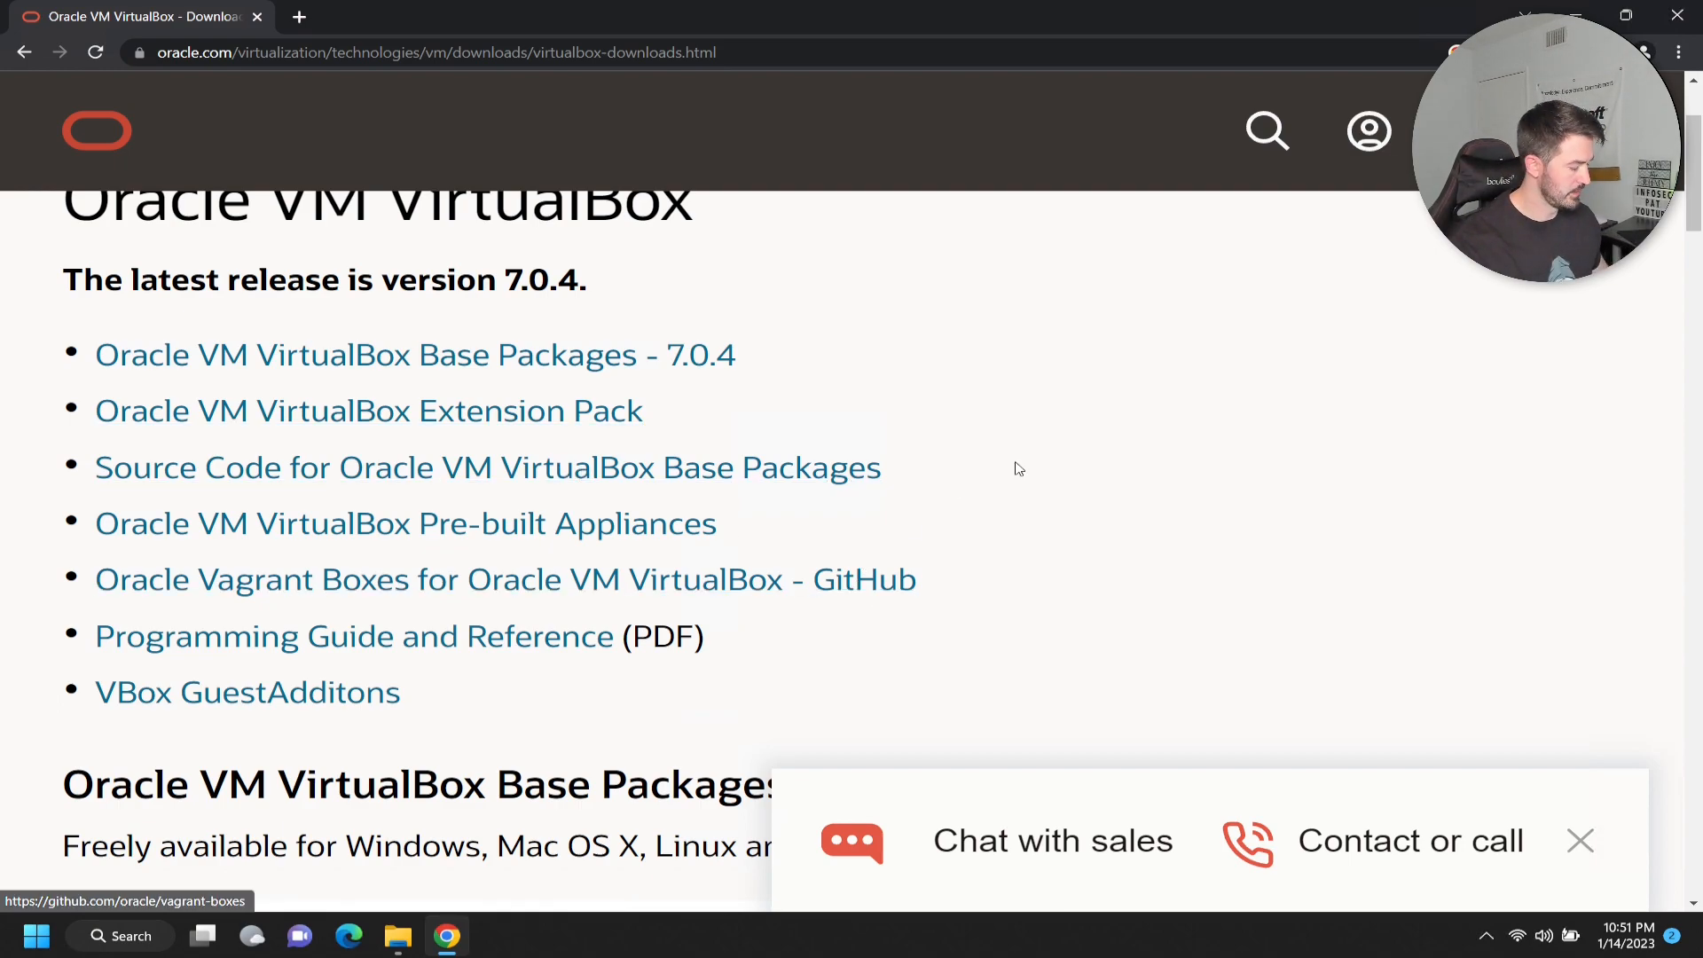
scroll(down, 3)
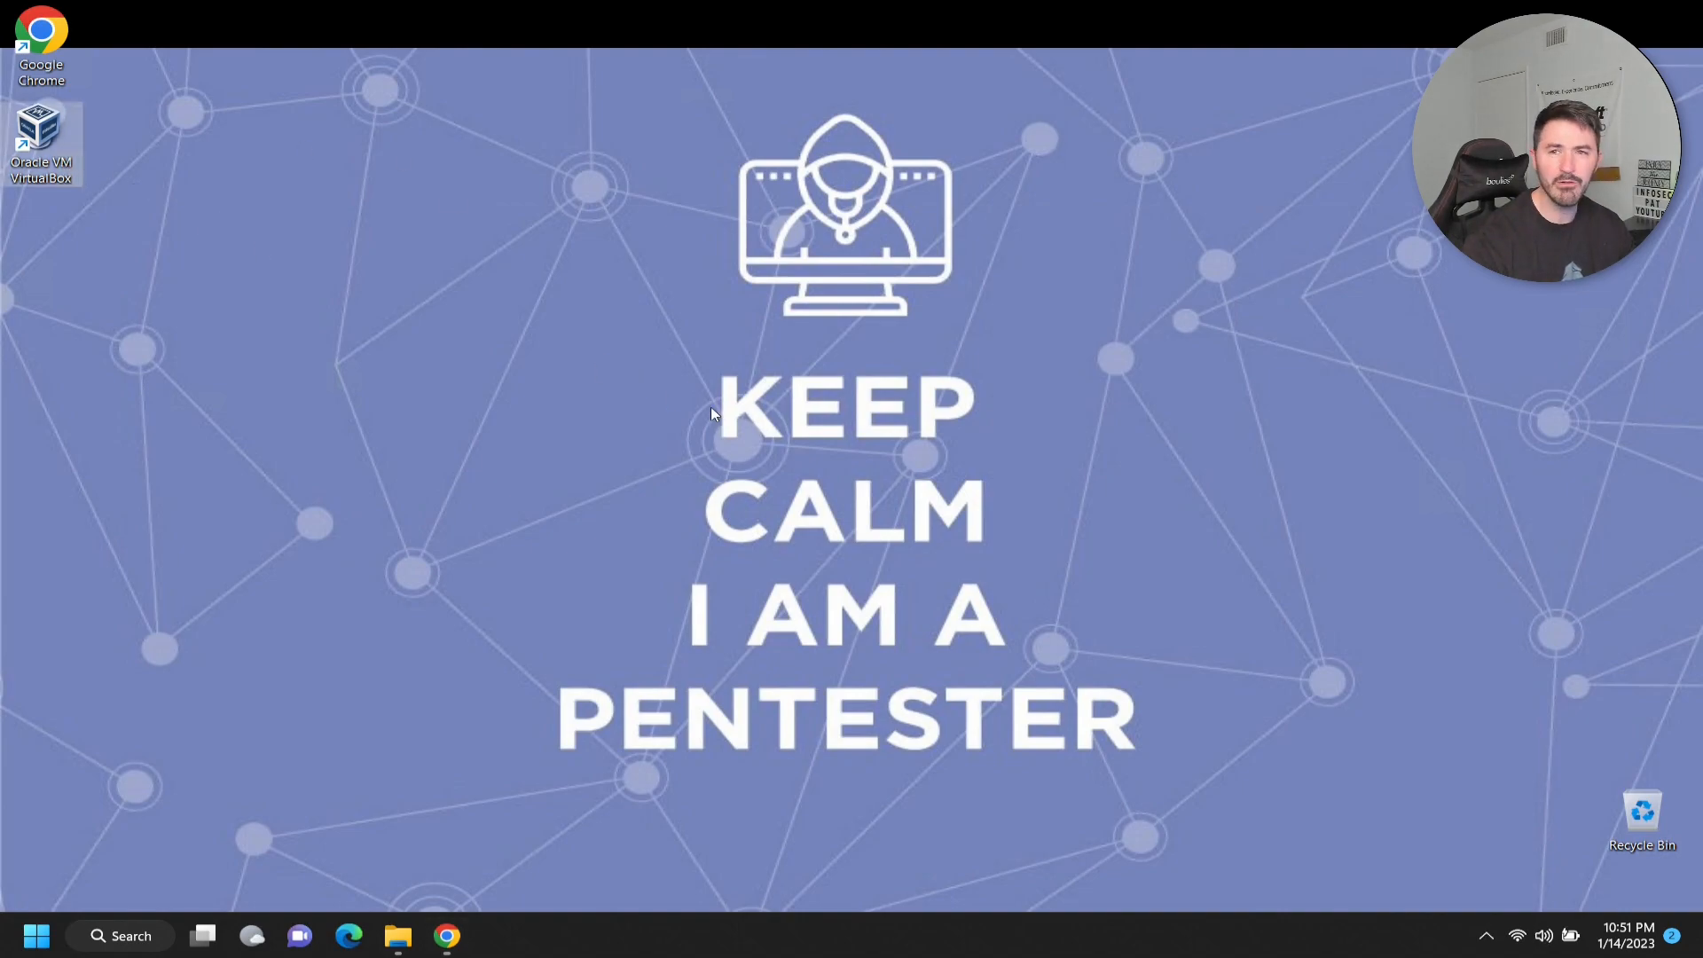
Step: Launch VirtualBox from the desktop shortcut and confirm version 7.0.4 in Help > About VirtualBox
double_click(41, 133)
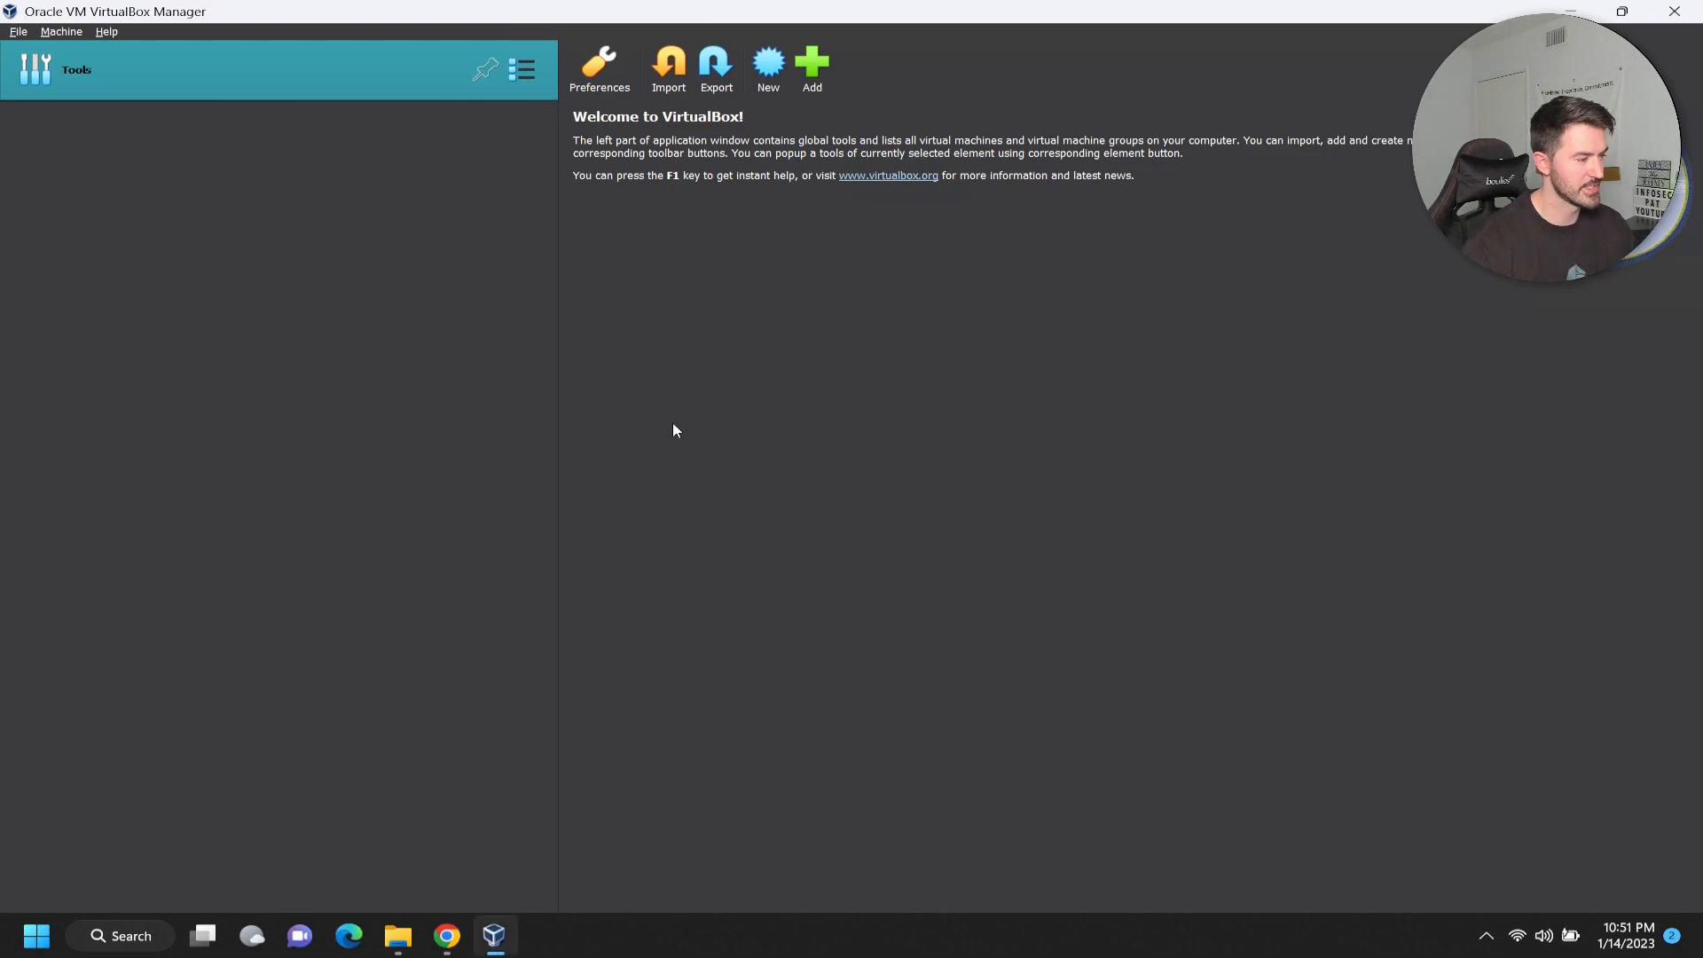
mouse_move(553, 421)
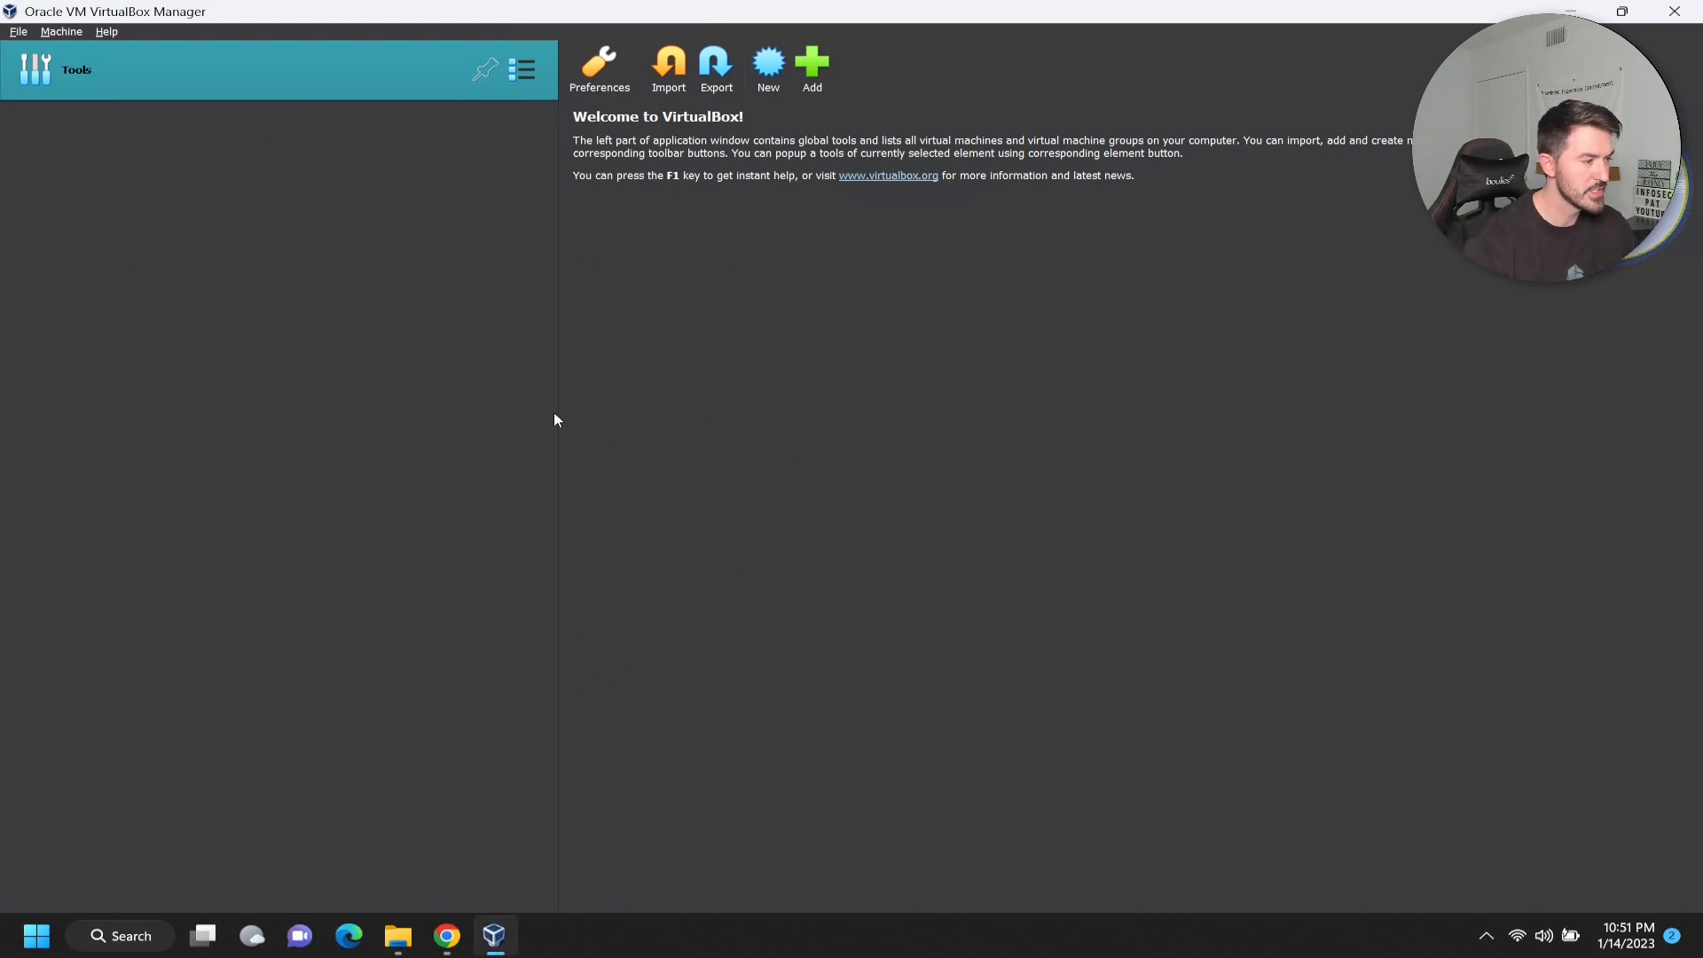
click(105, 31)
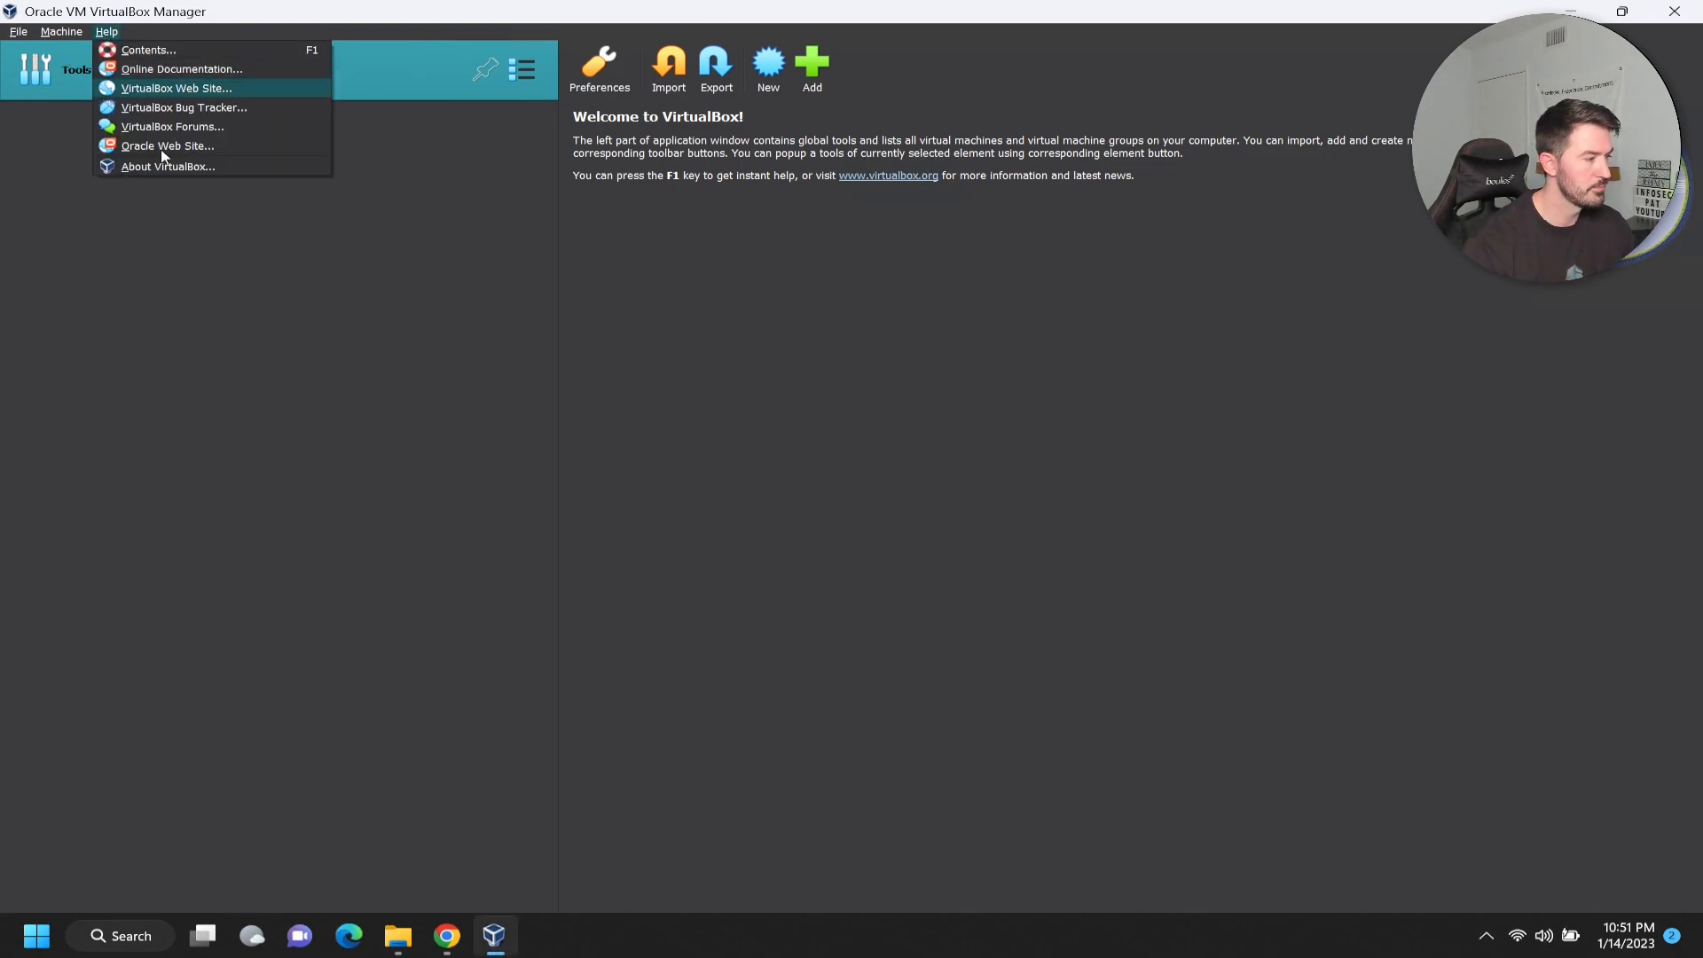
click(167, 167)
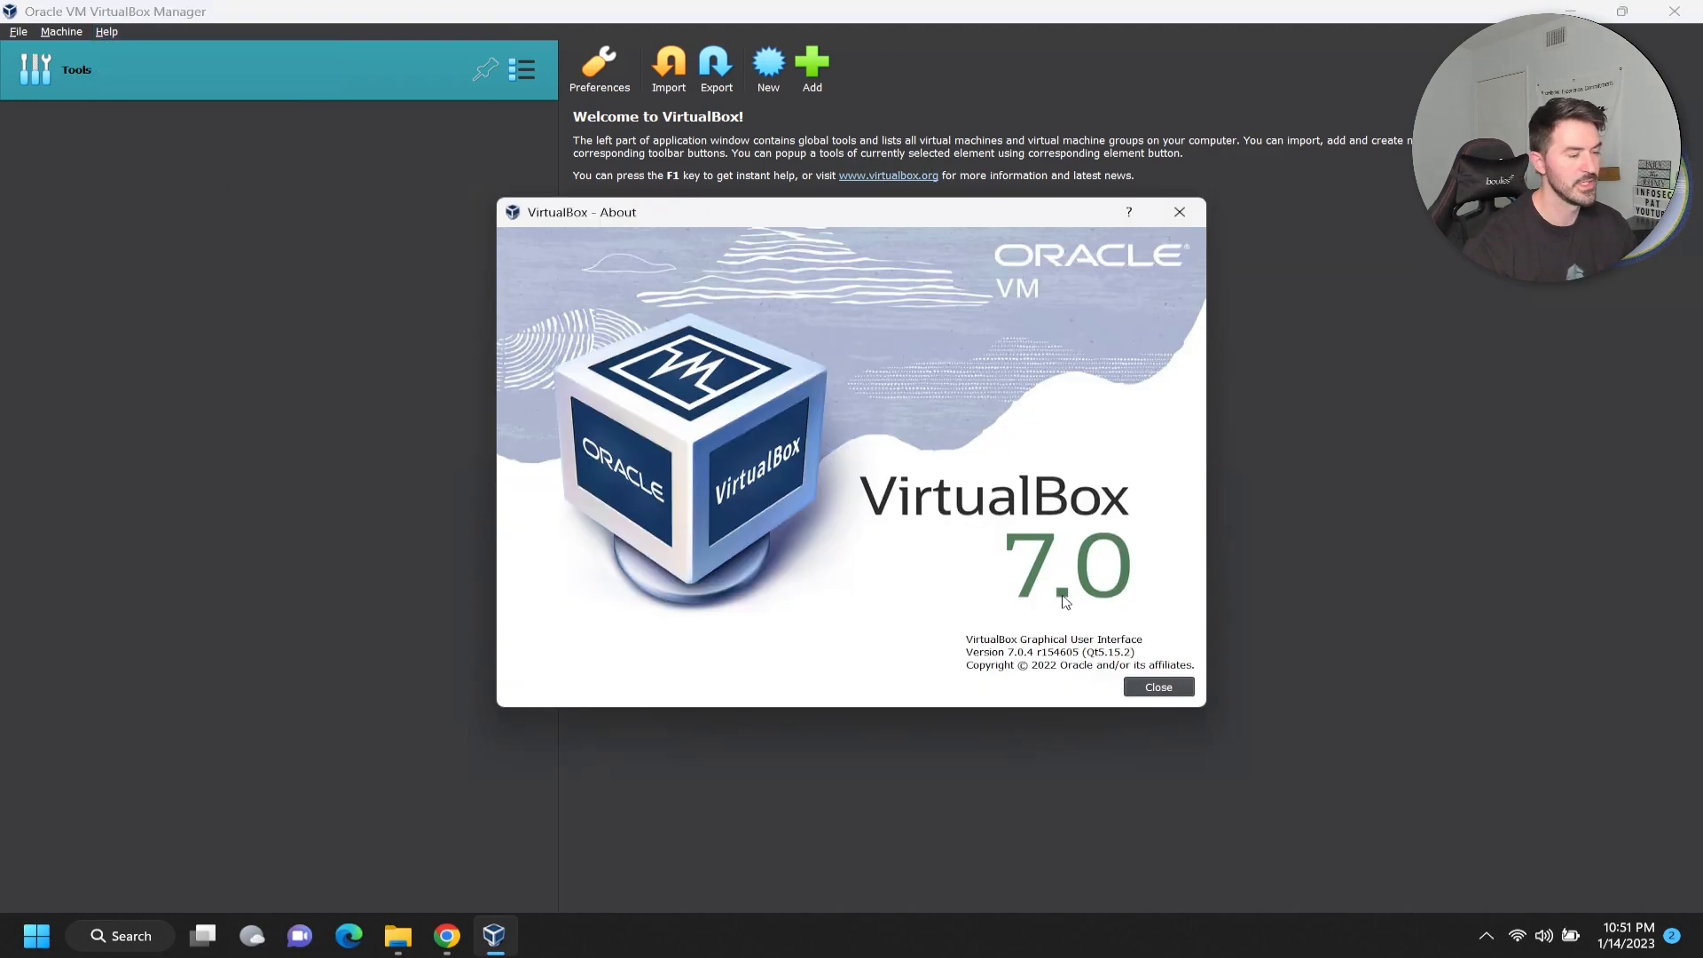
mouse_move(1159, 686)
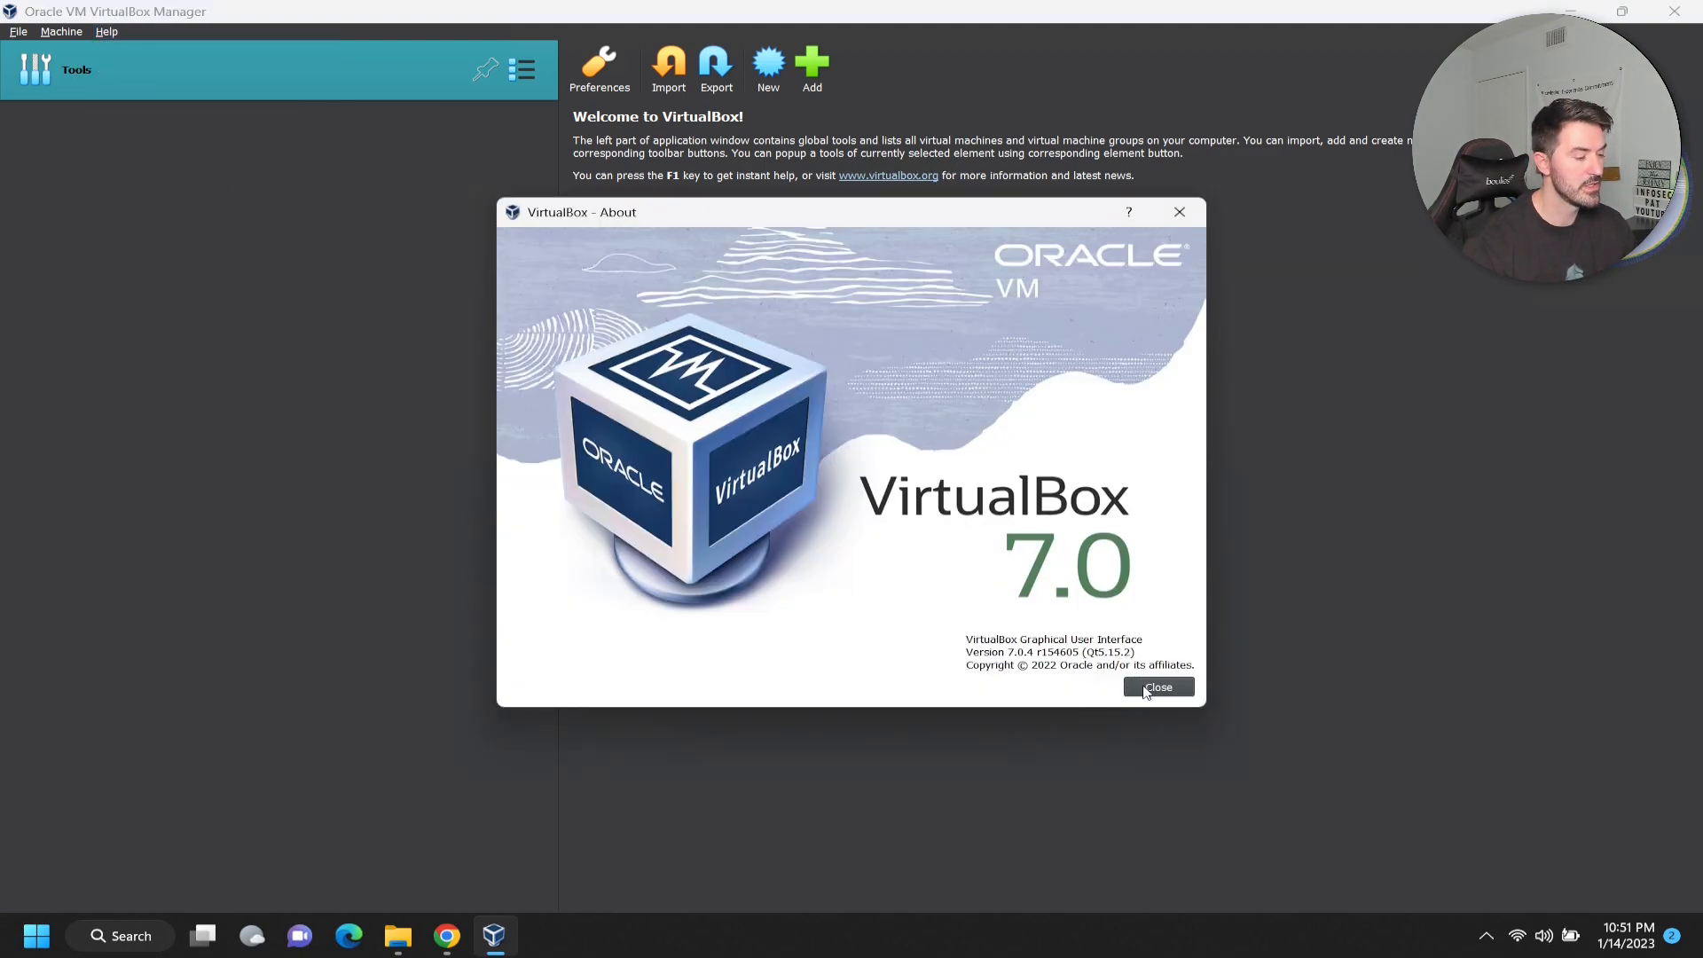
click(1157, 686)
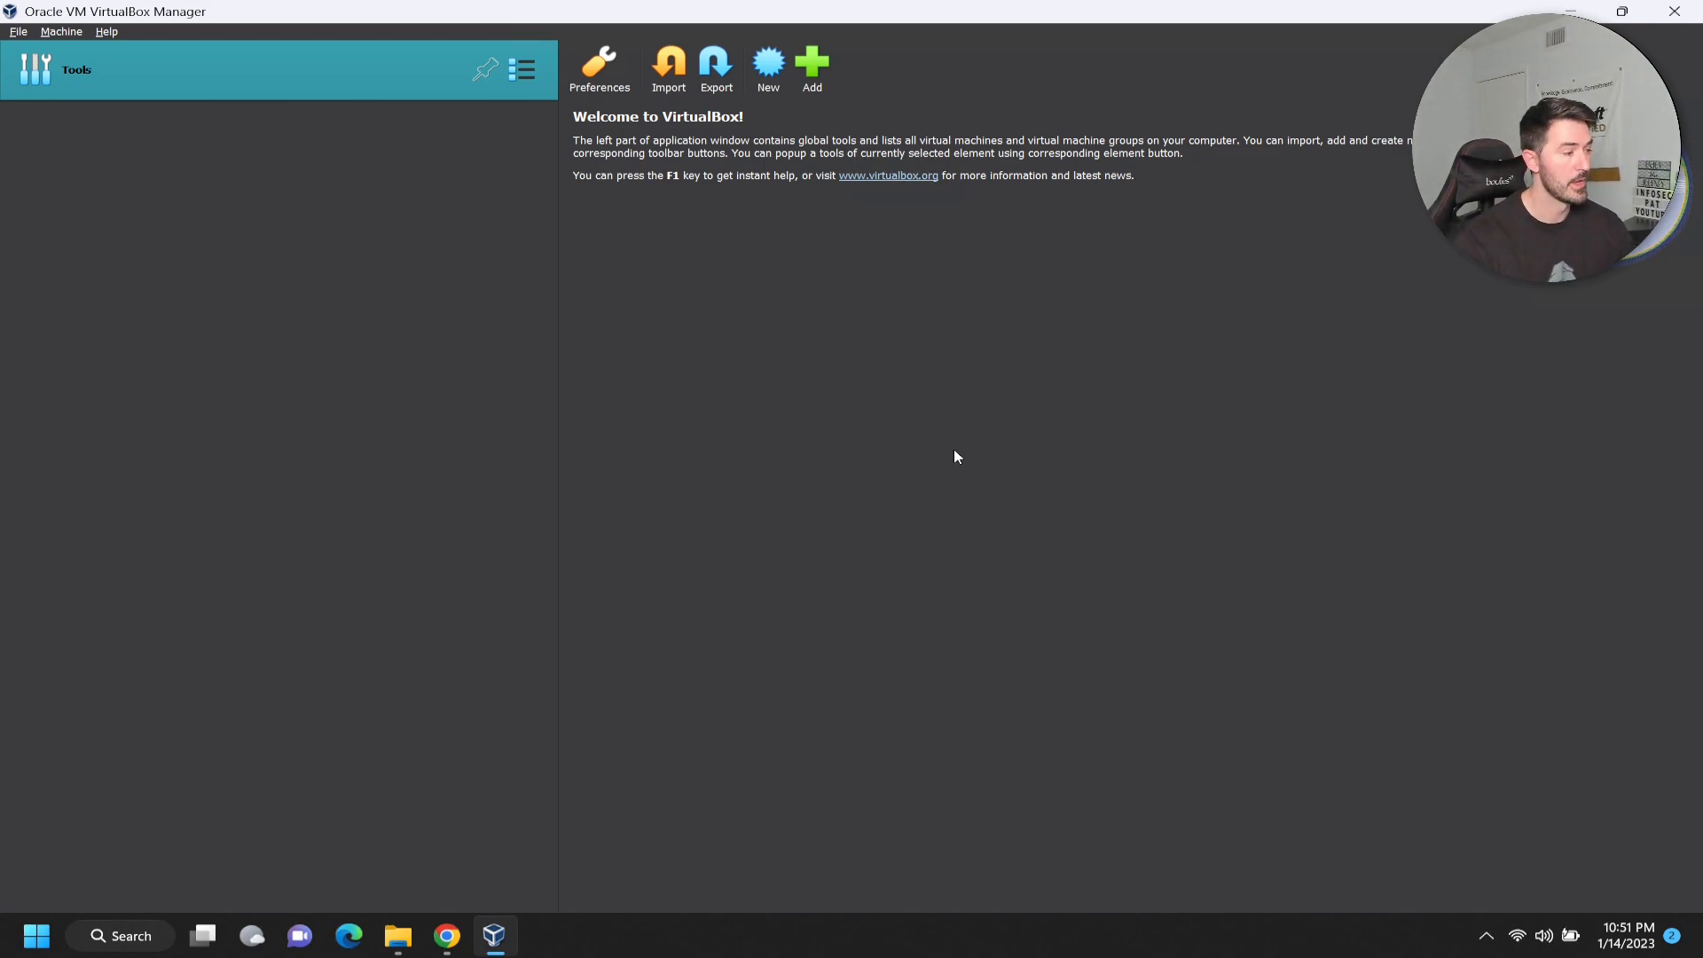
mouse_move(87, 124)
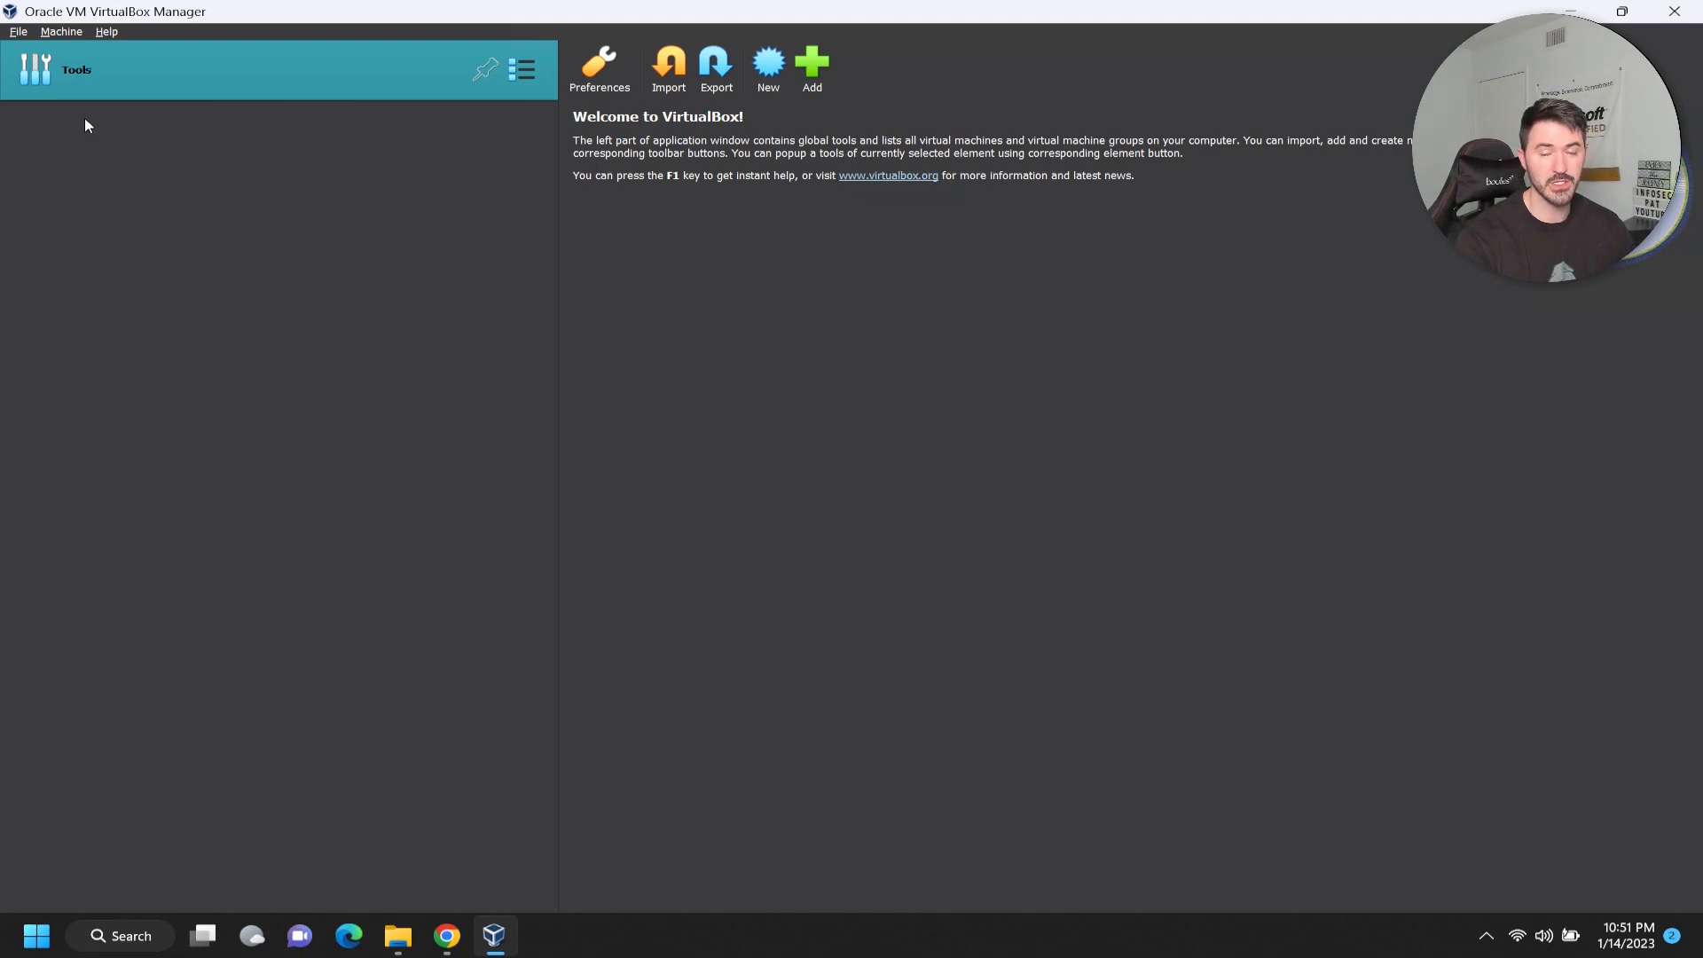
mouse_move(556, 399)
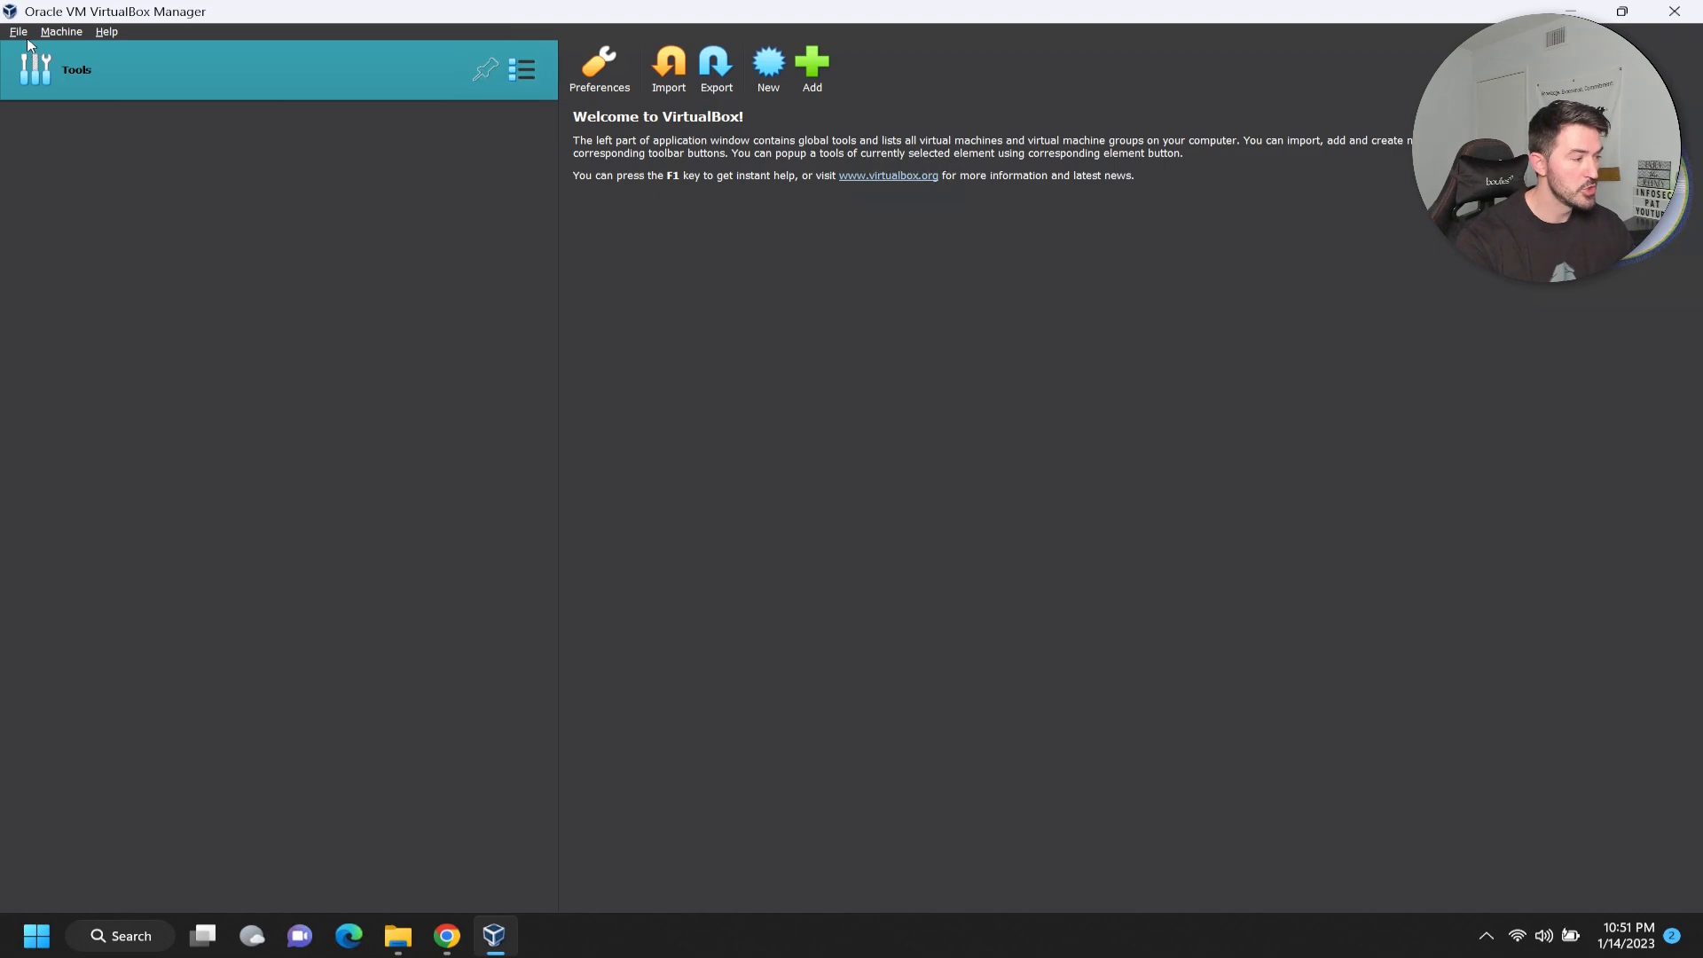
mouse_move(420, 181)
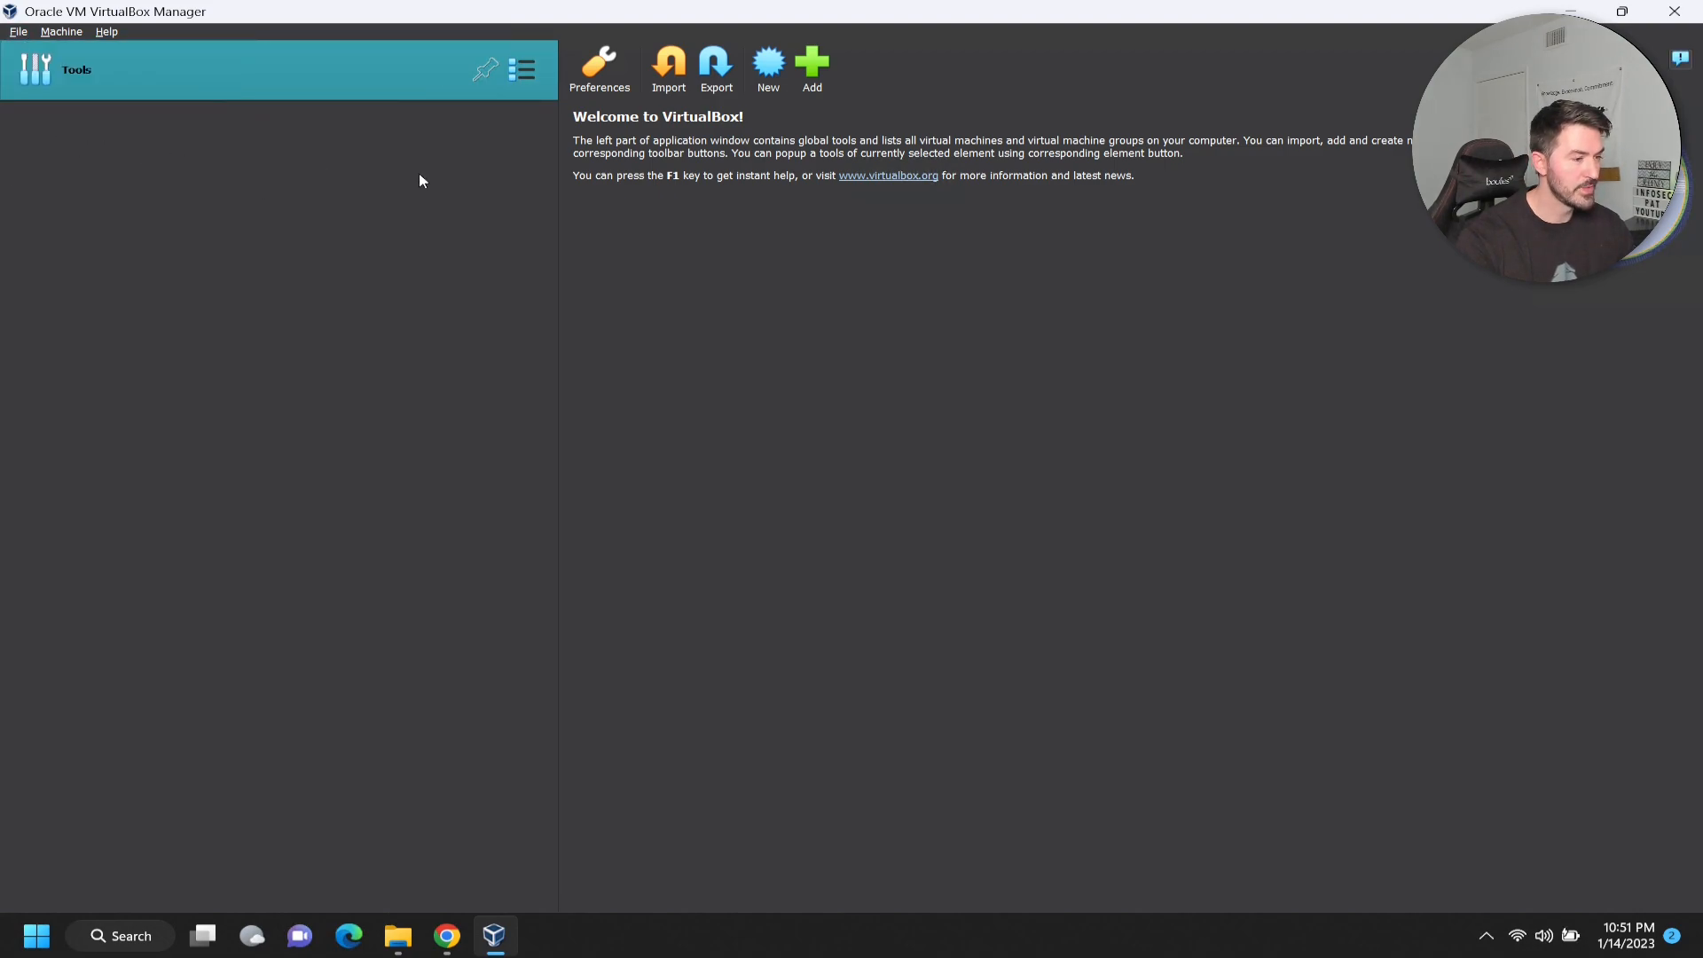
mouse_move(1248, 442)
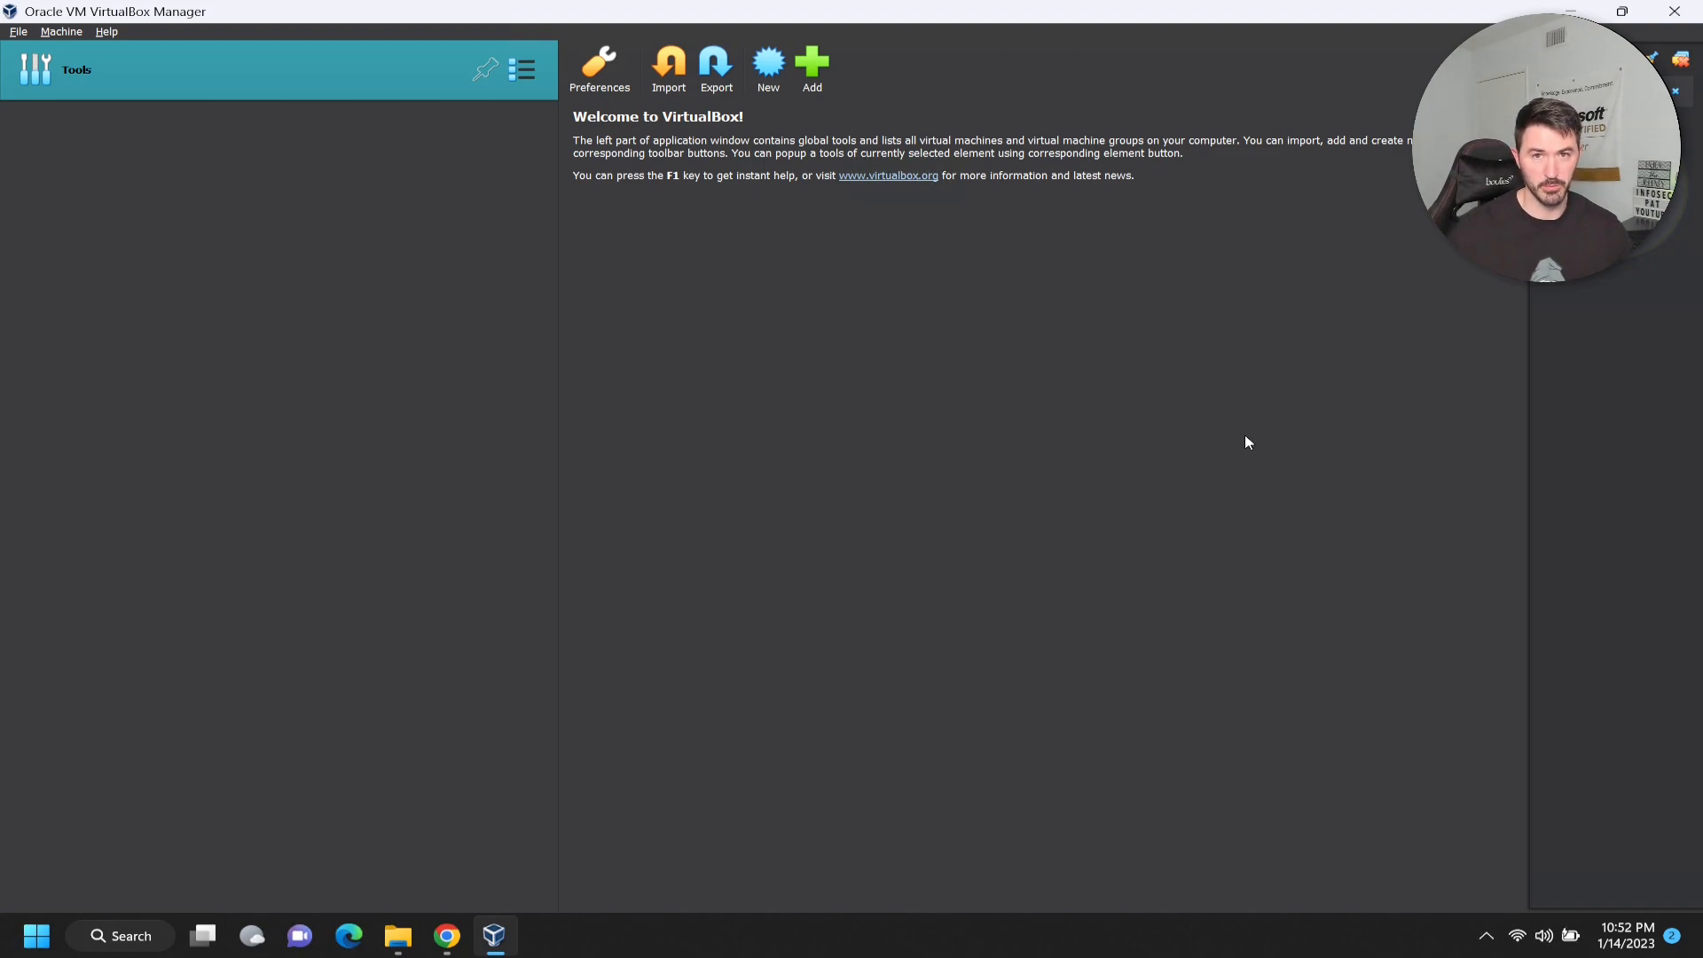
mouse_move(928, 417)
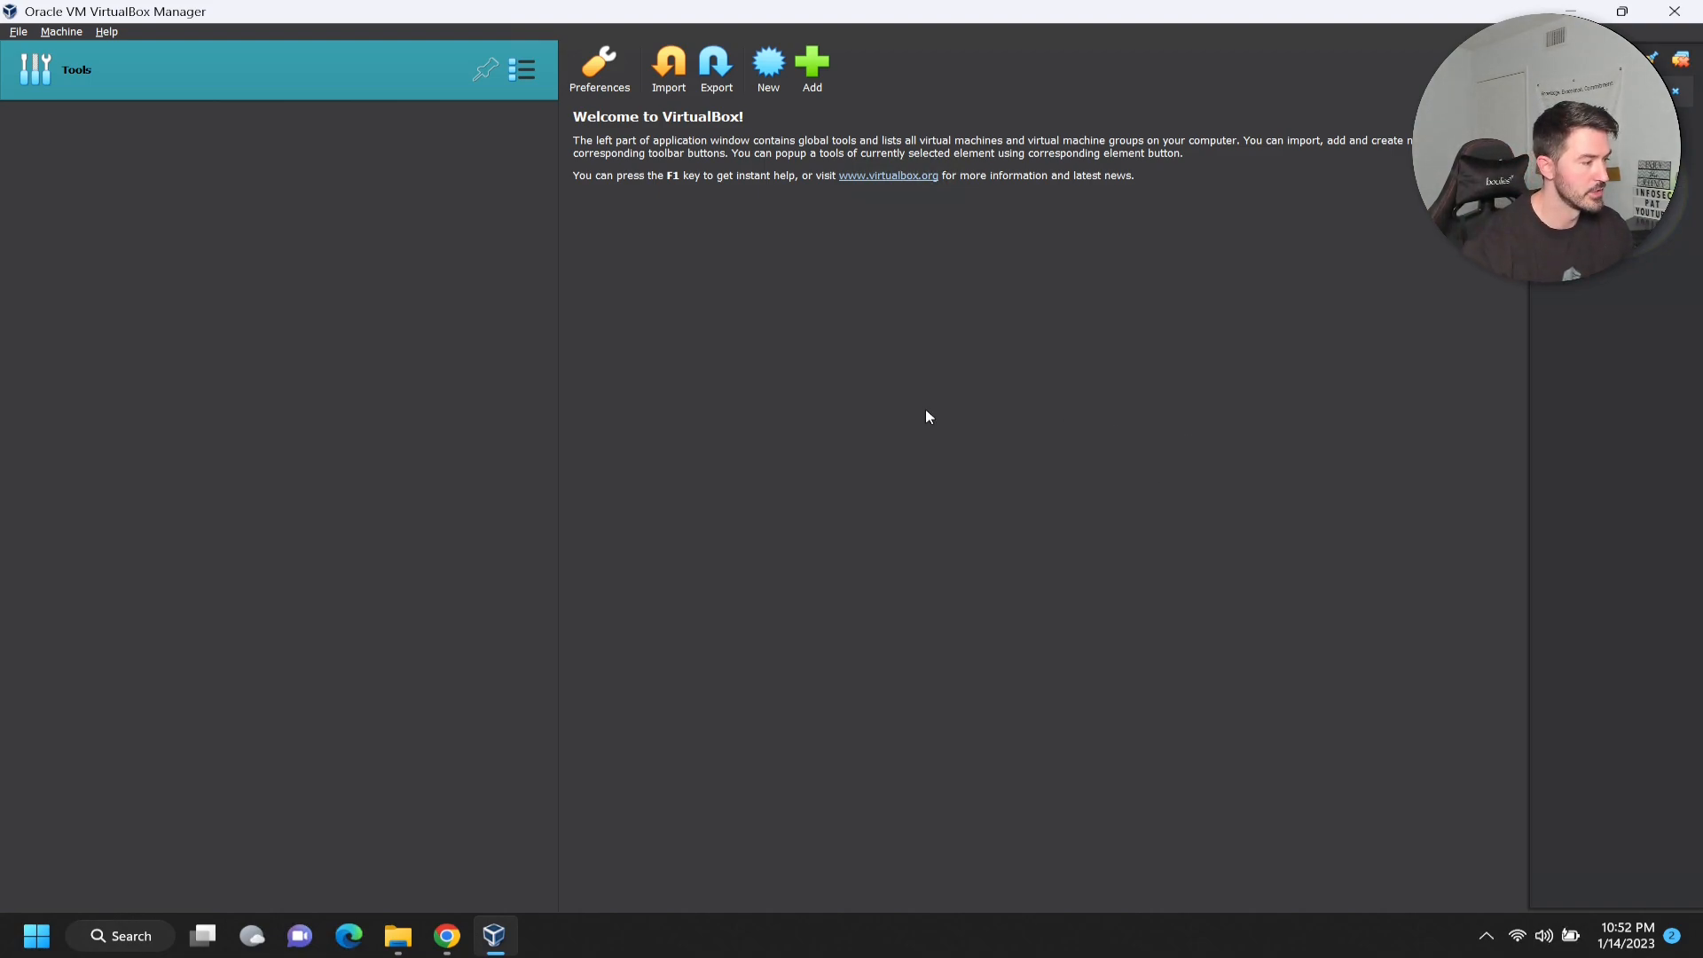
mouse_move(448, 935)
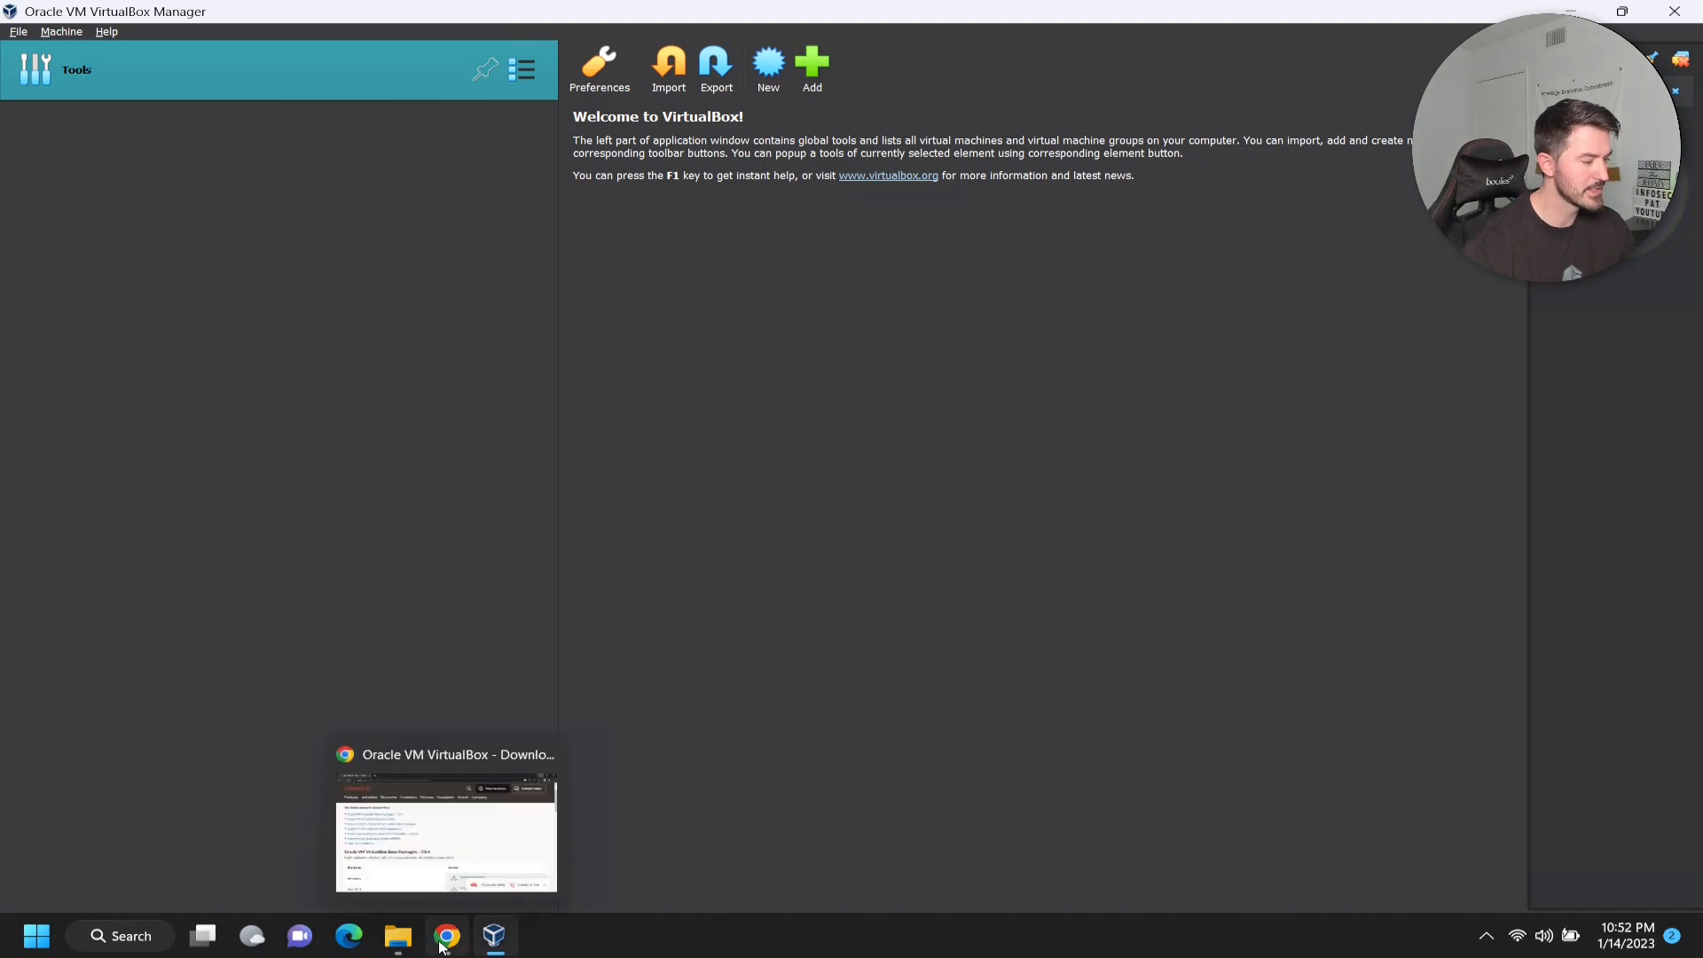
Step: Run the downloaded Oracle_VM_VirtualBox_Extension_Pack-7.0.4 file from Downloads
click(396, 935)
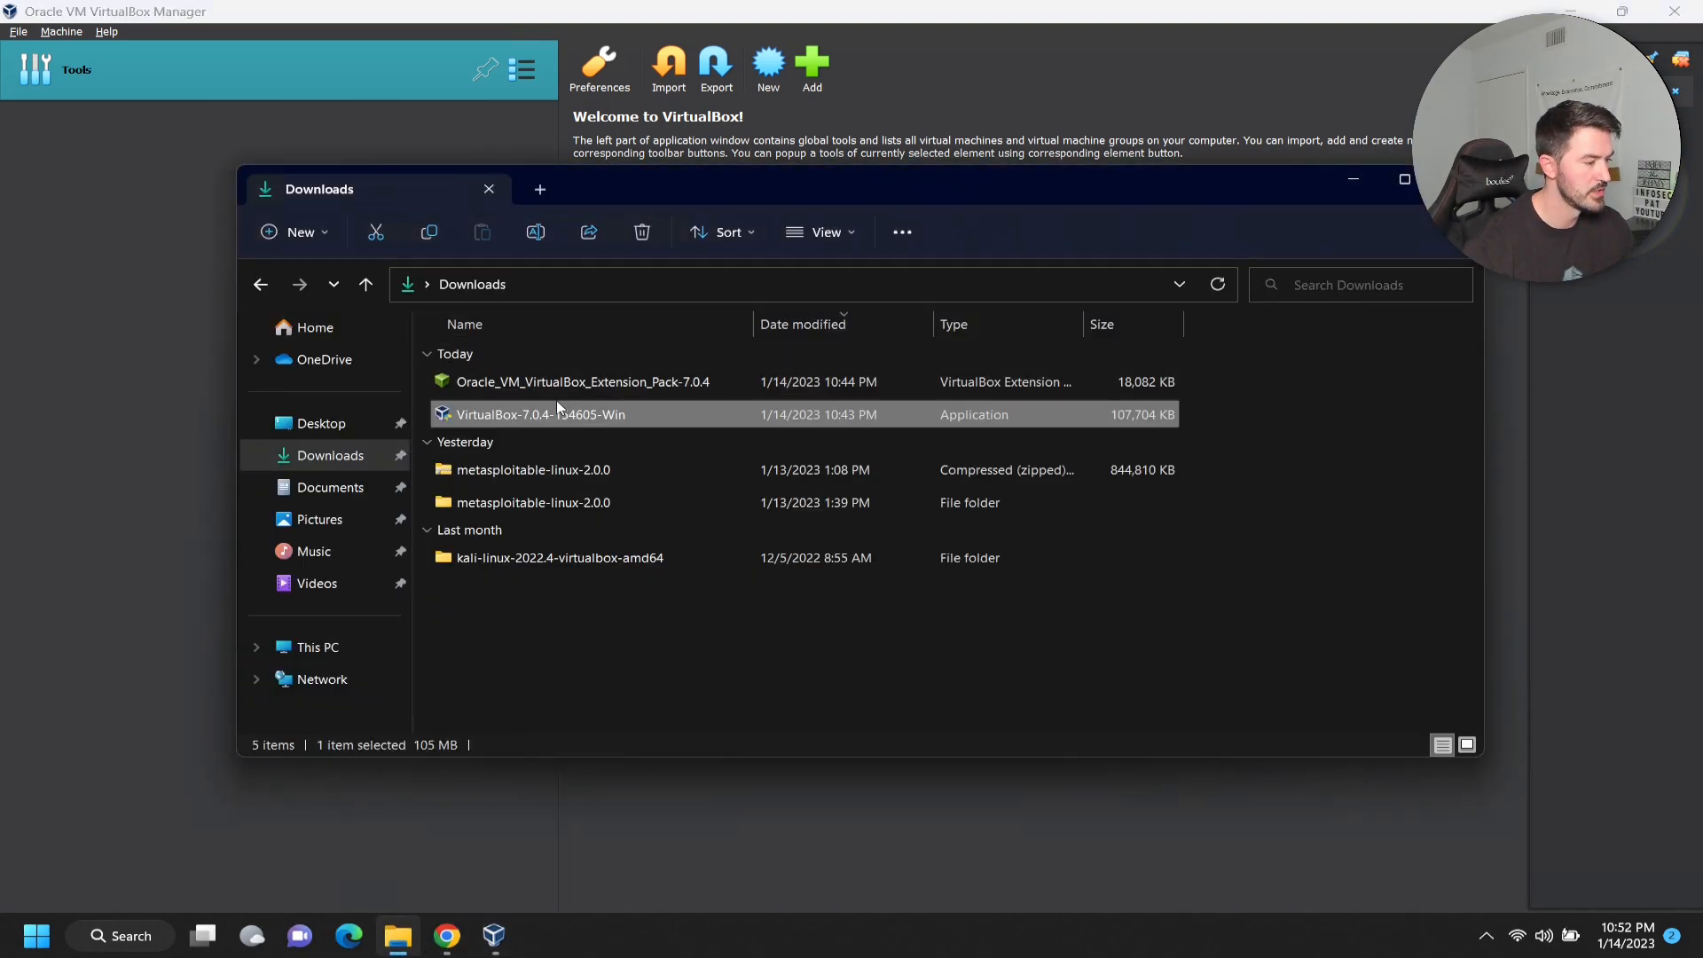
mouse_move(582, 382)
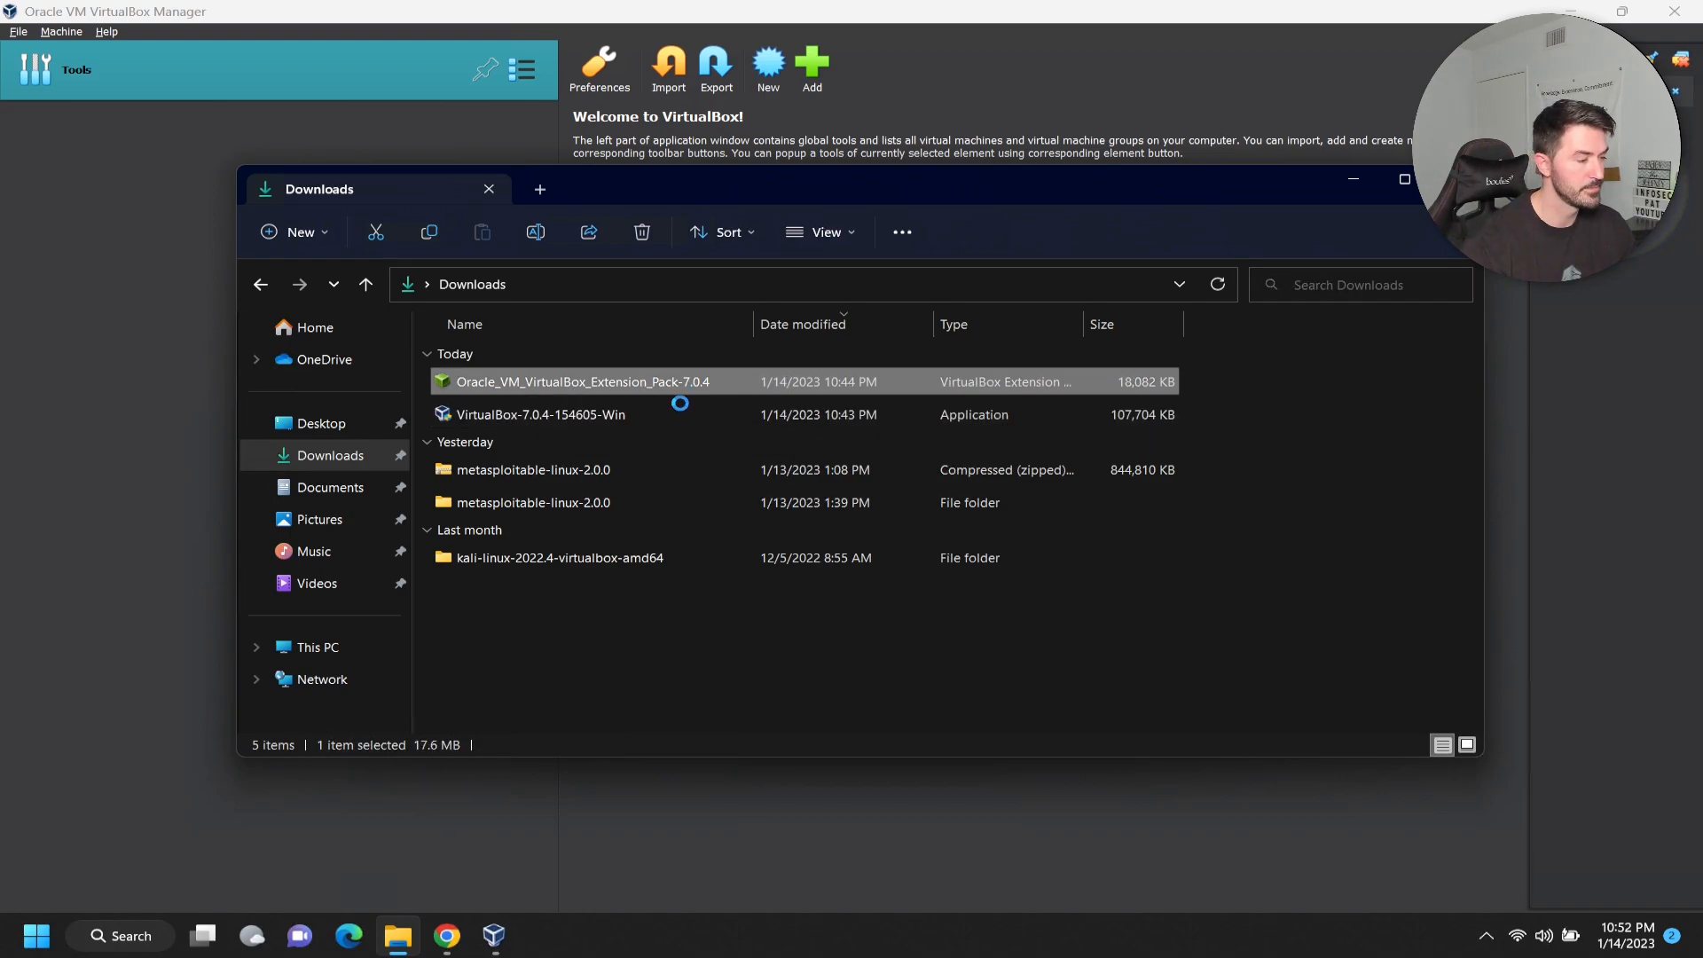
double_click(579, 382)
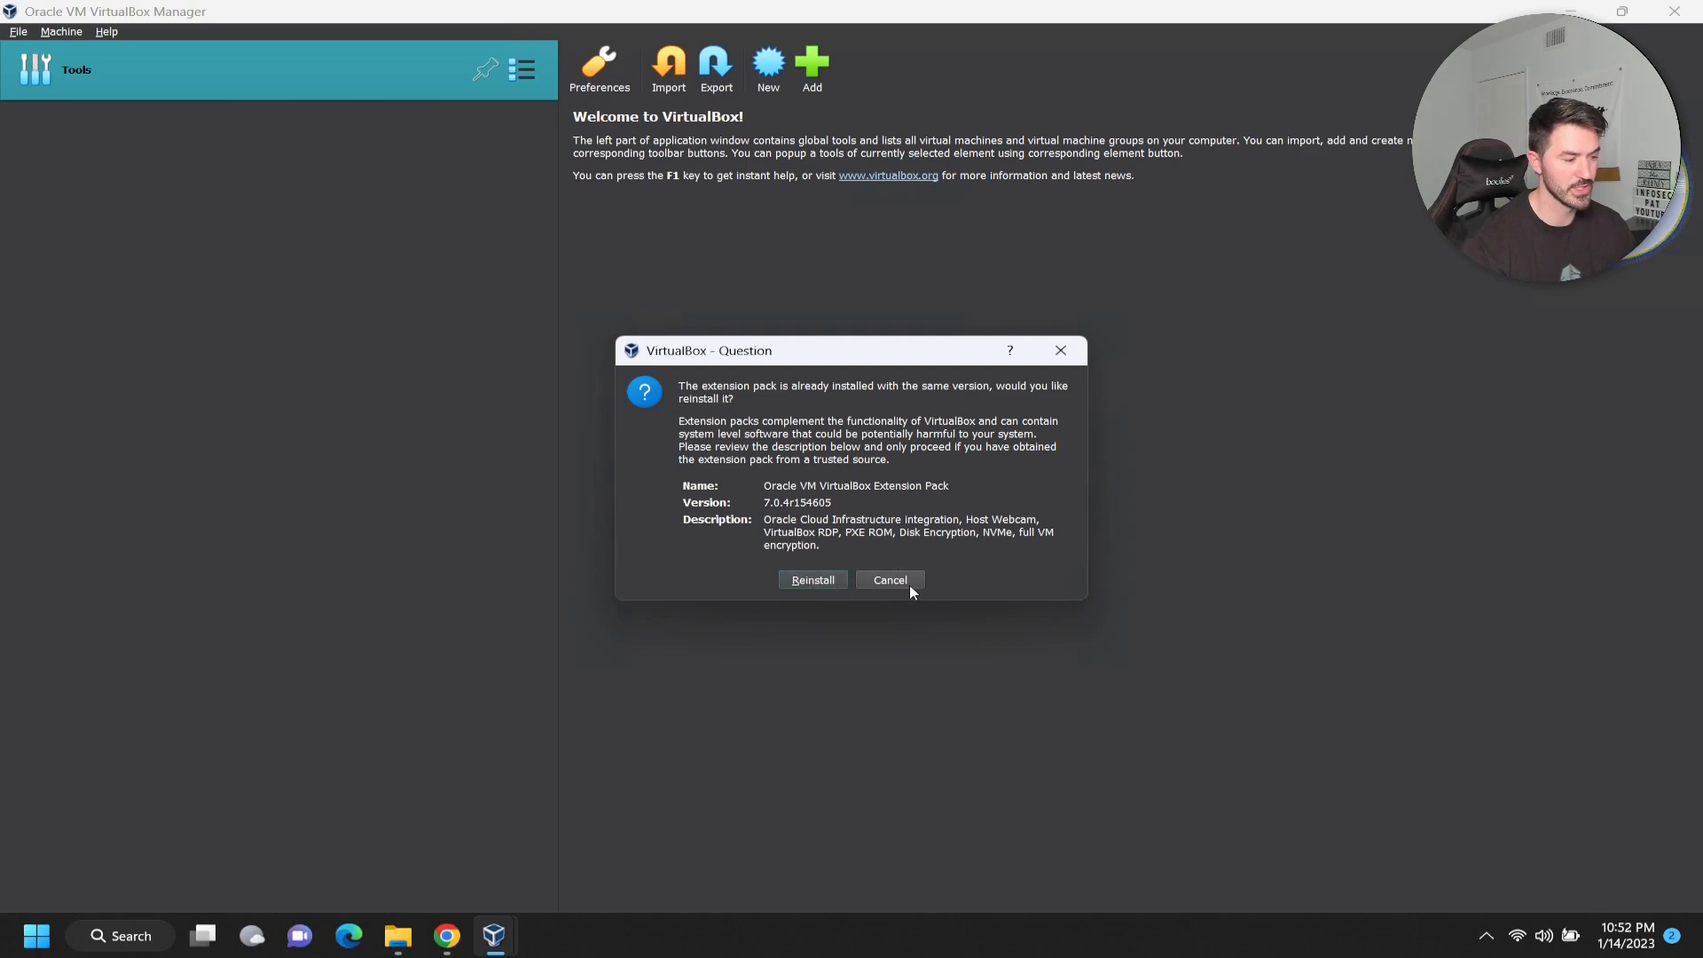
Step: Cancel the VirtualBox Question dialog to decline reinstalling the Extension Pack
click(889, 579)
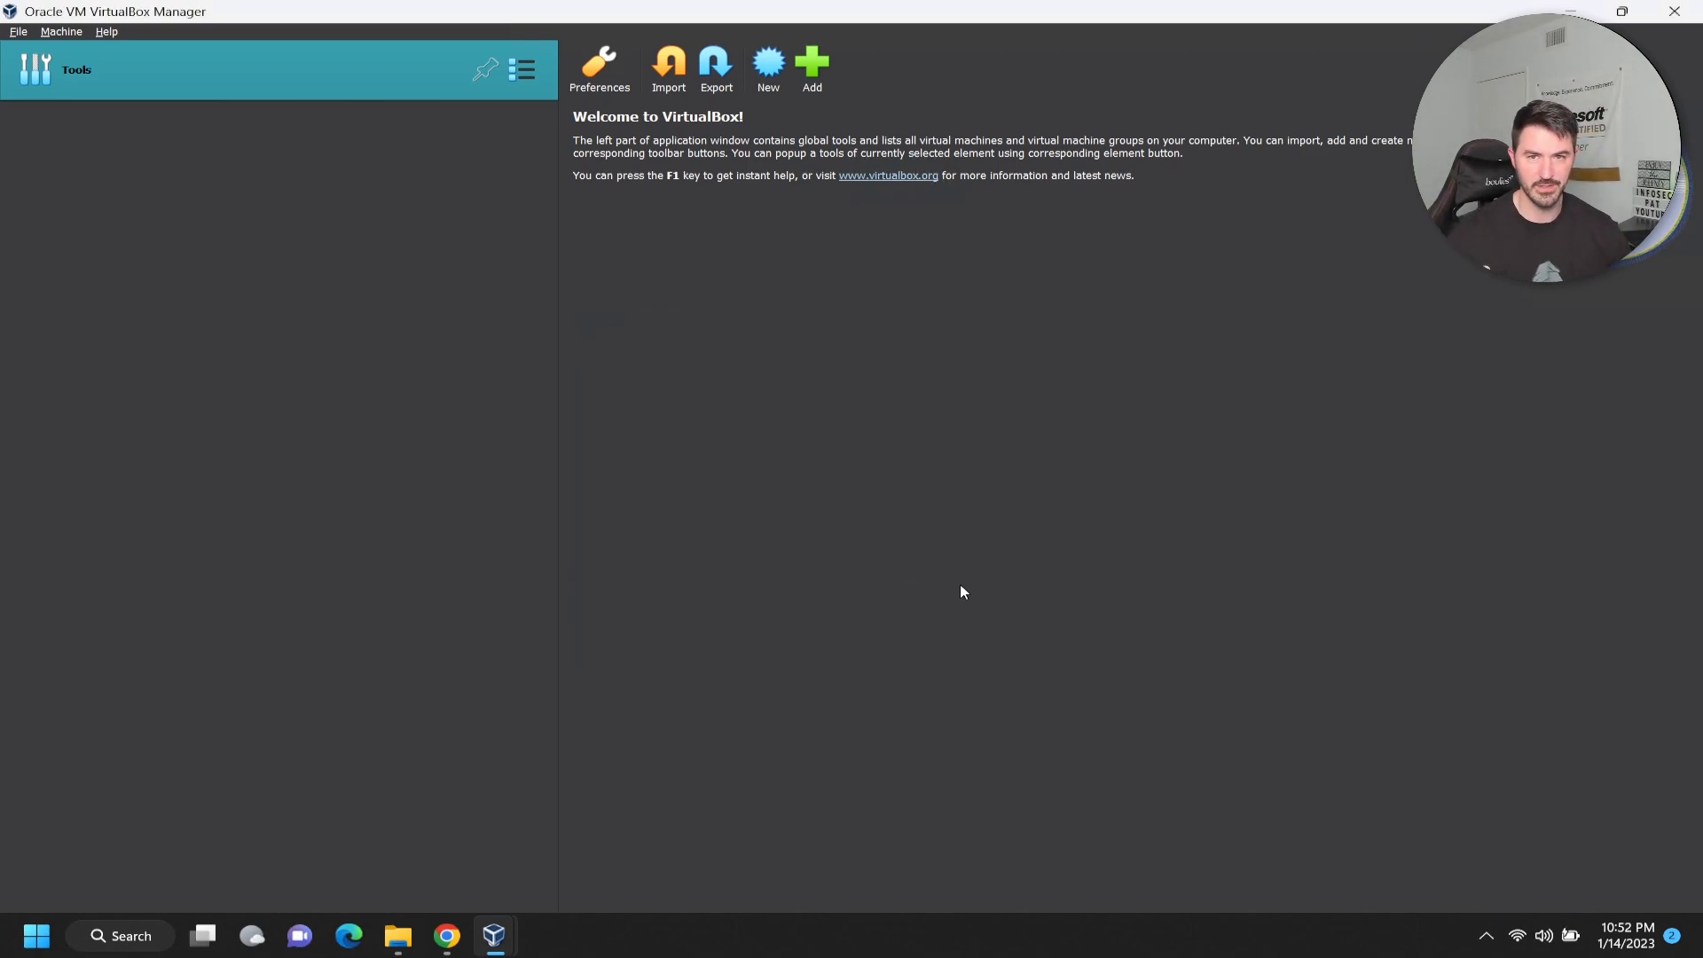
mouse_move(898, 566)
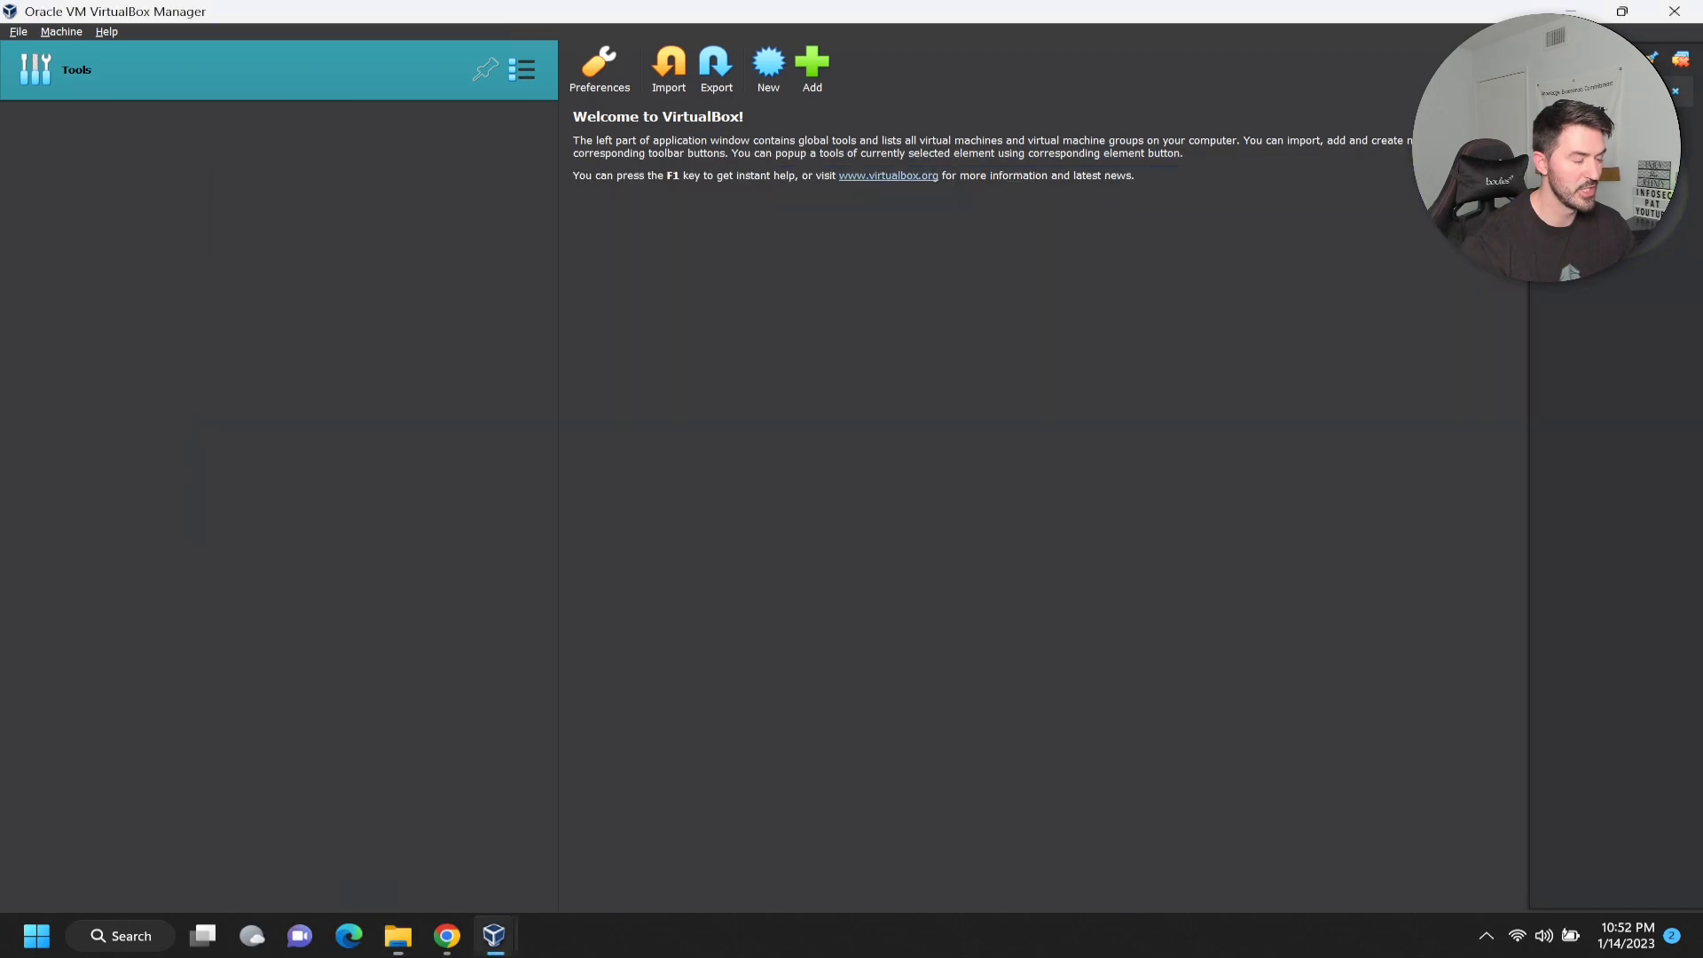
mouse_move(1217, 449)
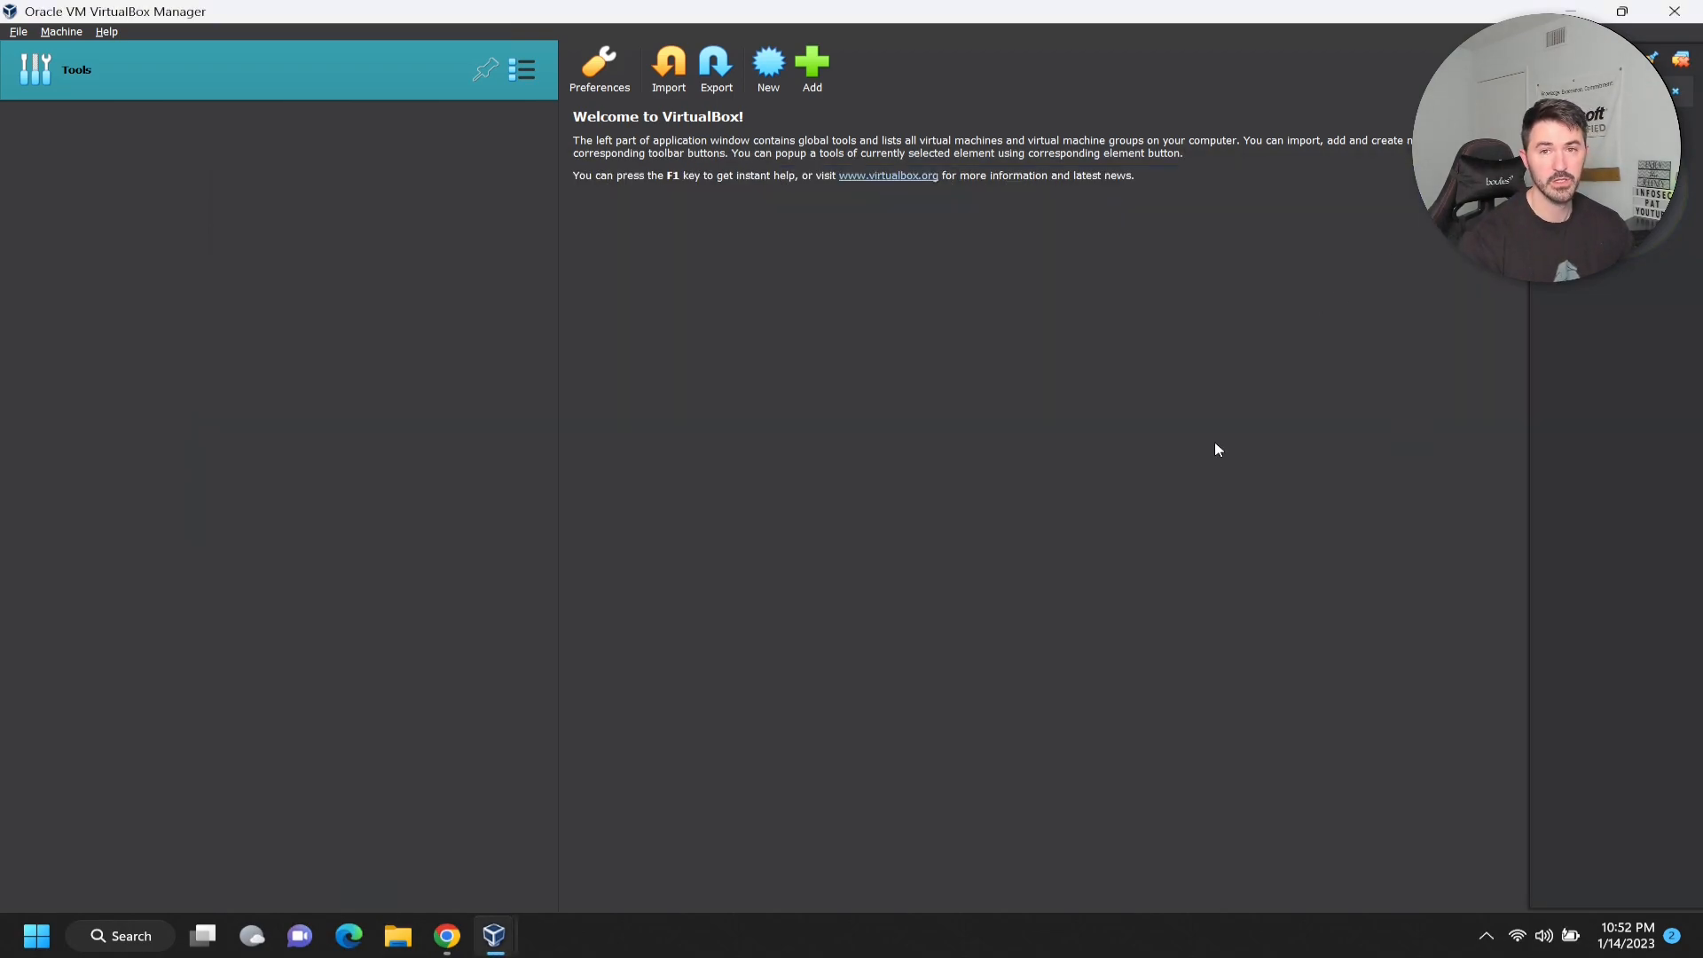